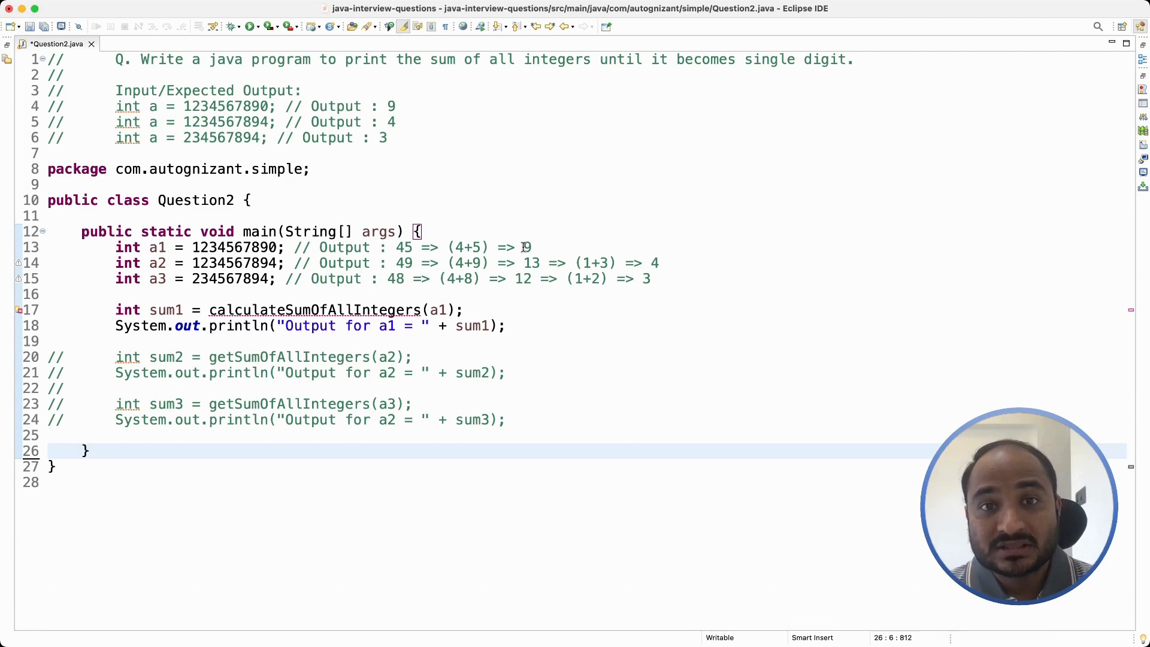
- Declare the sample value int a = 123 on the empty line in main
click(87, 450)
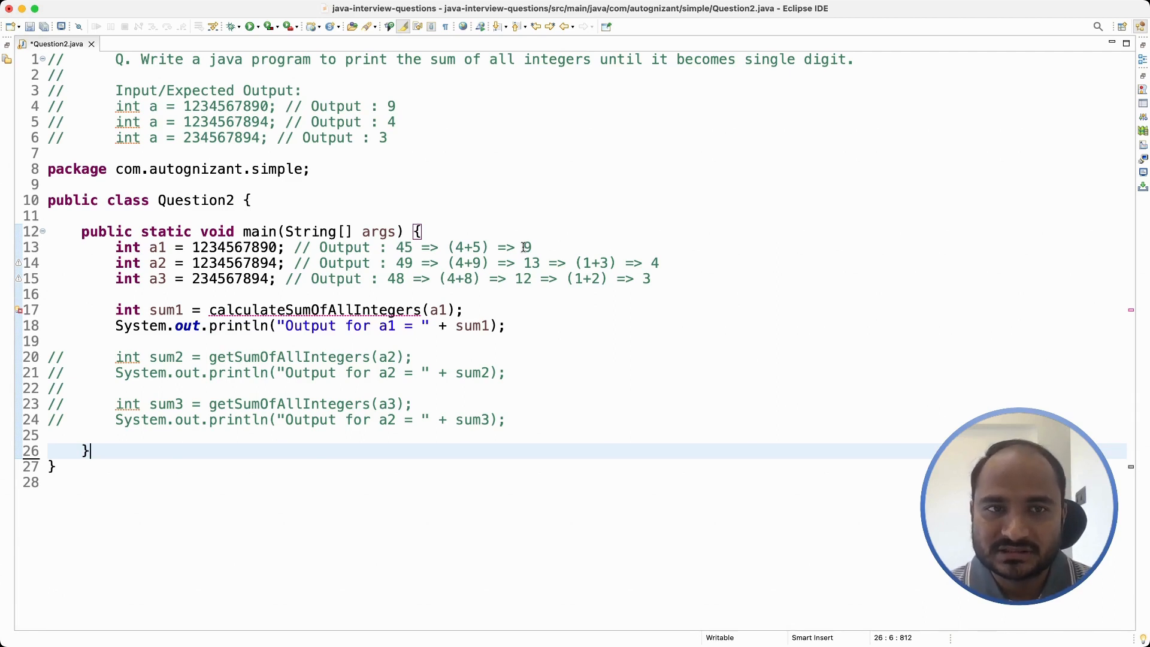
click(398, 105)
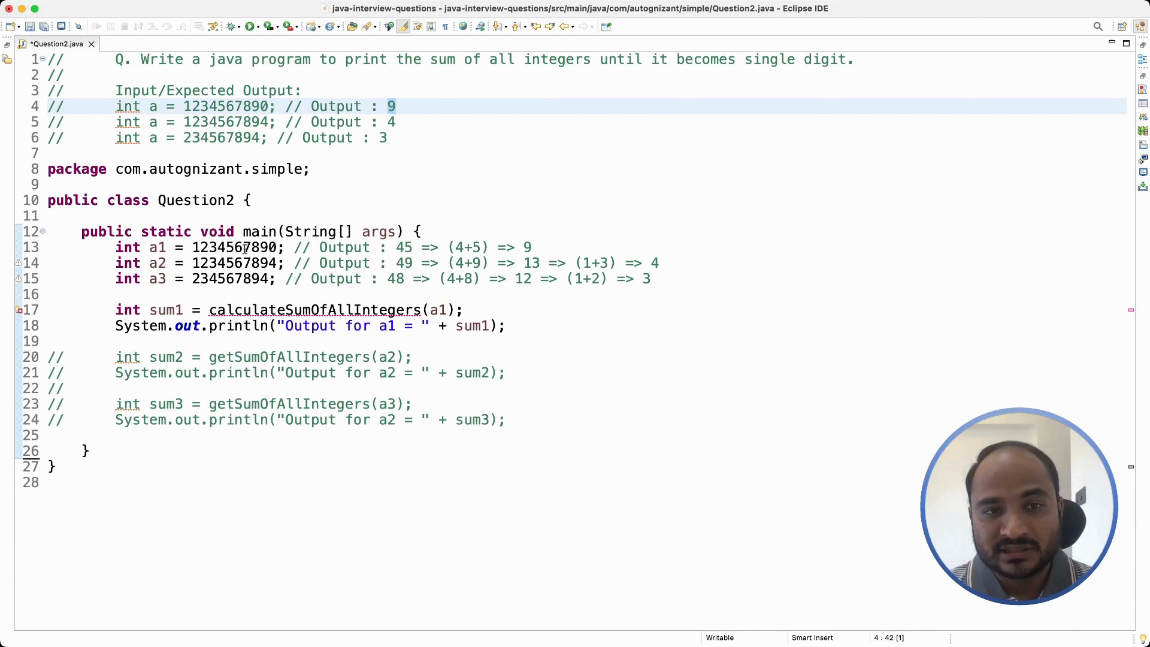
click(246, 247)
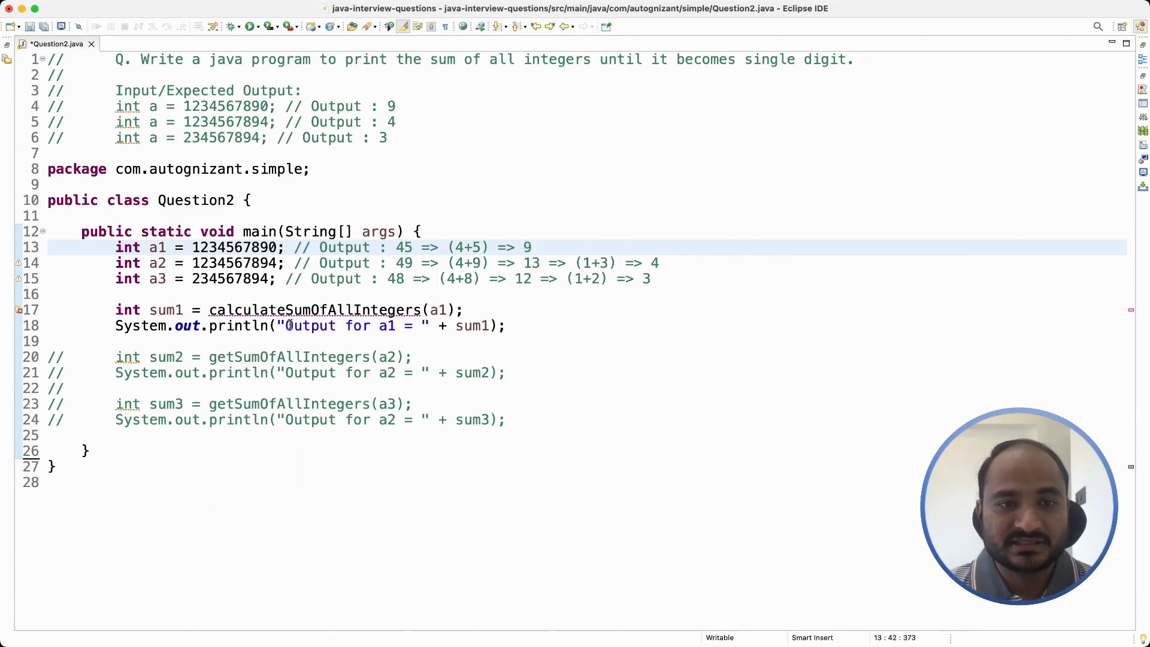
click(166, 294)
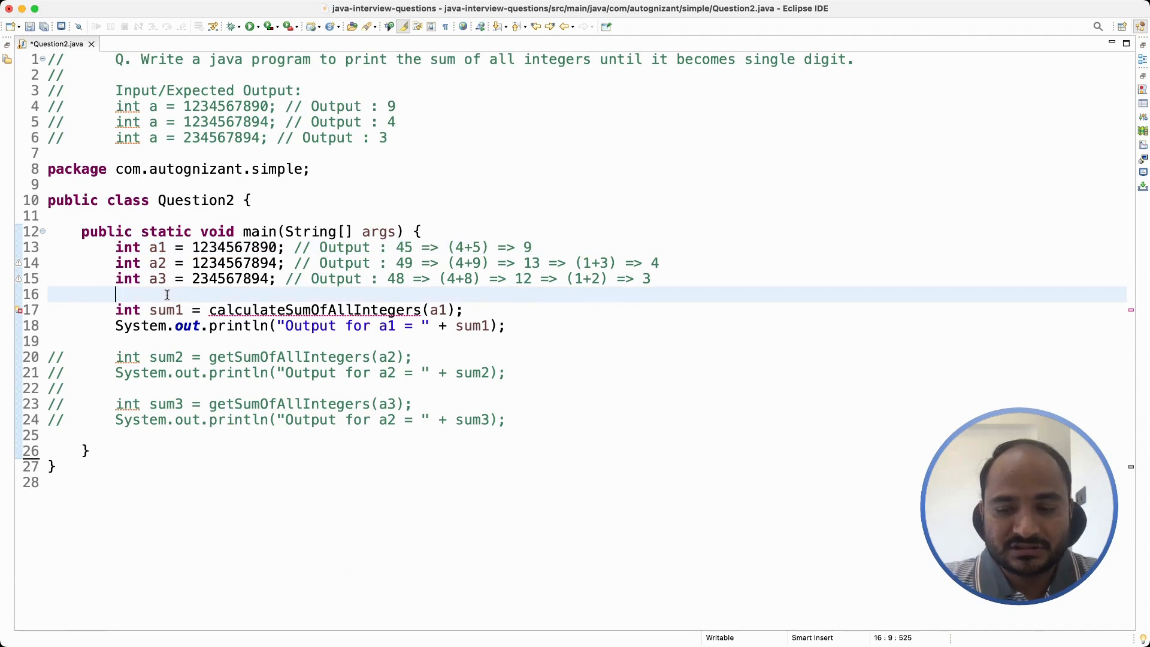
text(int)
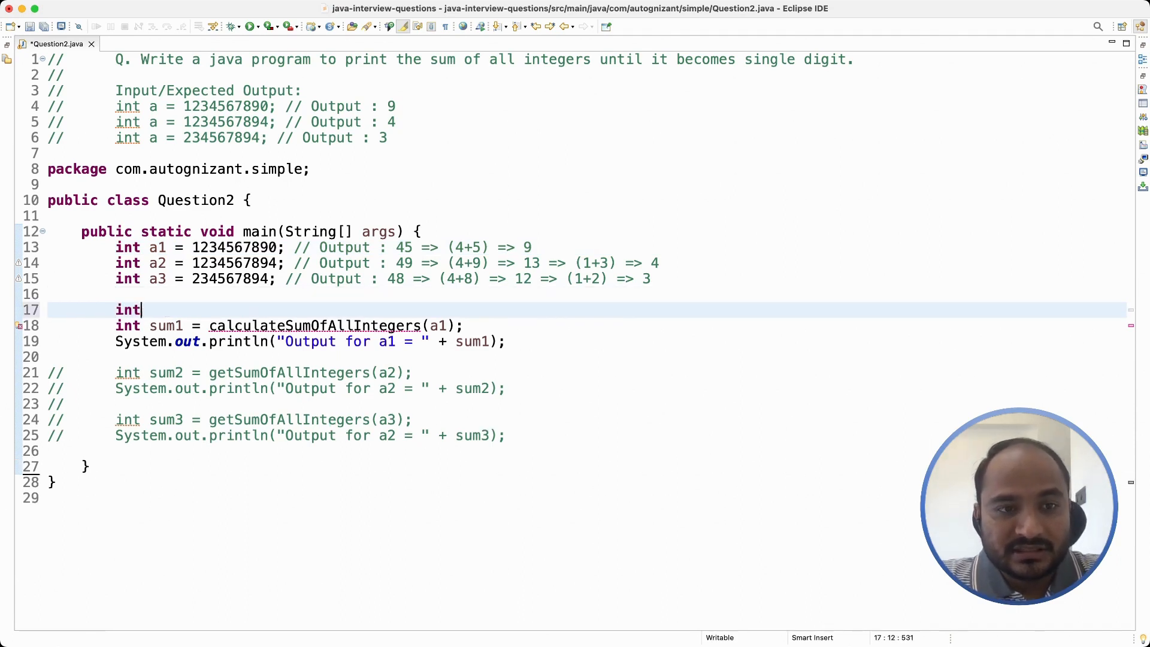
text(a =1)
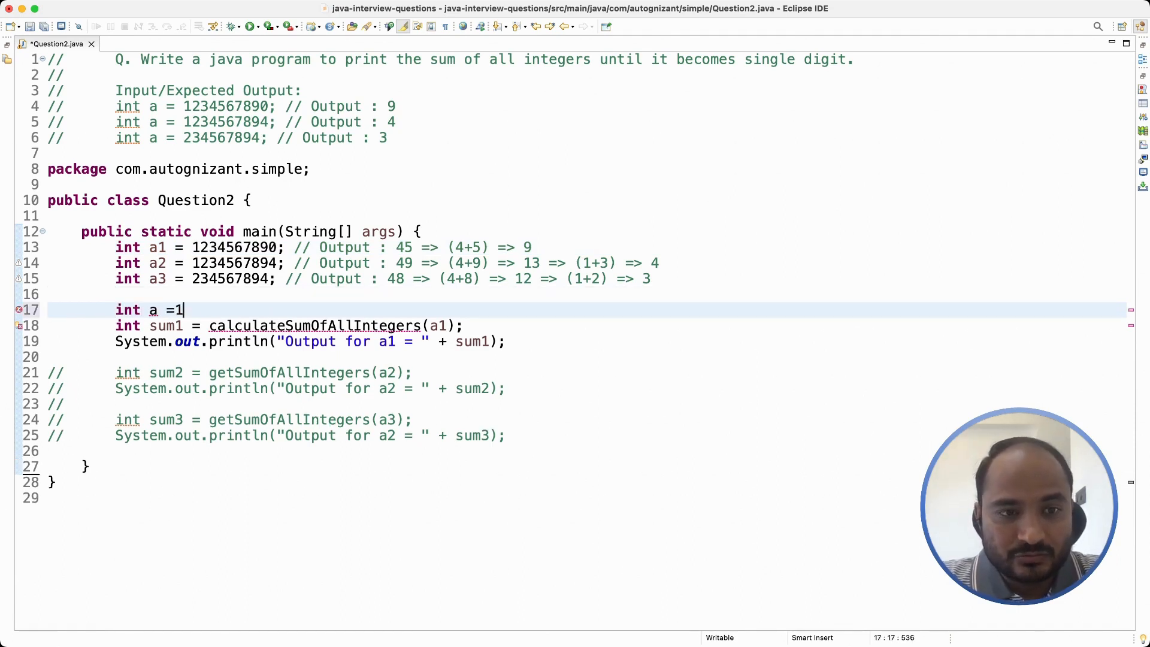
text(23;)
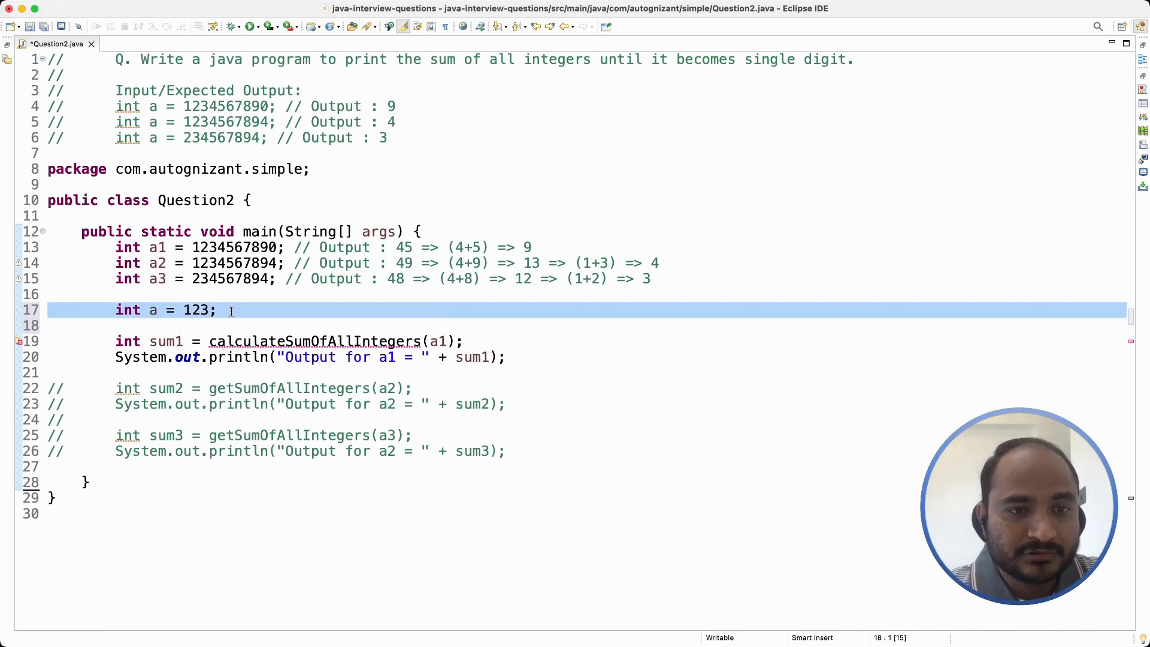
- Add the trace comment r = a%10 => 3 for the first digit extraction
text(//)
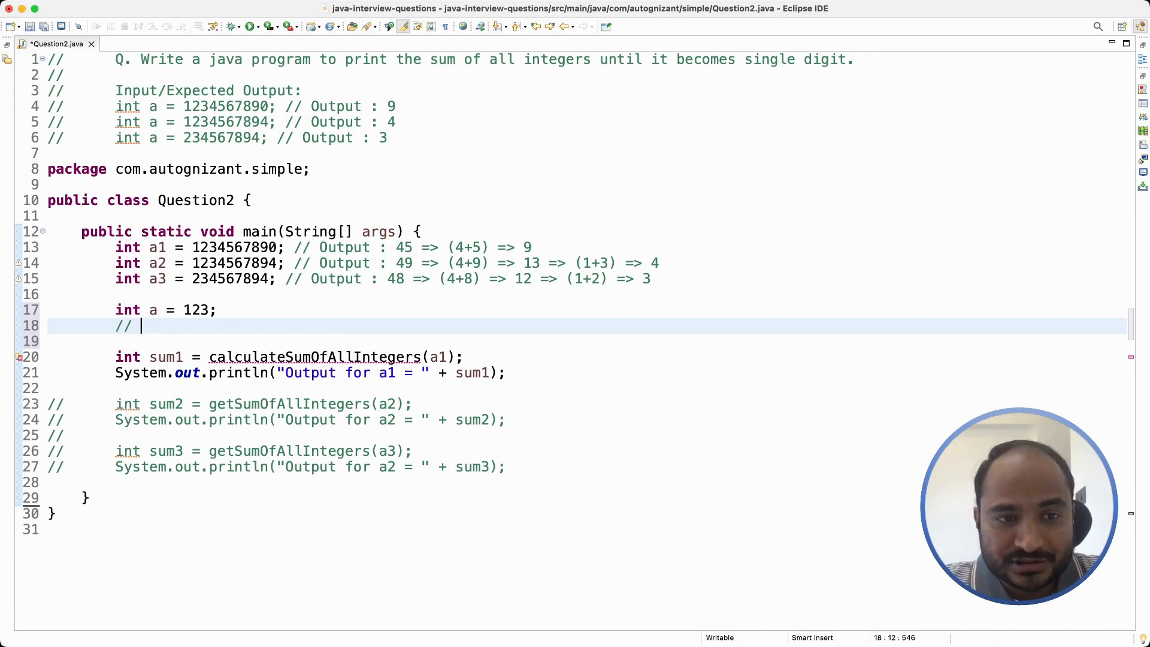
text(r =)
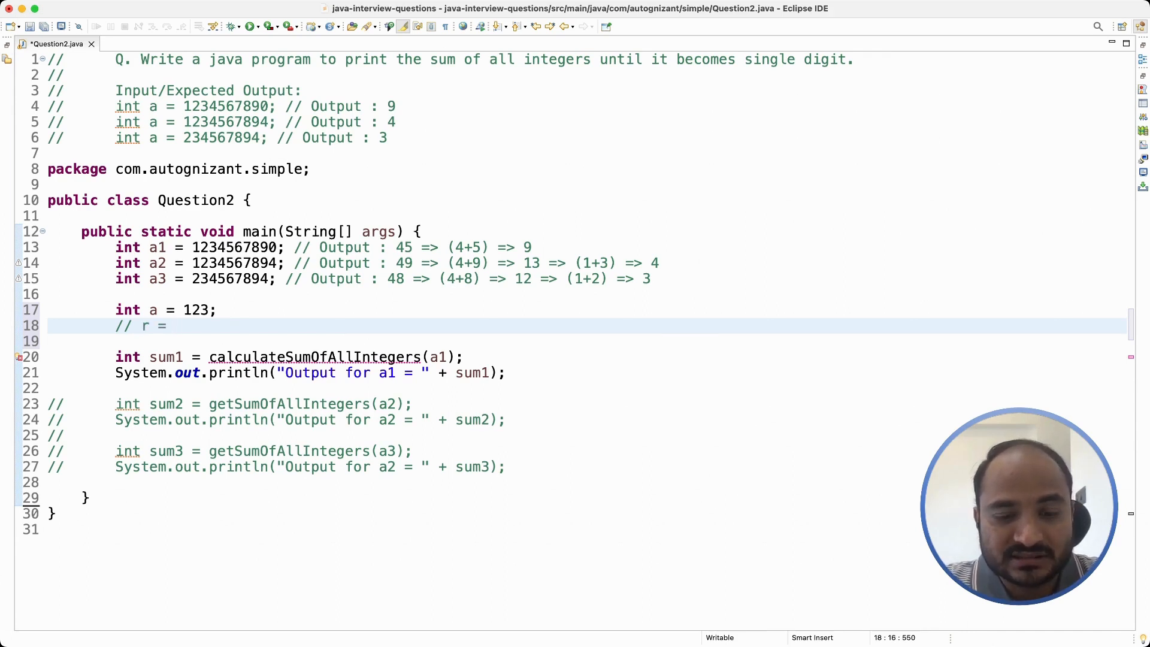
text(a)
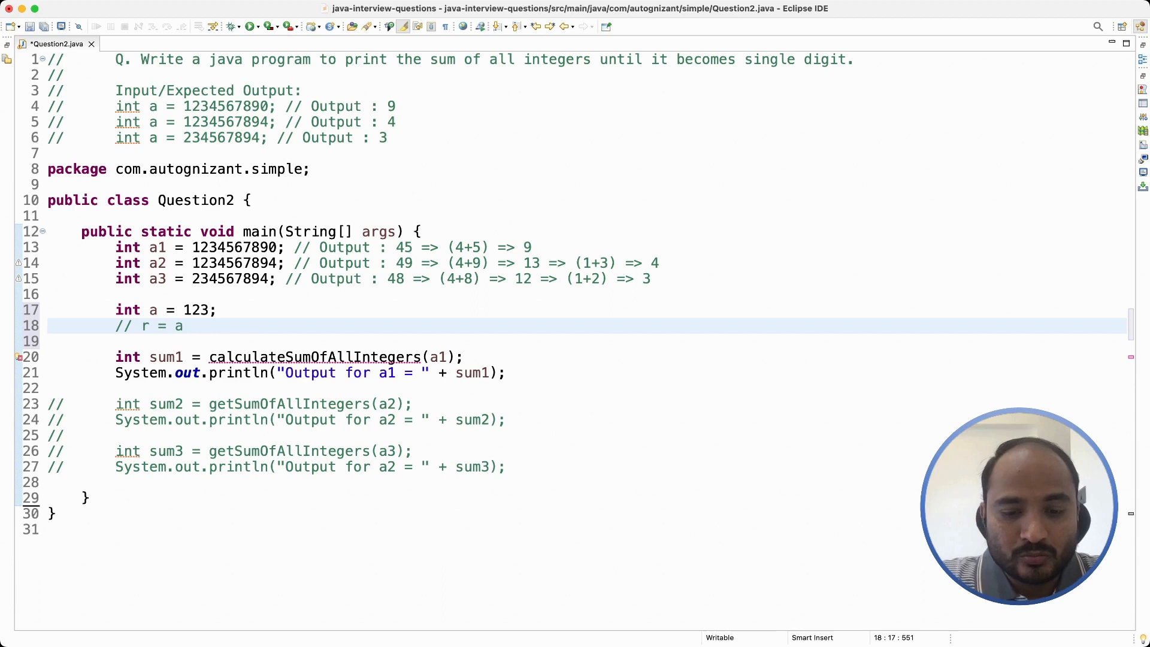
text(%10)
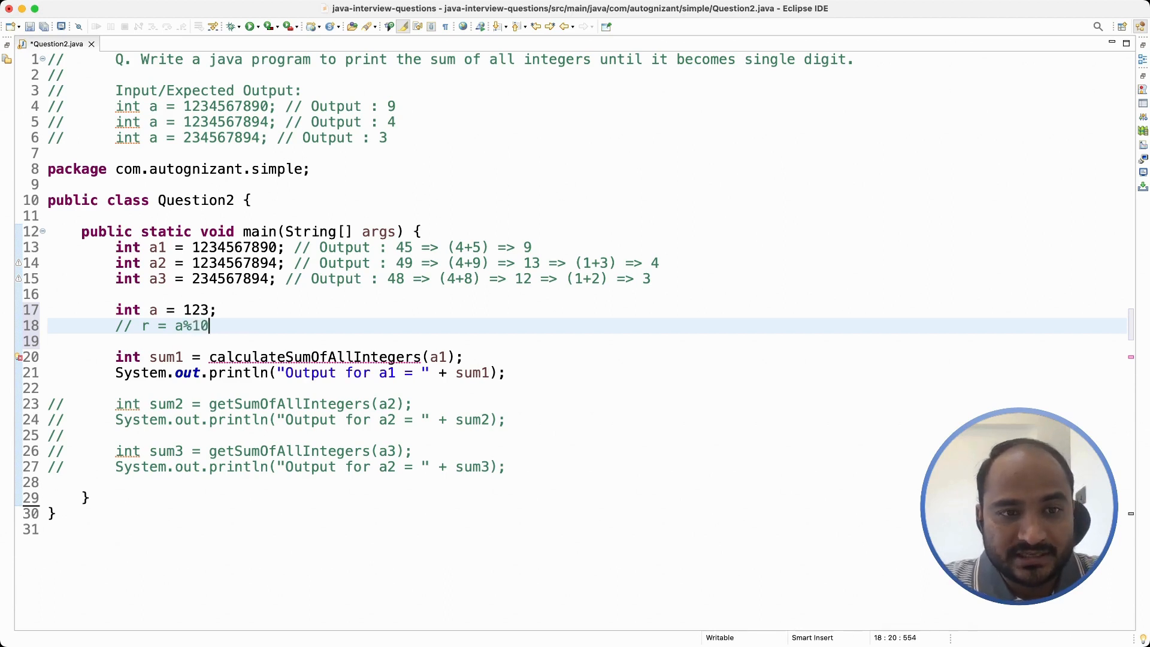
text(=)
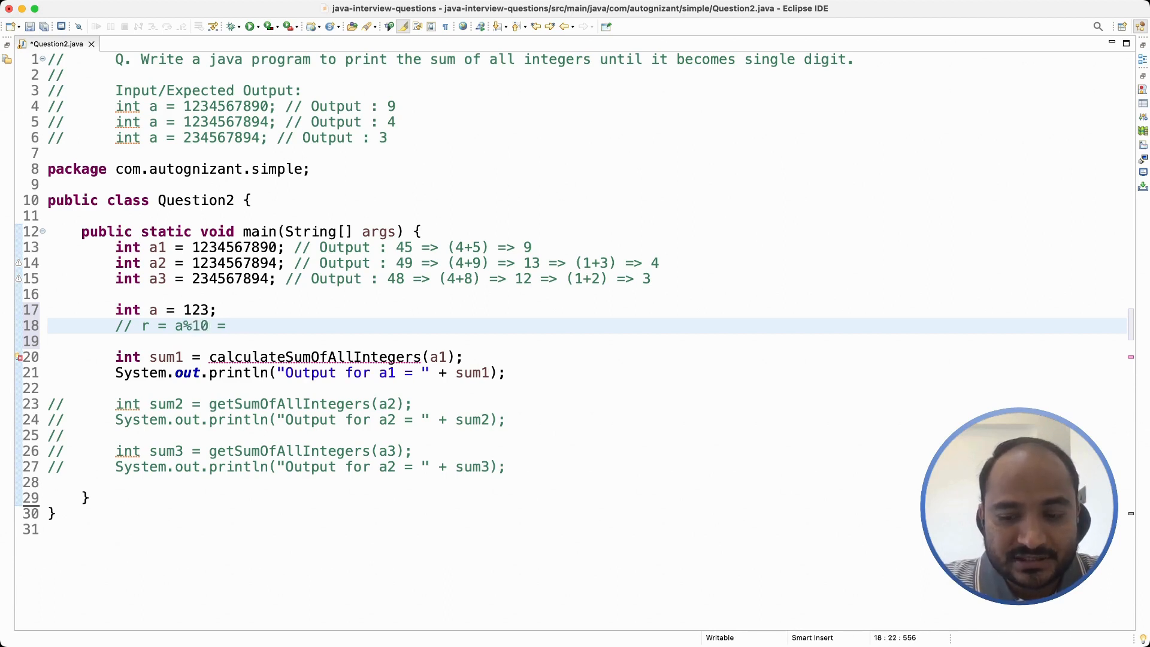
text(=> 3)
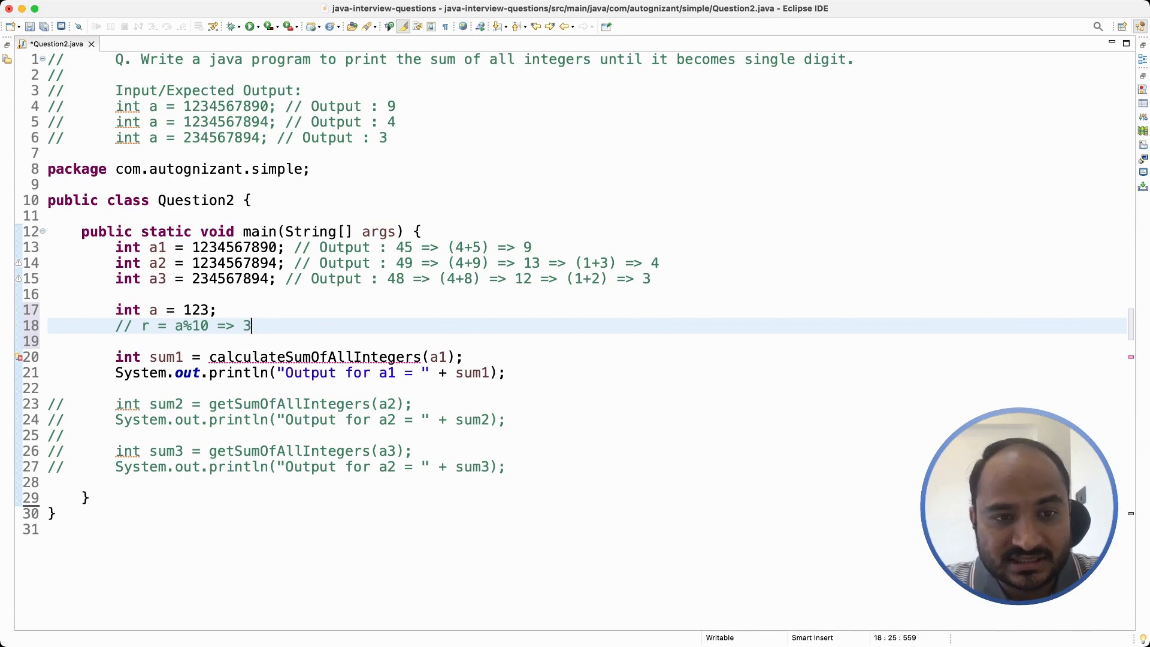
key(Return)
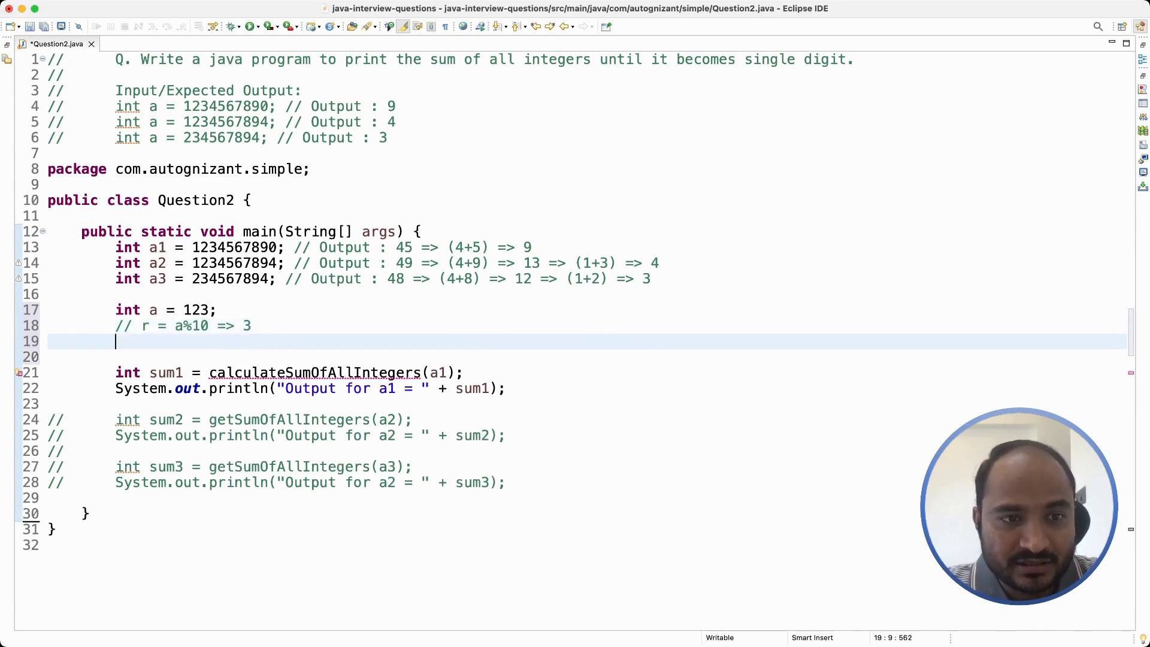
- Add the trace comment sum = sum + r => 0+3 => 3 for the running total
text(//)
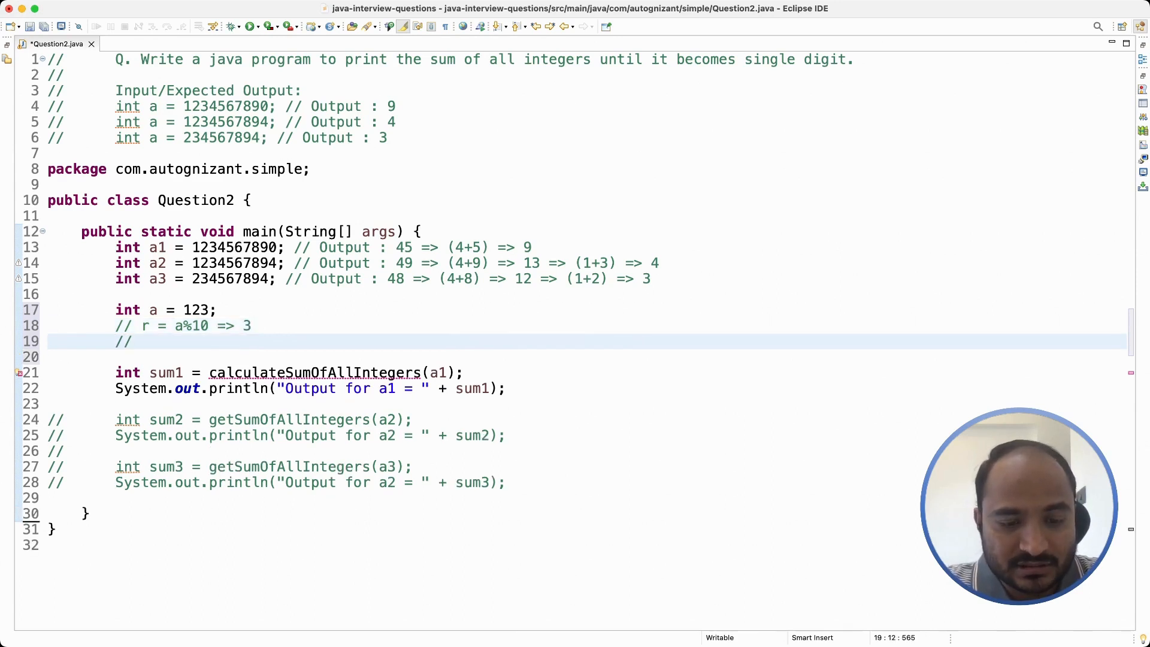
text(sum =)
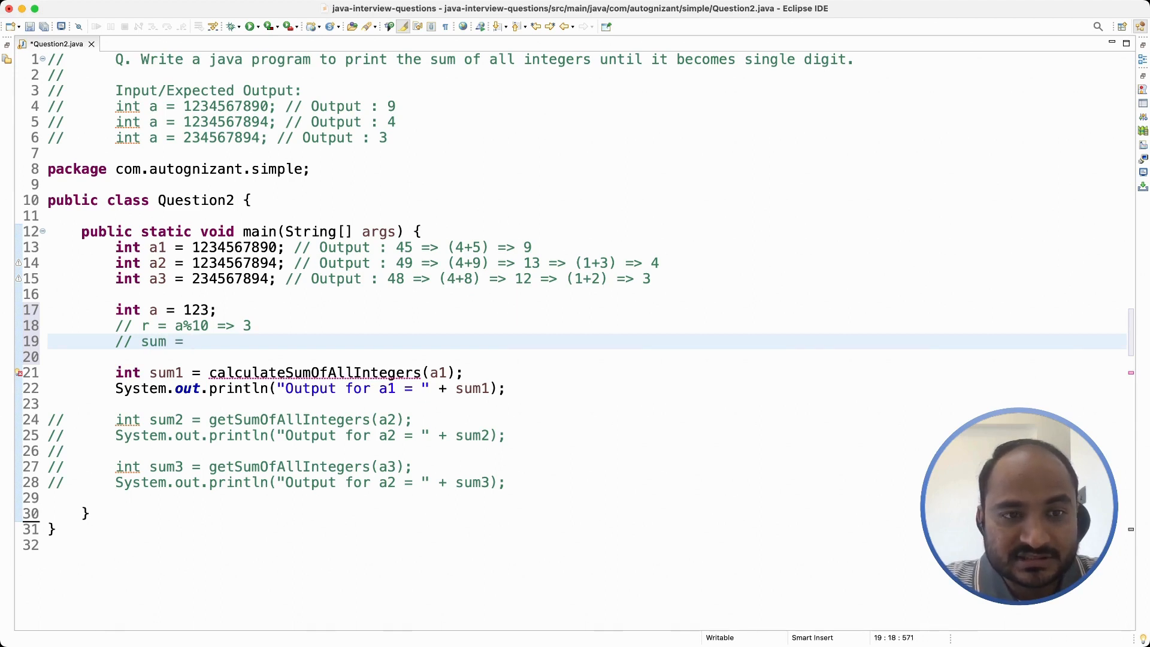
text(sum)
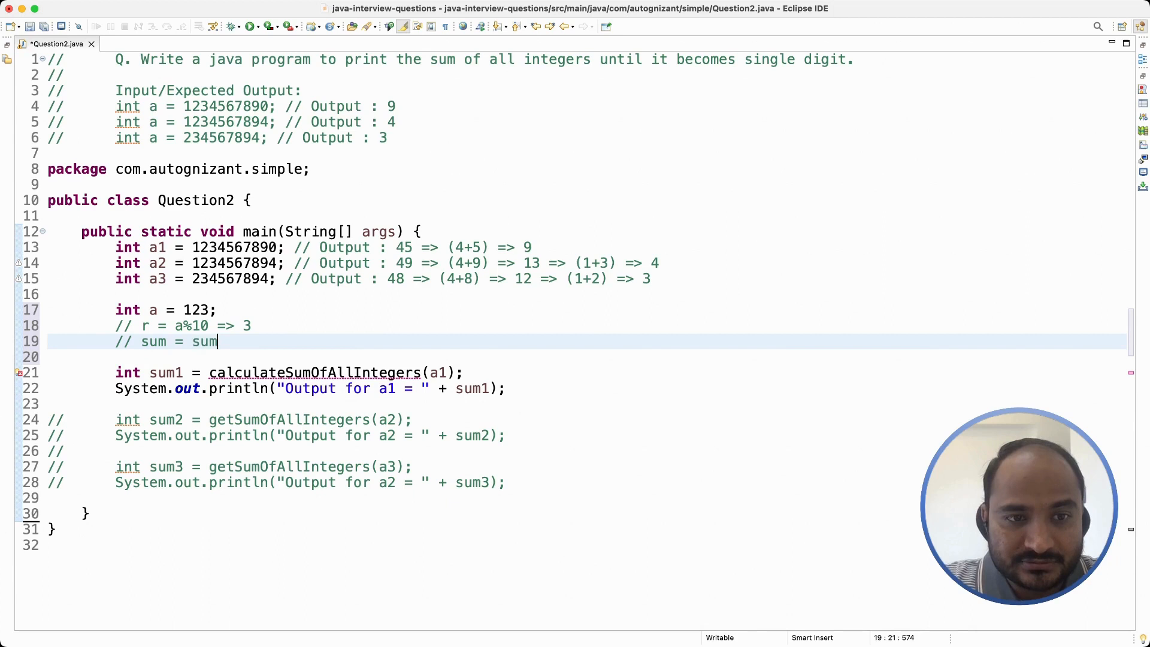
text(+)
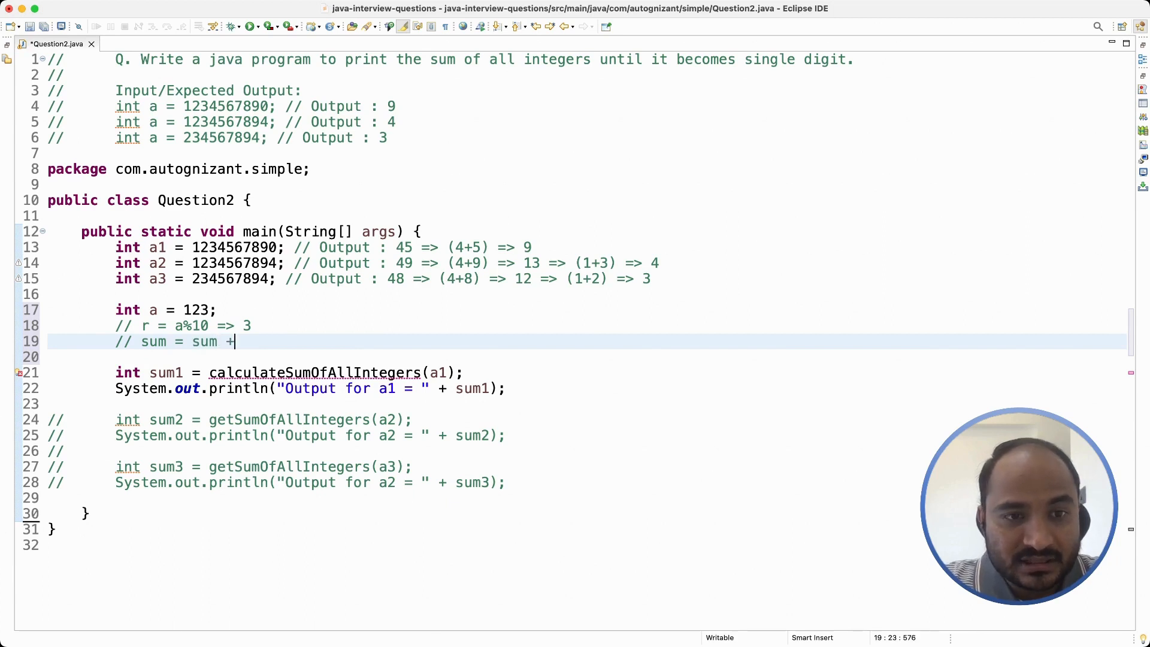
text(r)
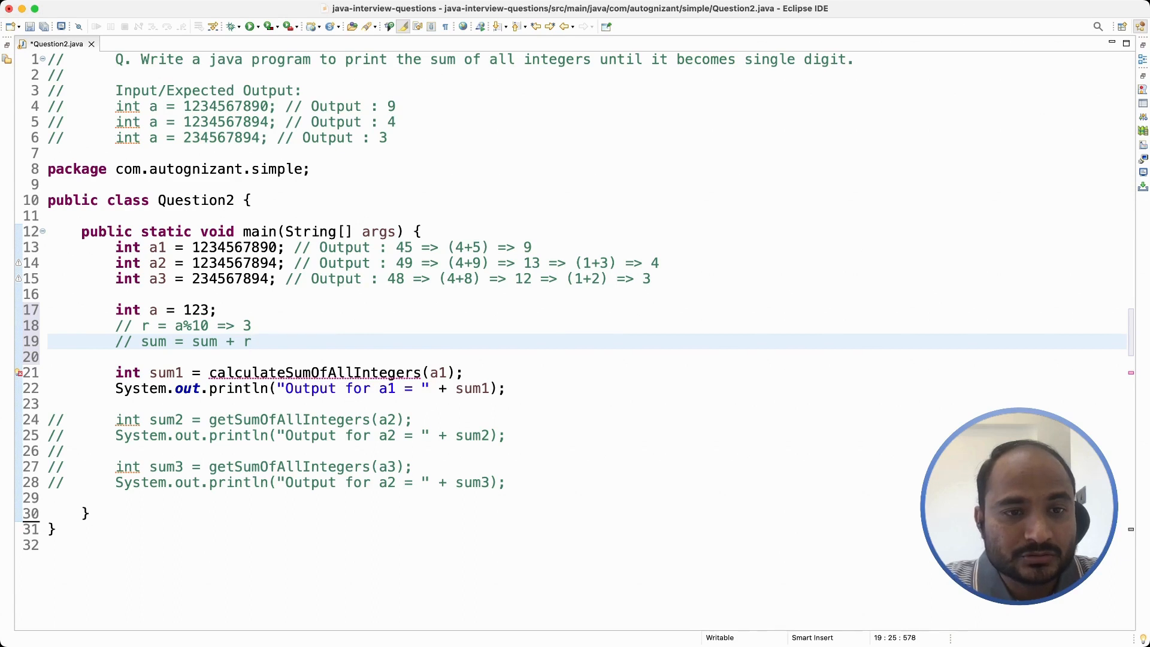
text(=>)
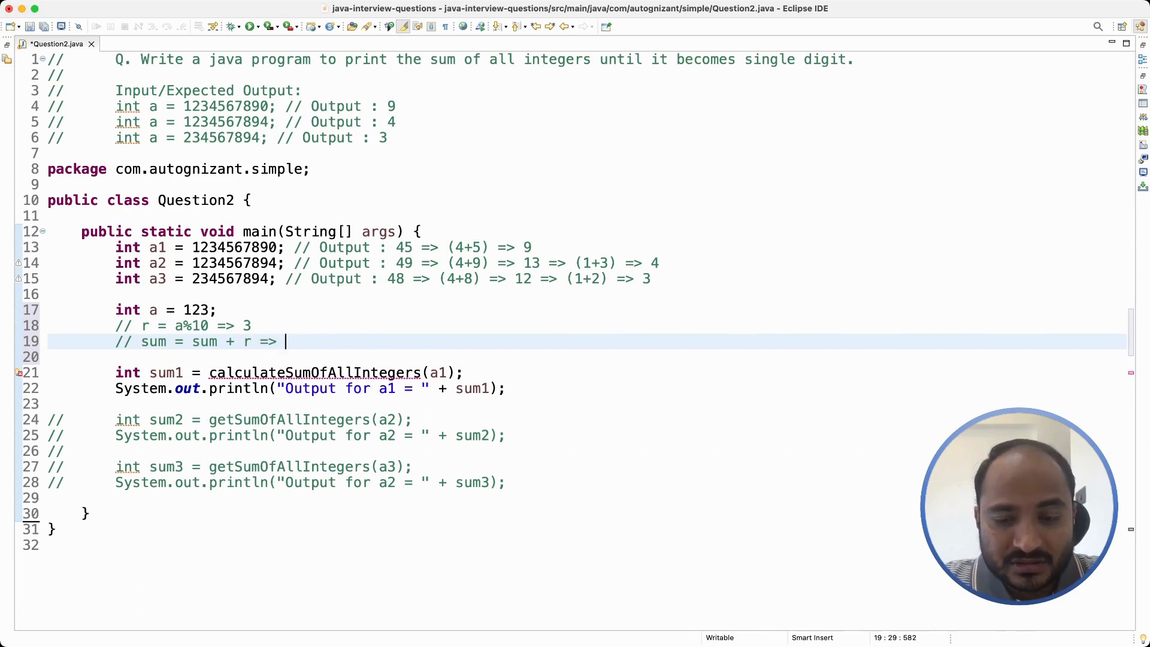
text(0+)
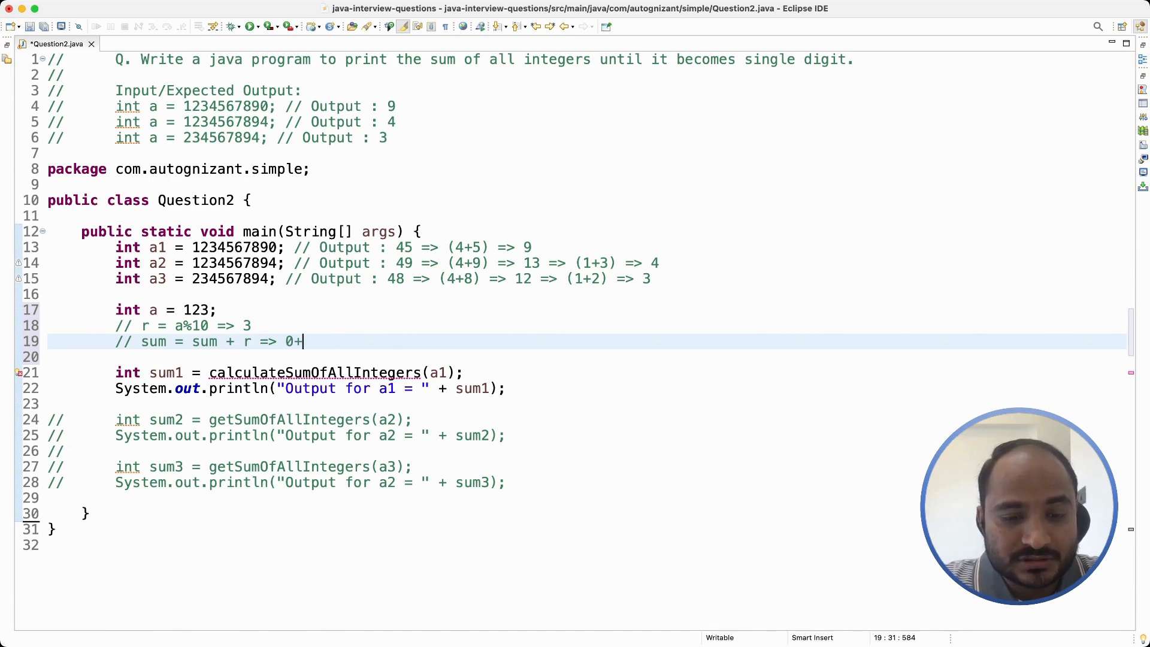
text(3 =)
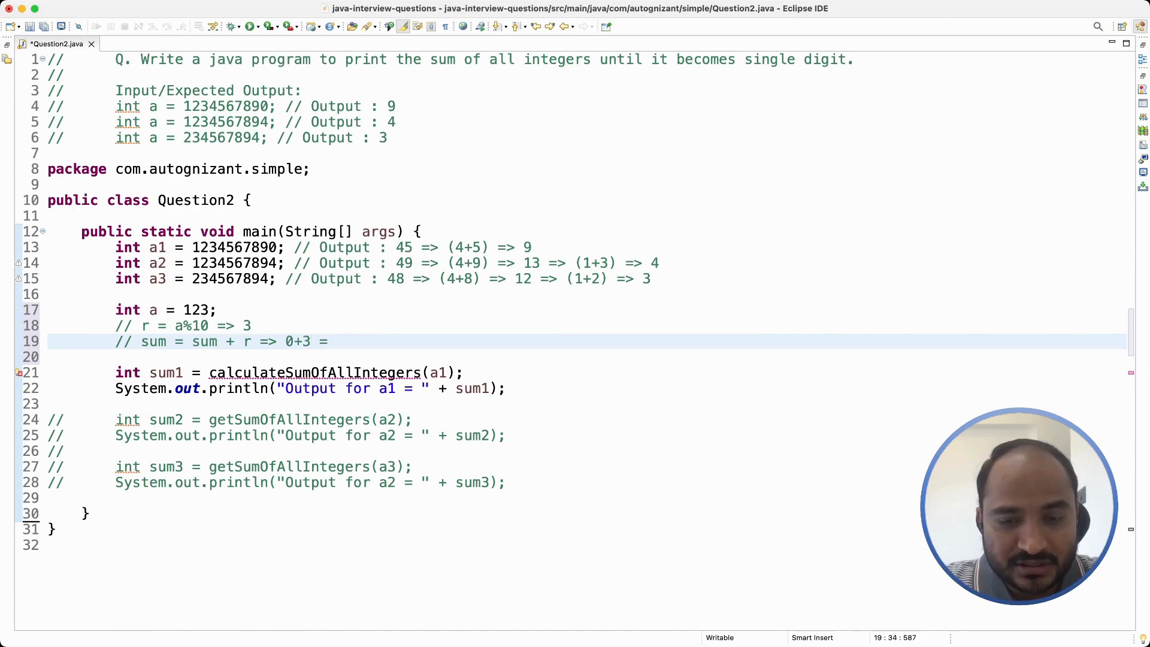
text(3)
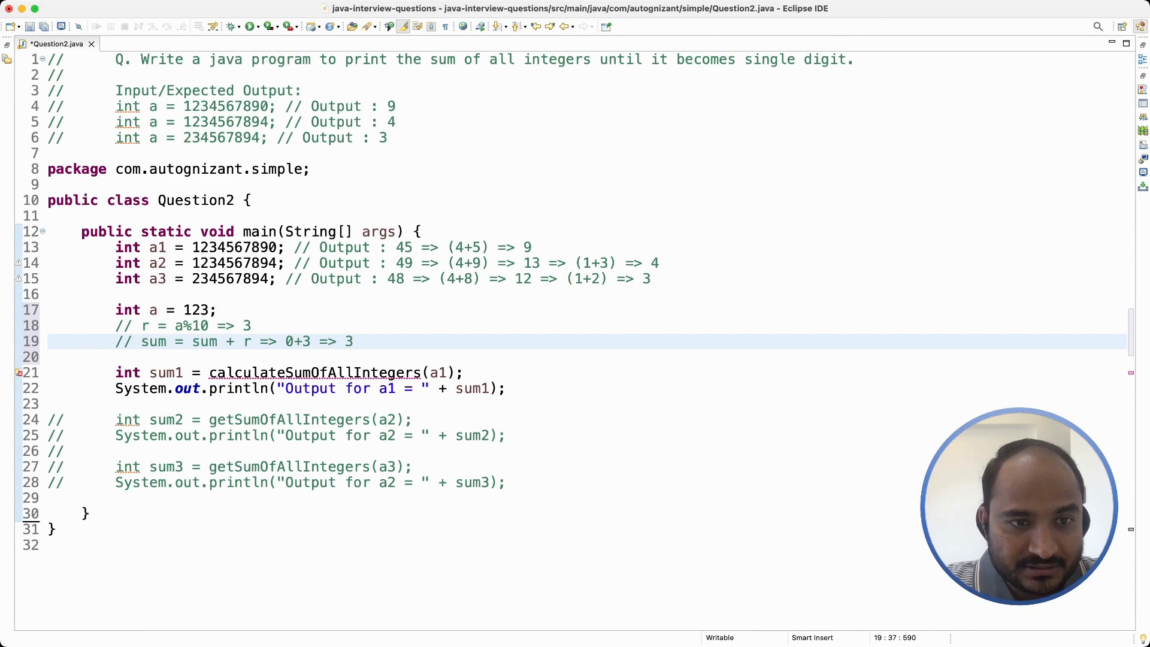
key(Return)
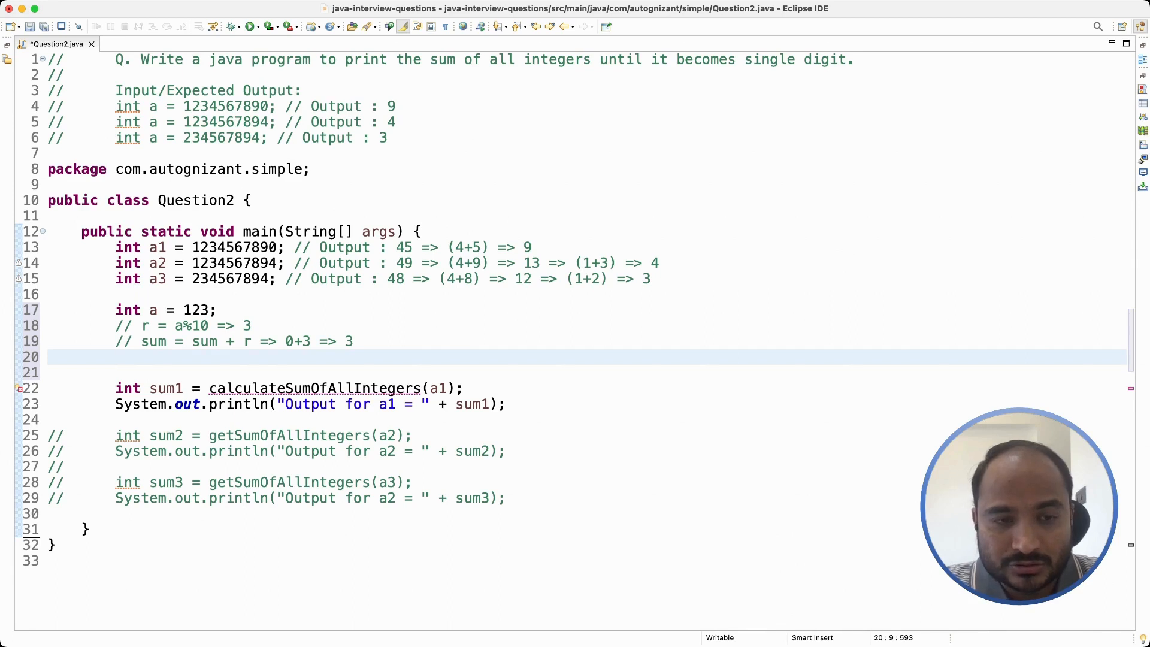
- Add the trace comment a = a/10 => 12 for dropping the last digit
text(//)
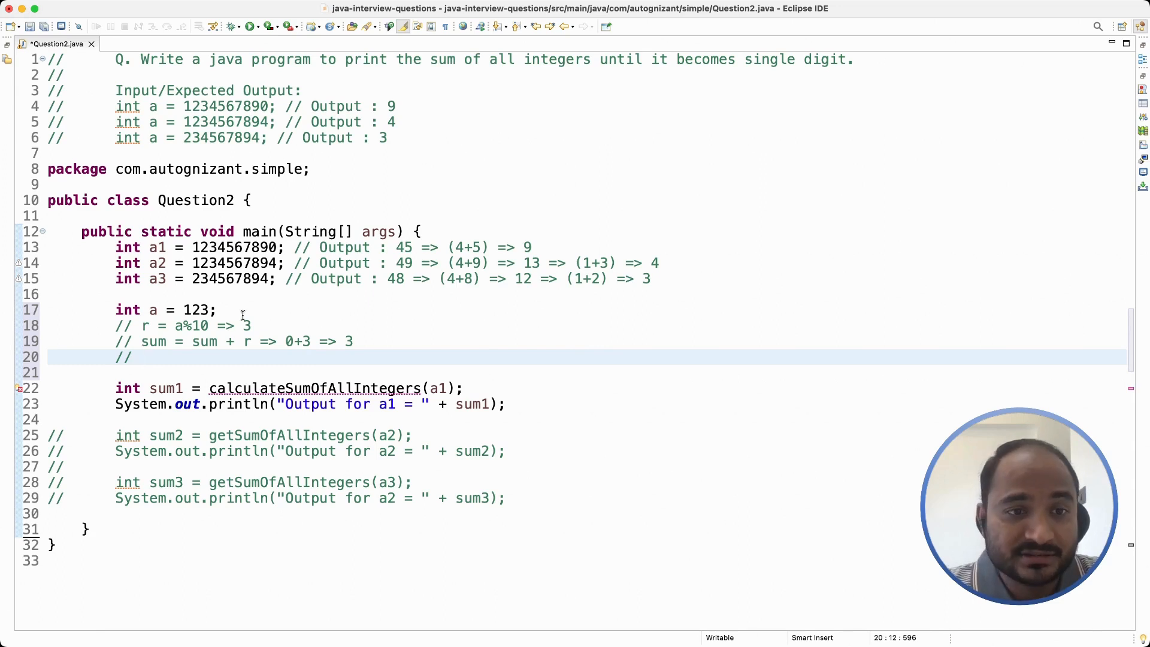
click(205, 309)
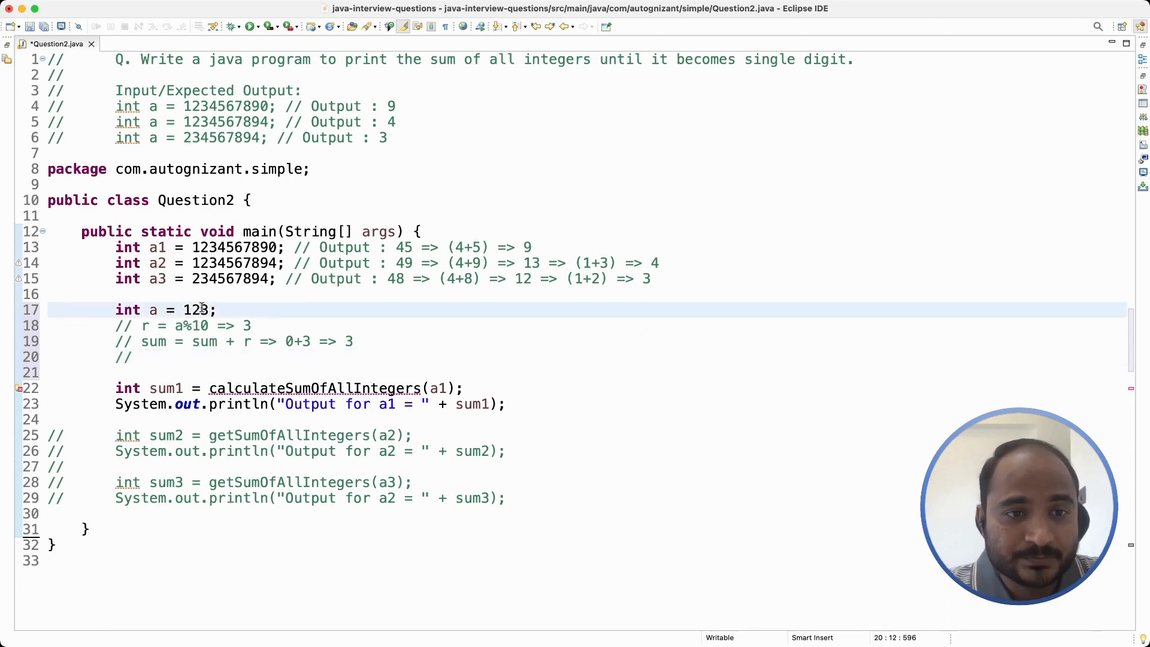
click(208, 309)
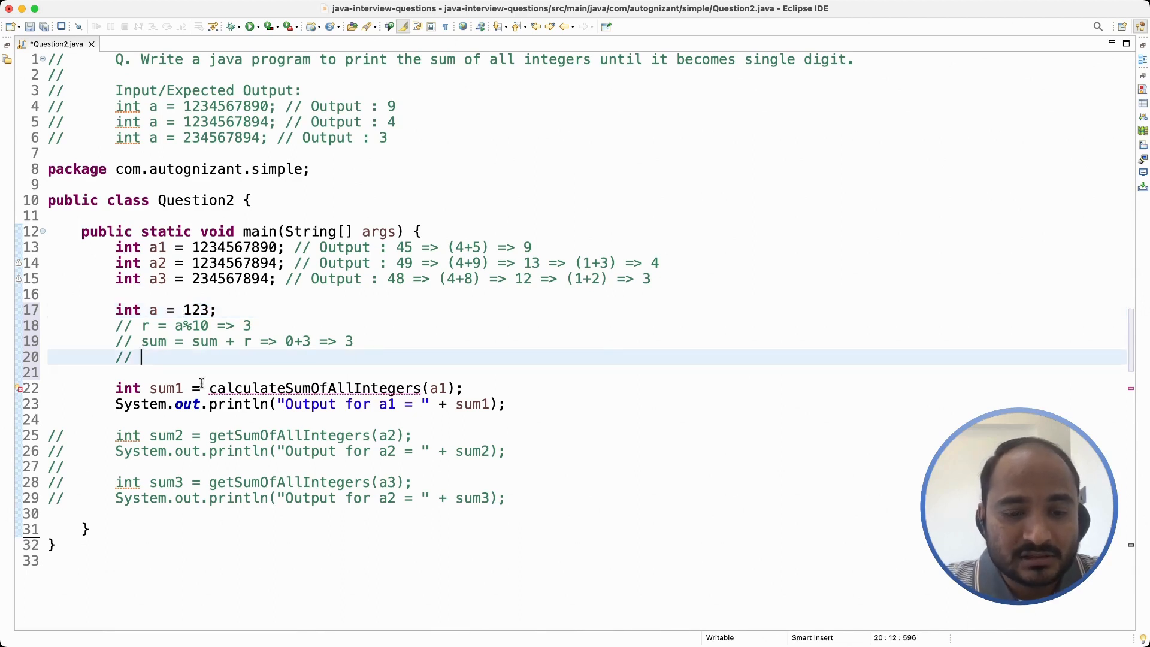
text(a =)
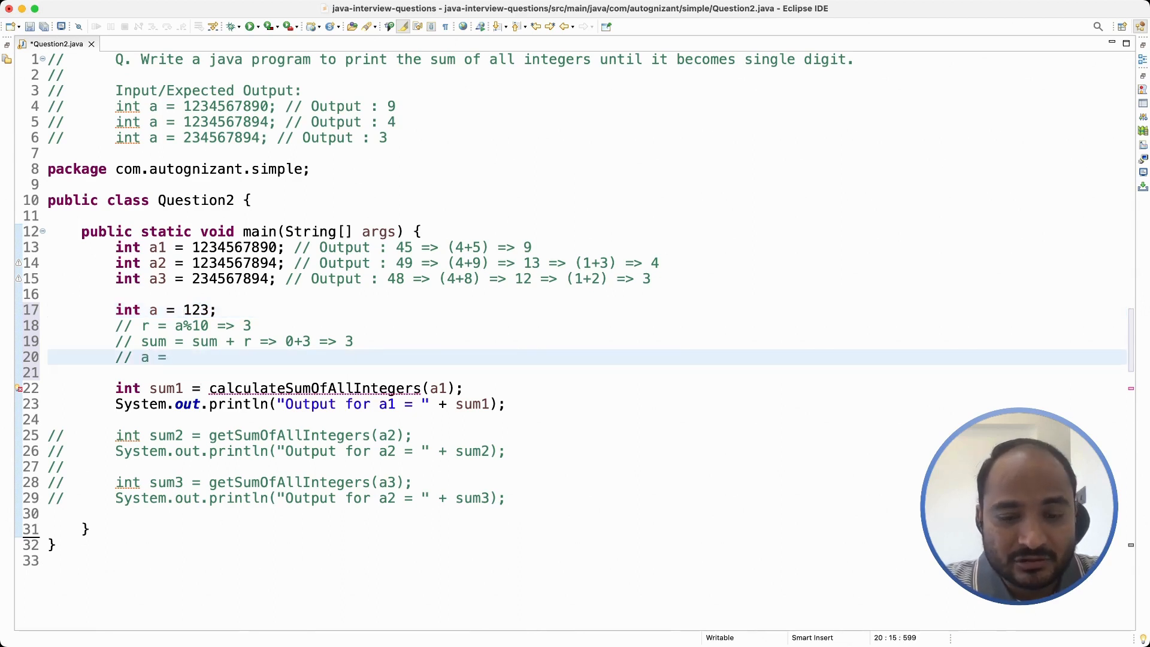
text(a/10)
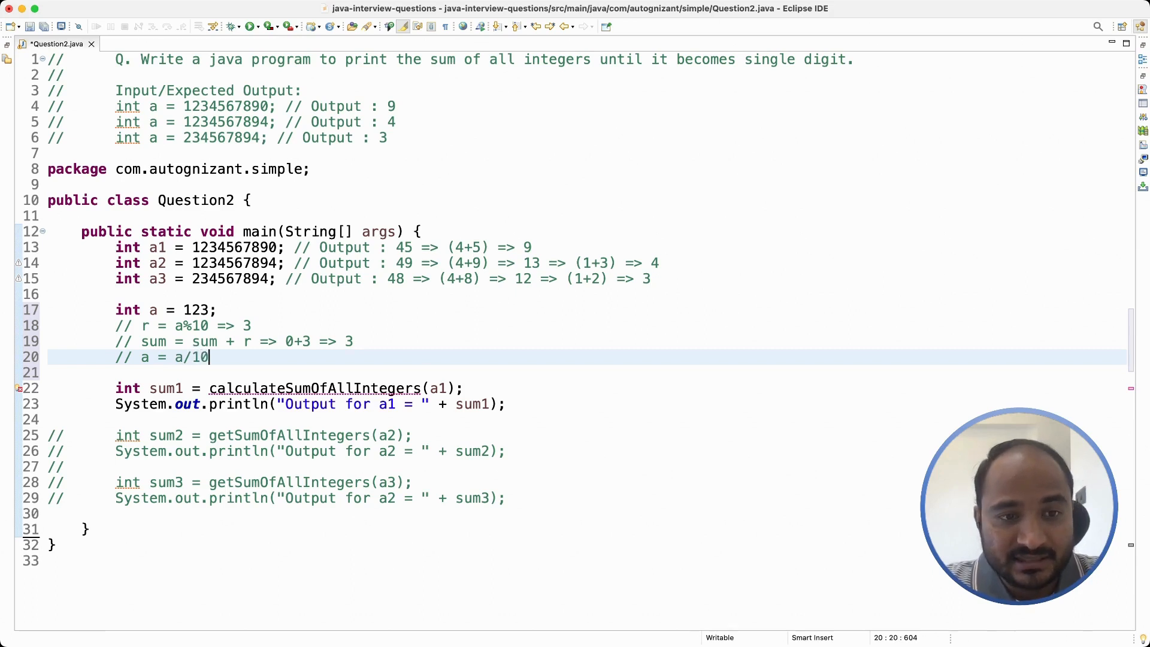
text(; =>)
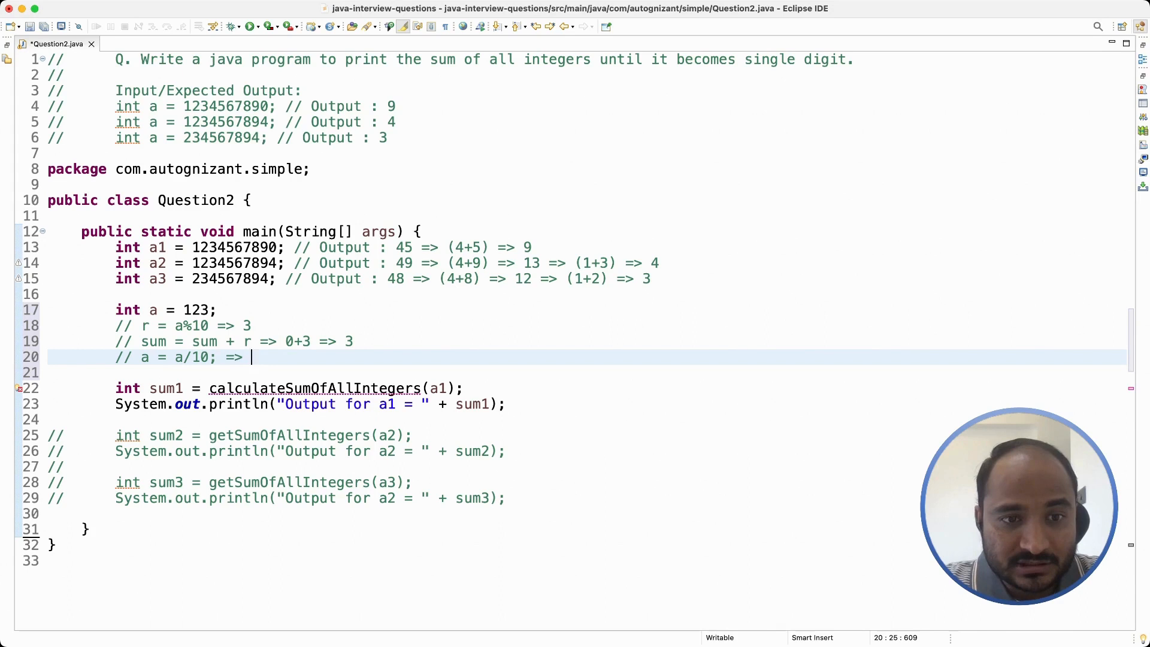
text(12)
click(184, 326)
text( => 2)
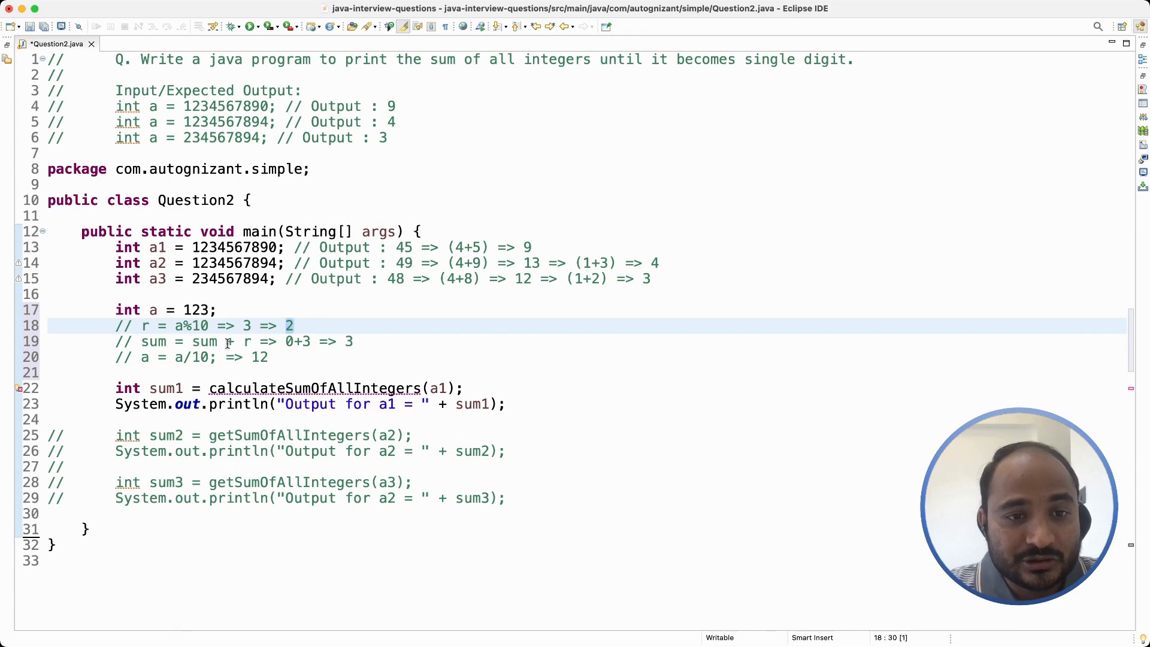
- Extend the sum comment with 3+2 => 5 = 6 to trace the remaining digits
click(351, 342)
text( =>)
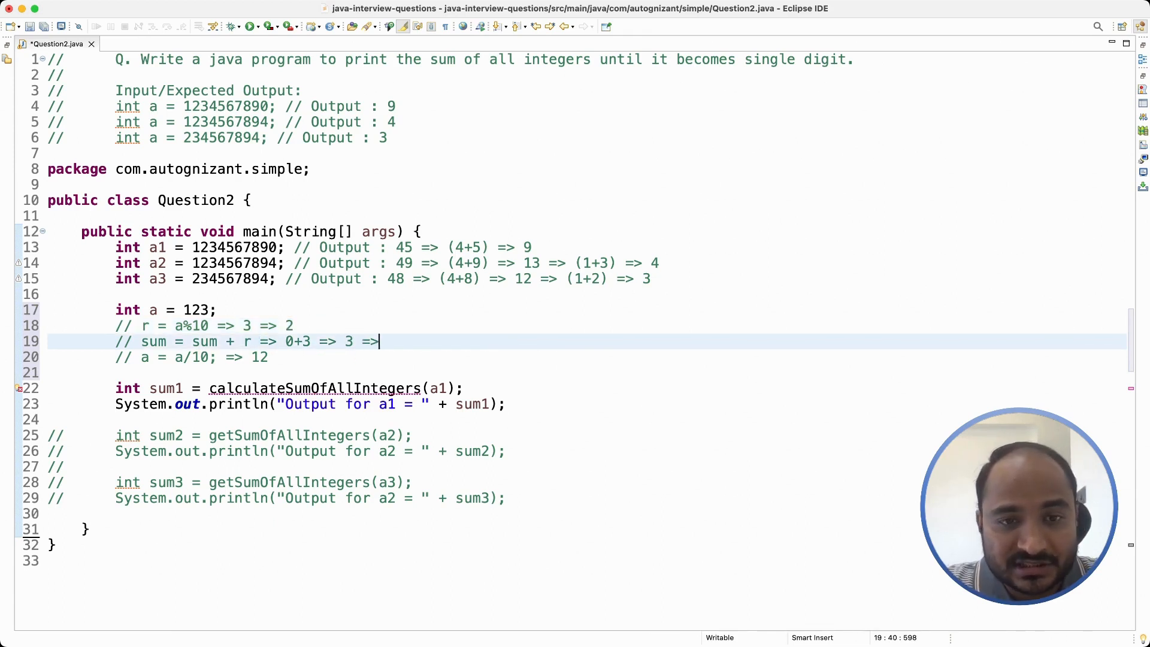
text(3)
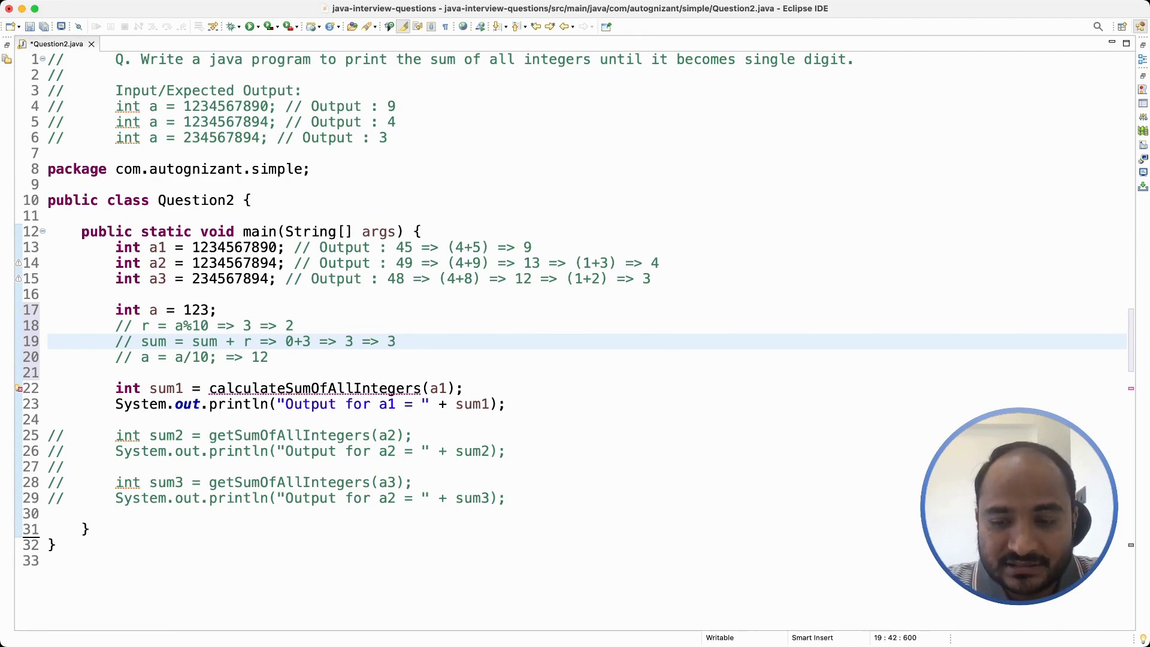
text(+2)
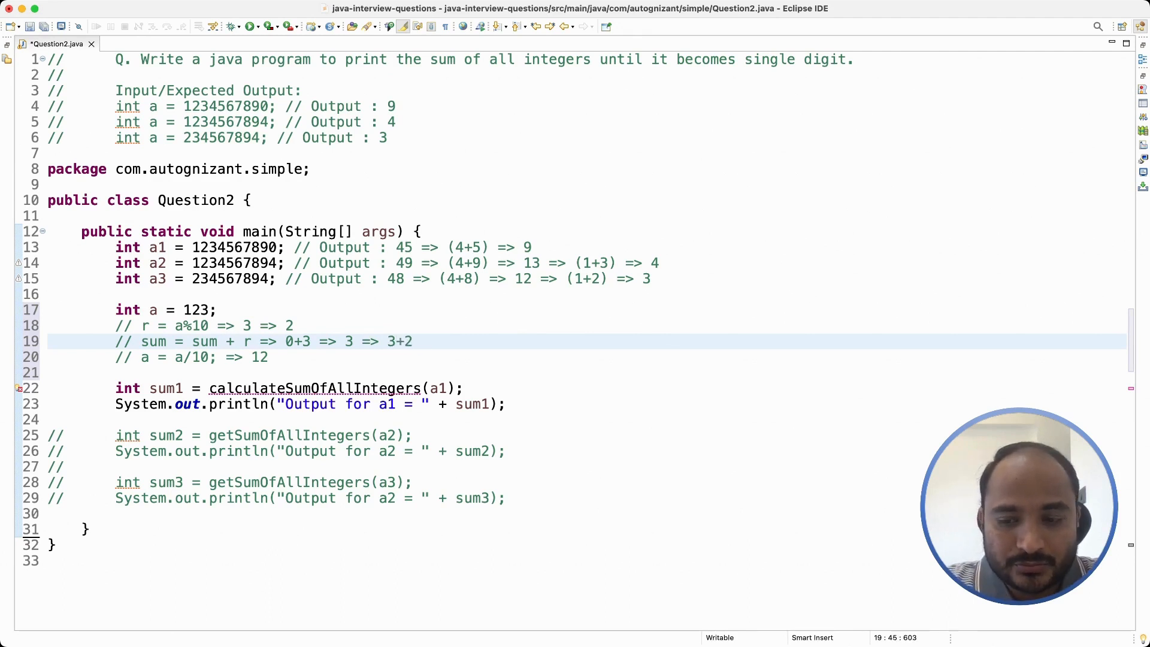
text(=> 5)
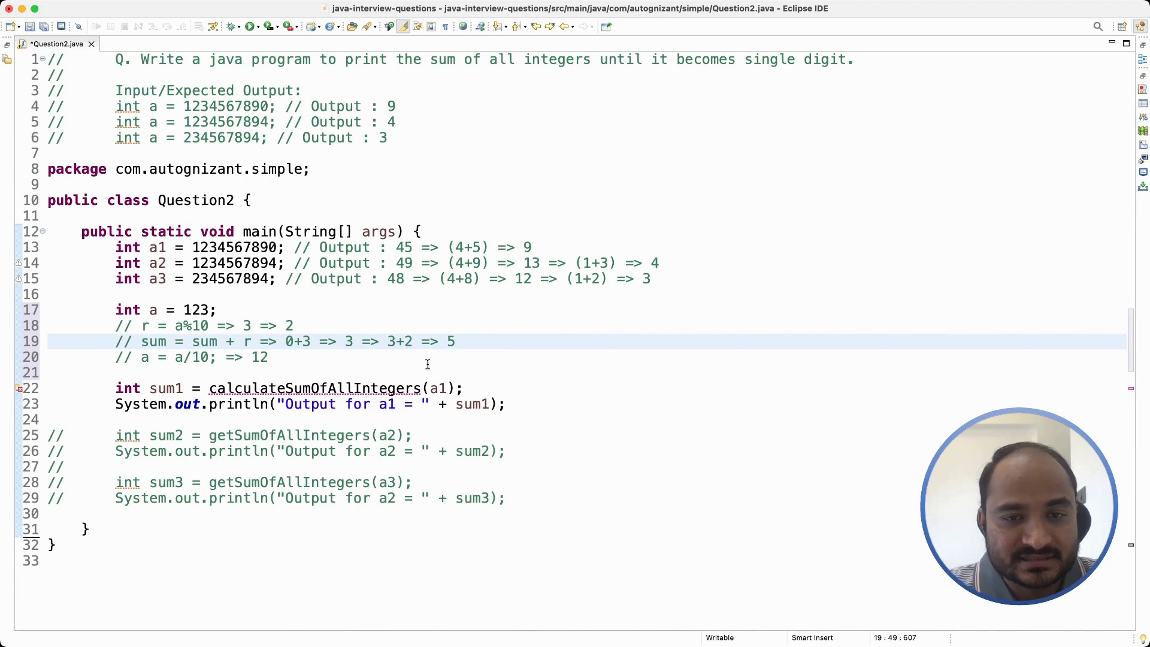
text(=)
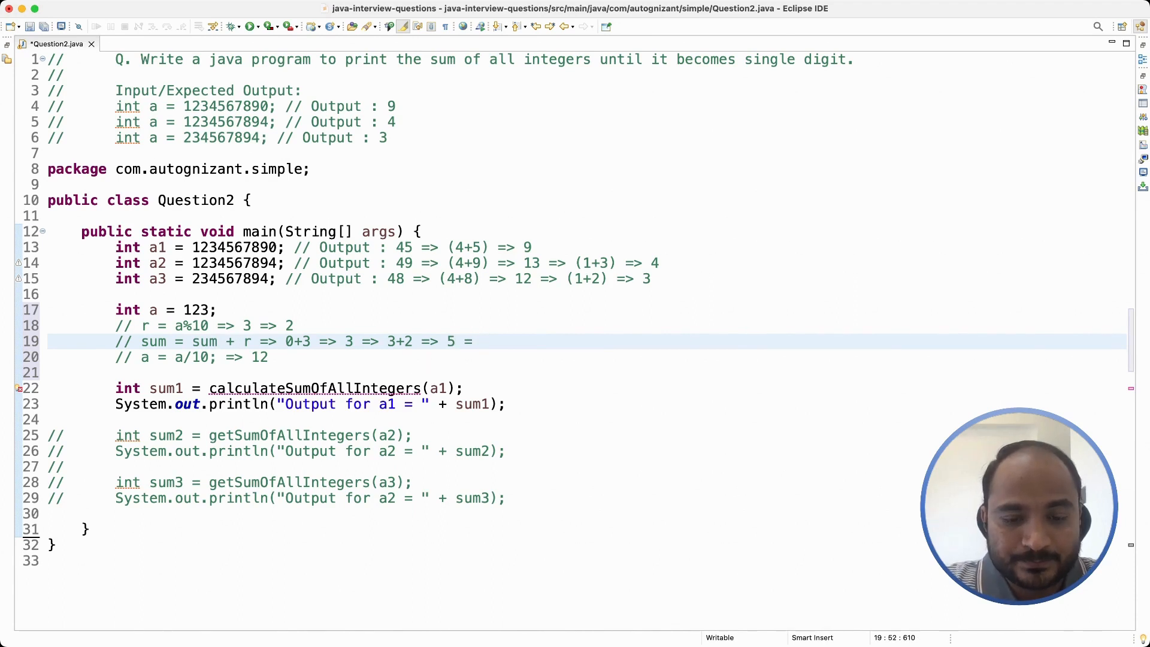
text(6)
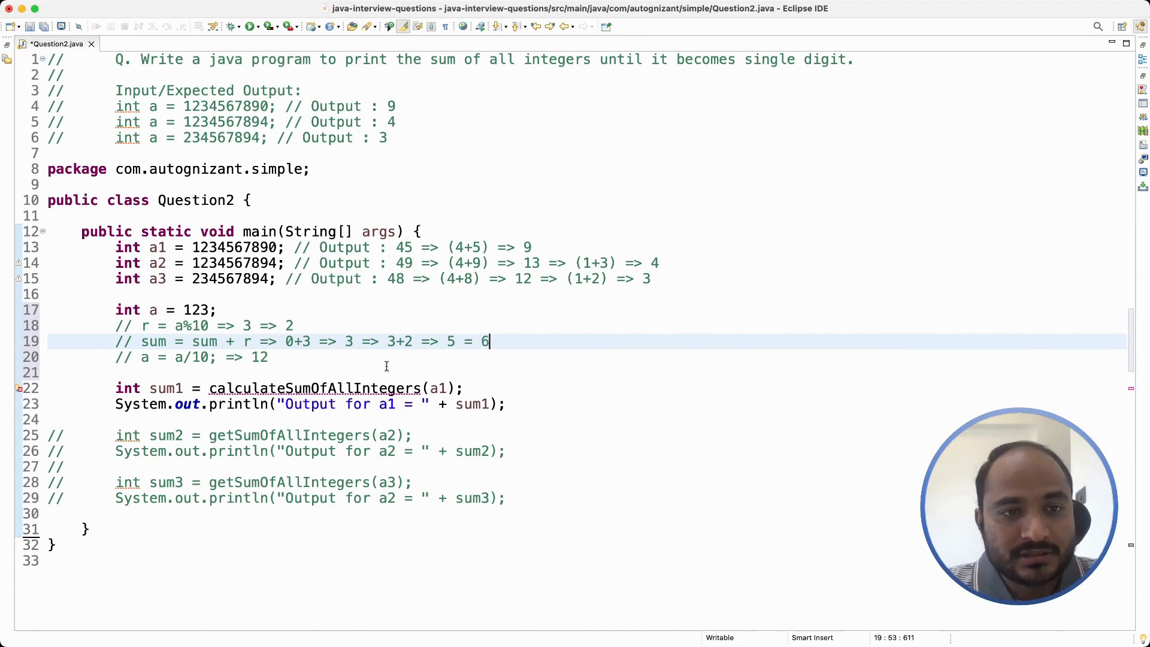
- Generate calculateSumOfAllIntegers via Quick Fix and declare int sum = 0 and r = 0
click(469, 403)
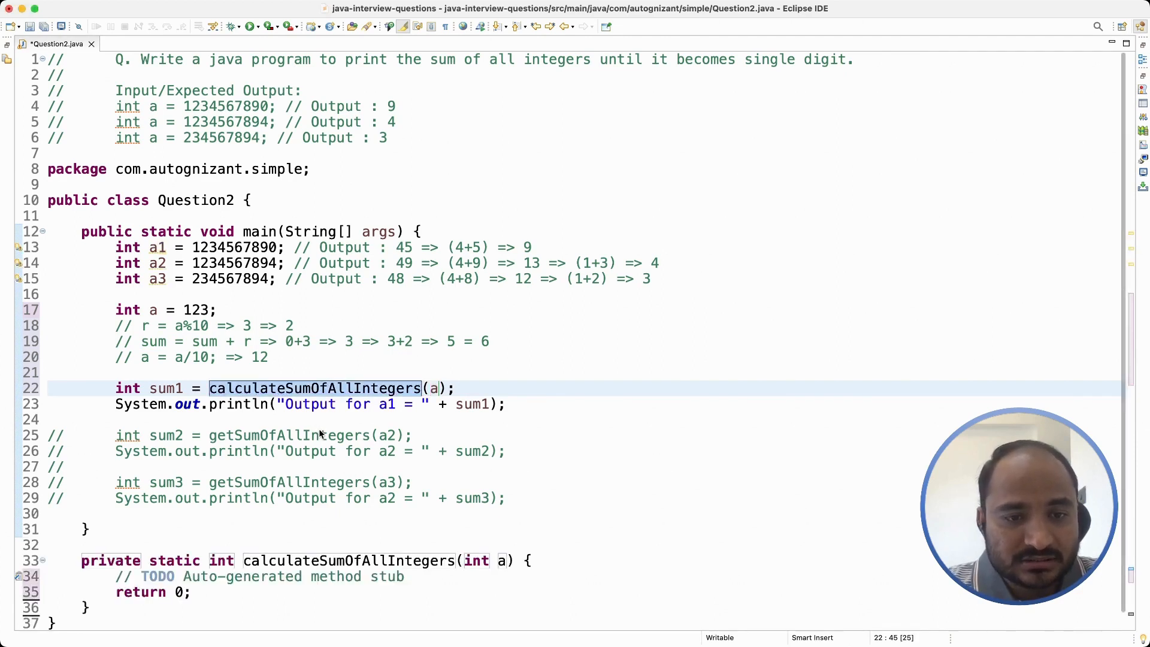
scroll(down, 3)
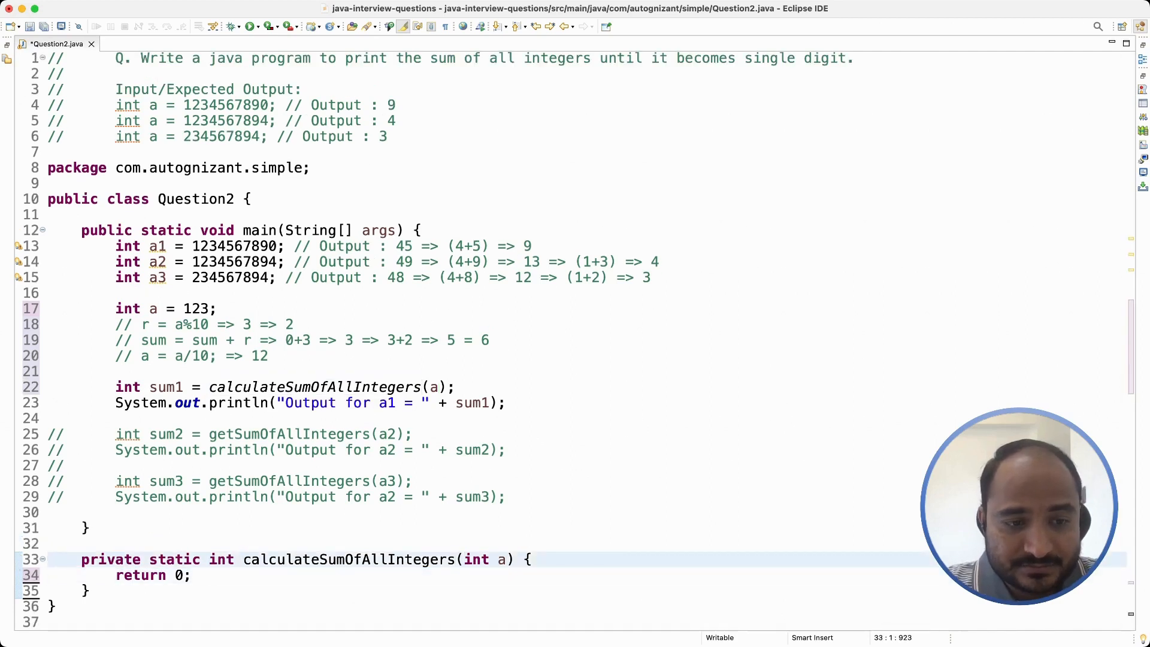
text(int)
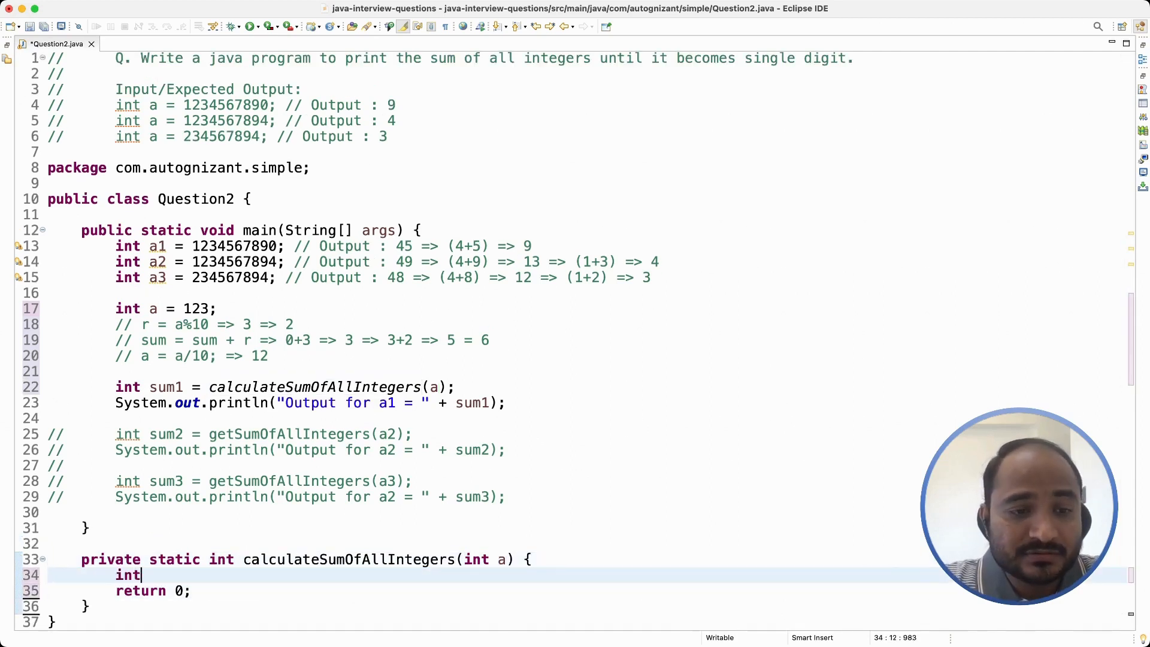
text(sum)
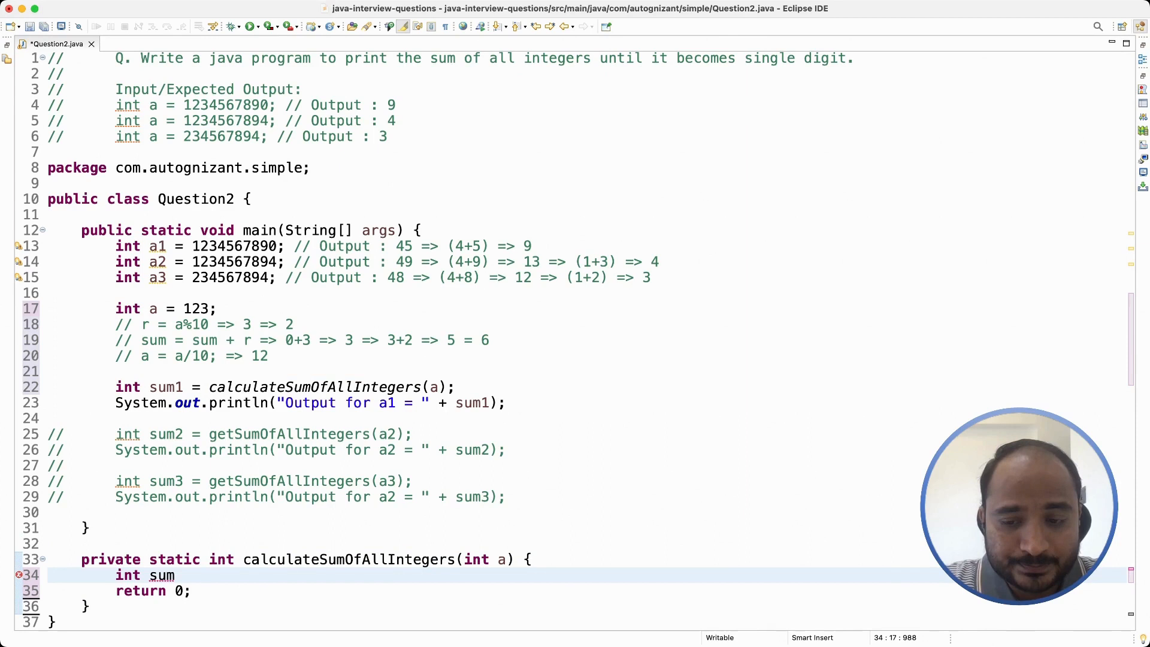
text(=)
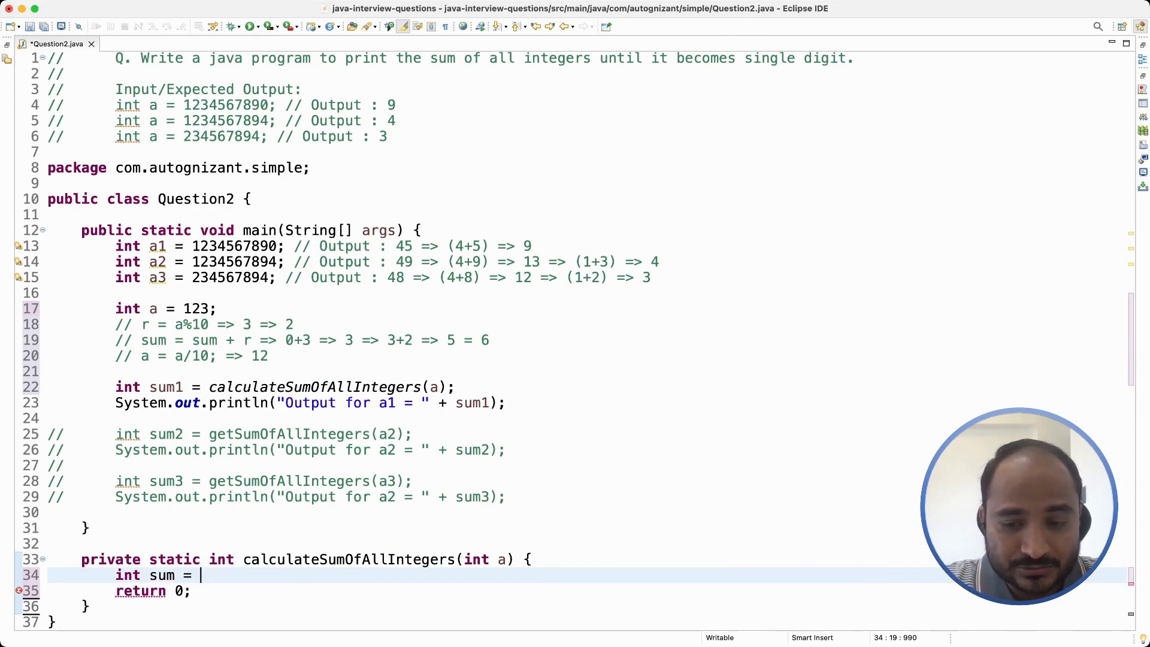
text(0;)
text(int)
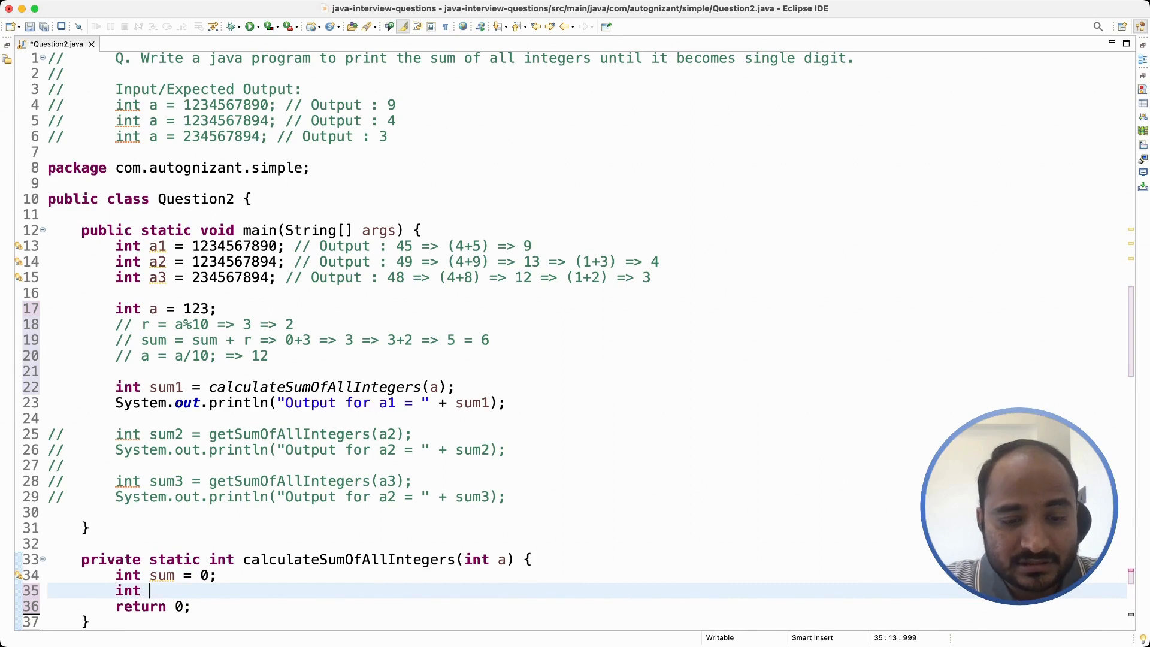
text(r = 0;)
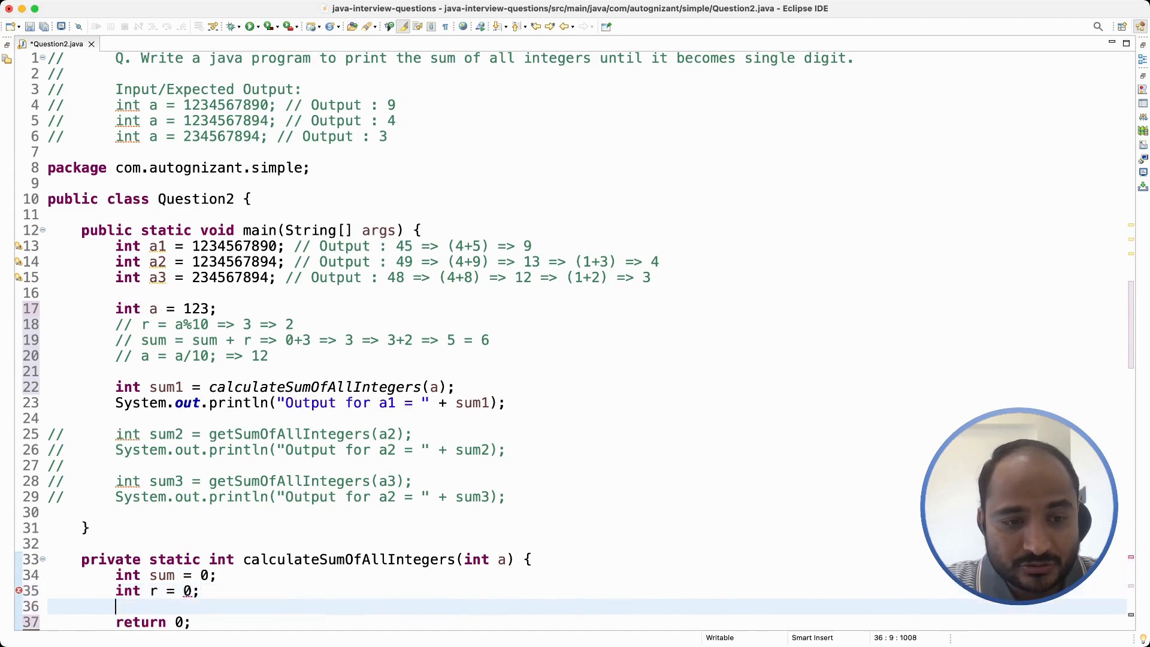
- Start the while(a>0) loop for the digit extraction
text(while()
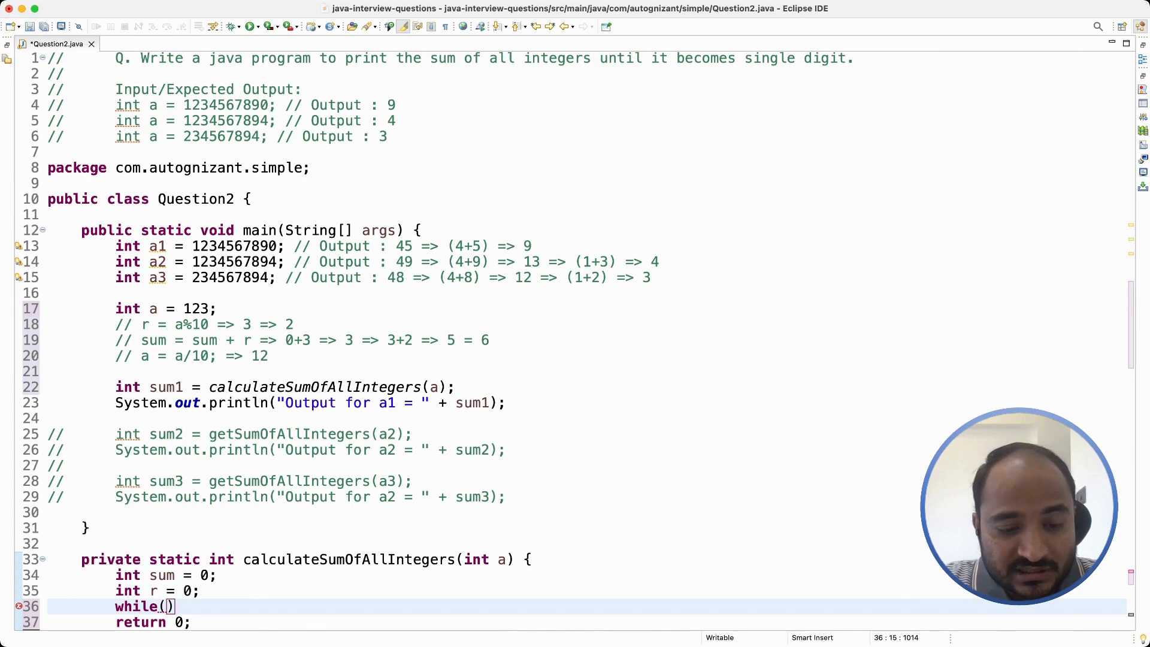
text(a)
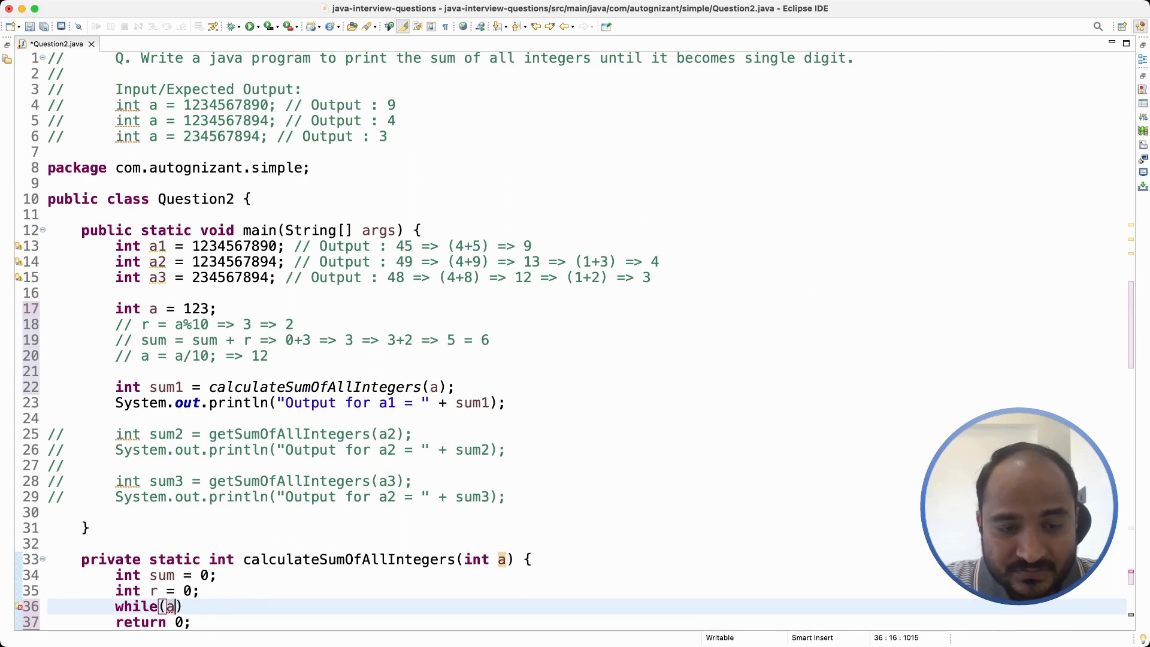
text(>0)
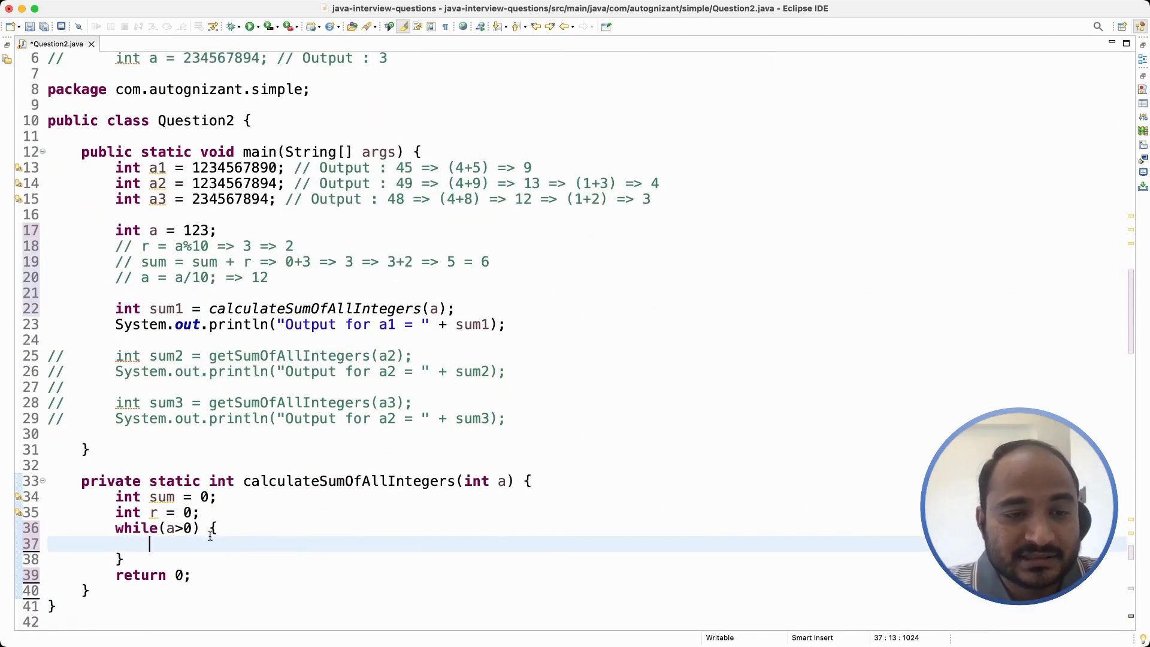
- Write the loop statements r = a%10; and sum = sum + r;
text(r)
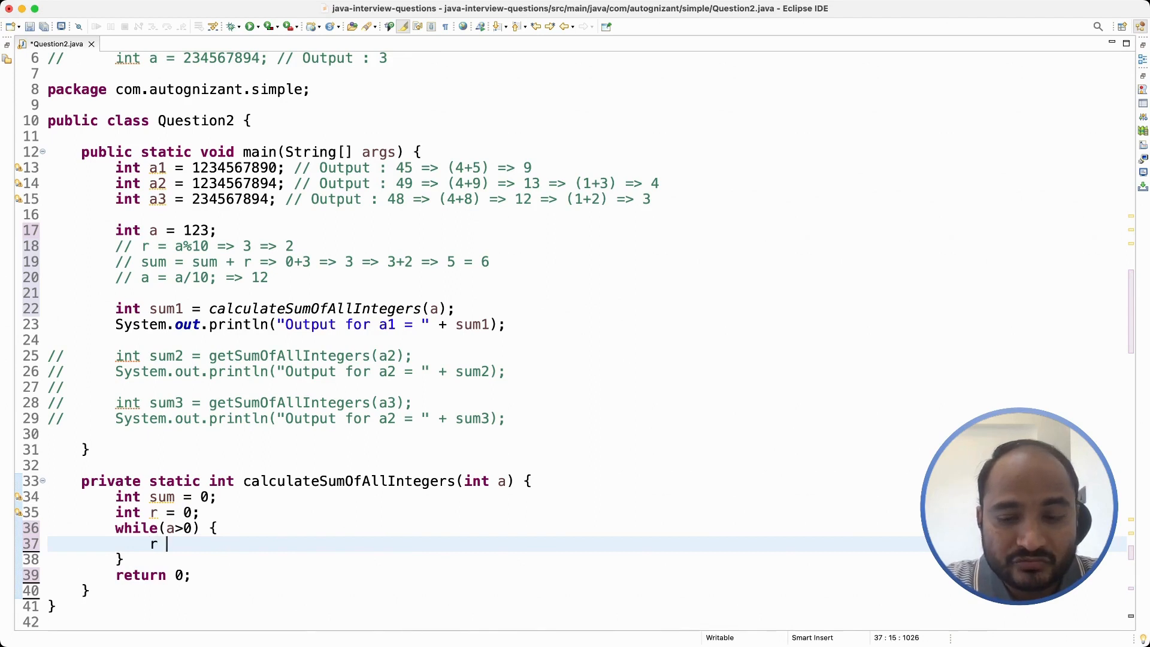
text(= a)
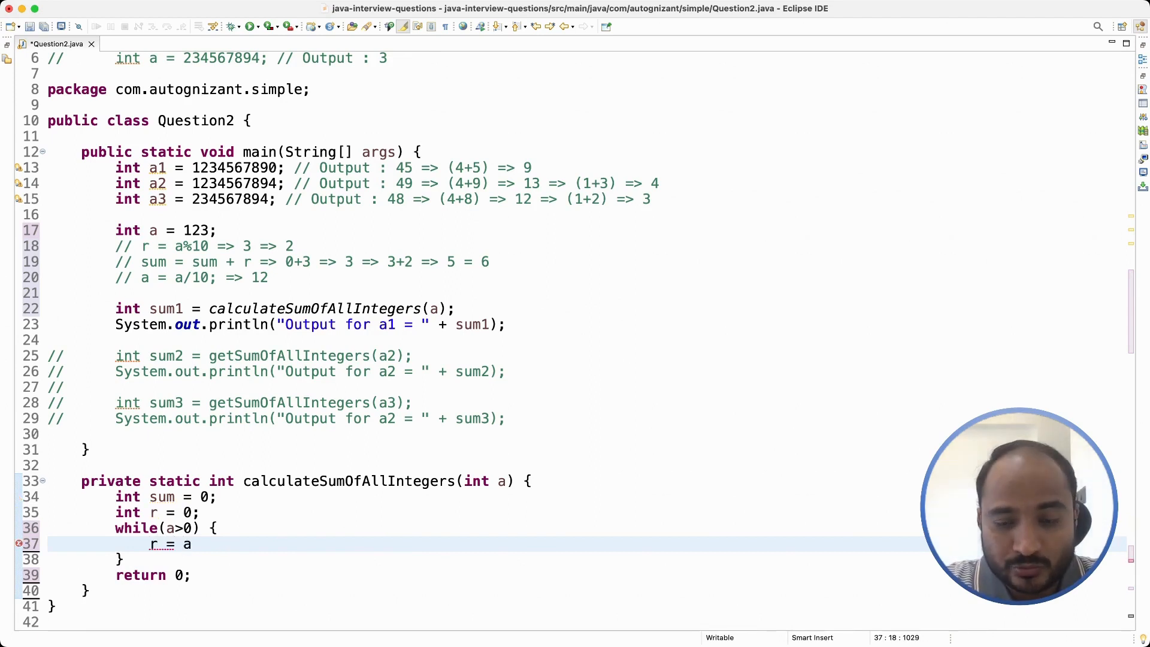
text(%)
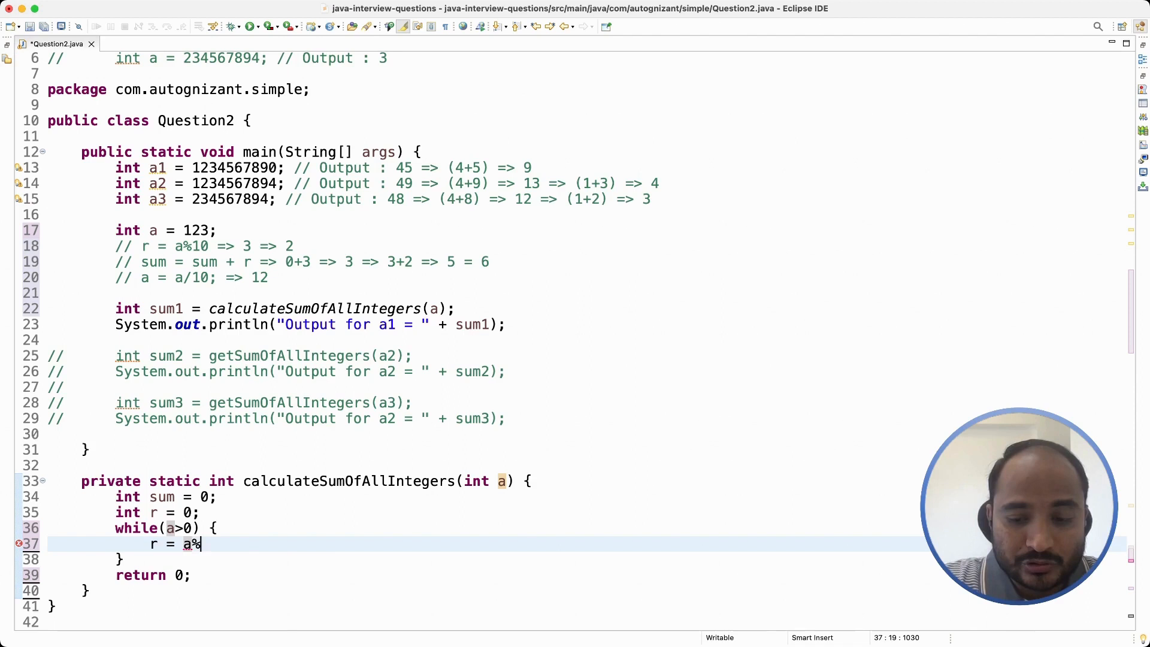
text(10;)
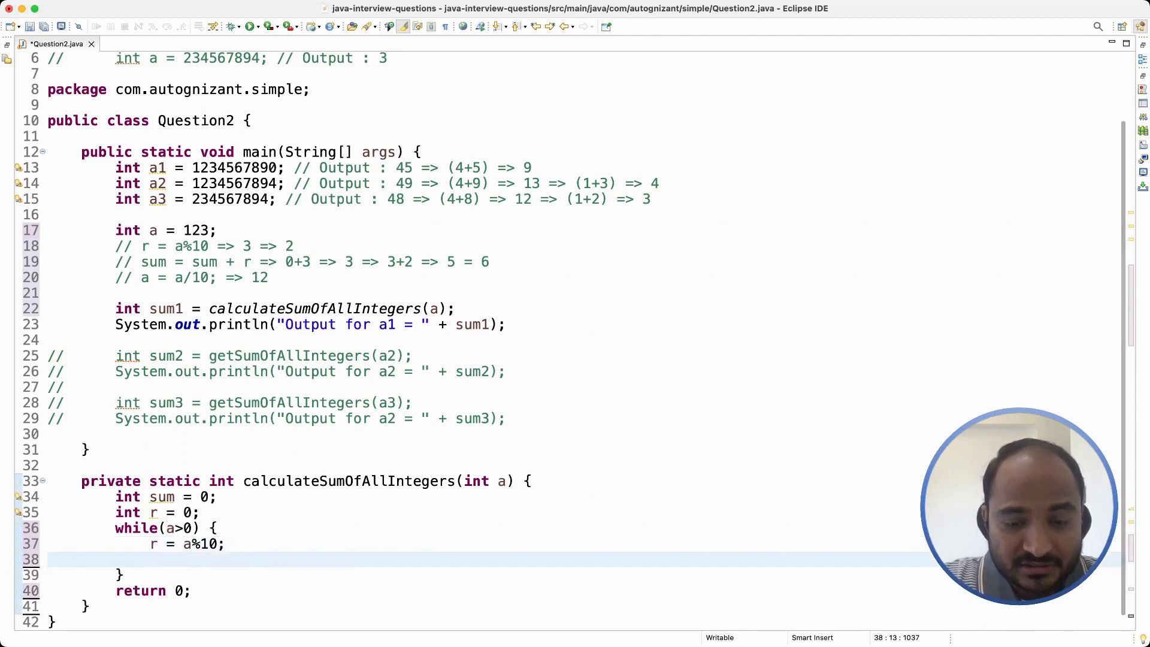
text(sum =)
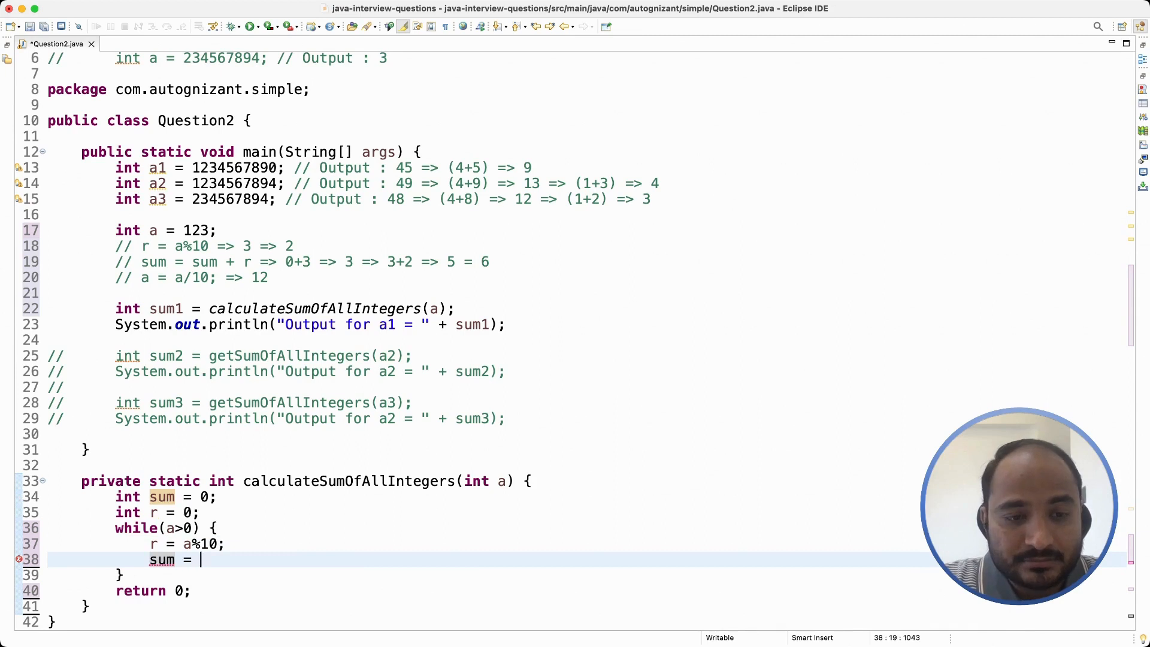
text(sum)
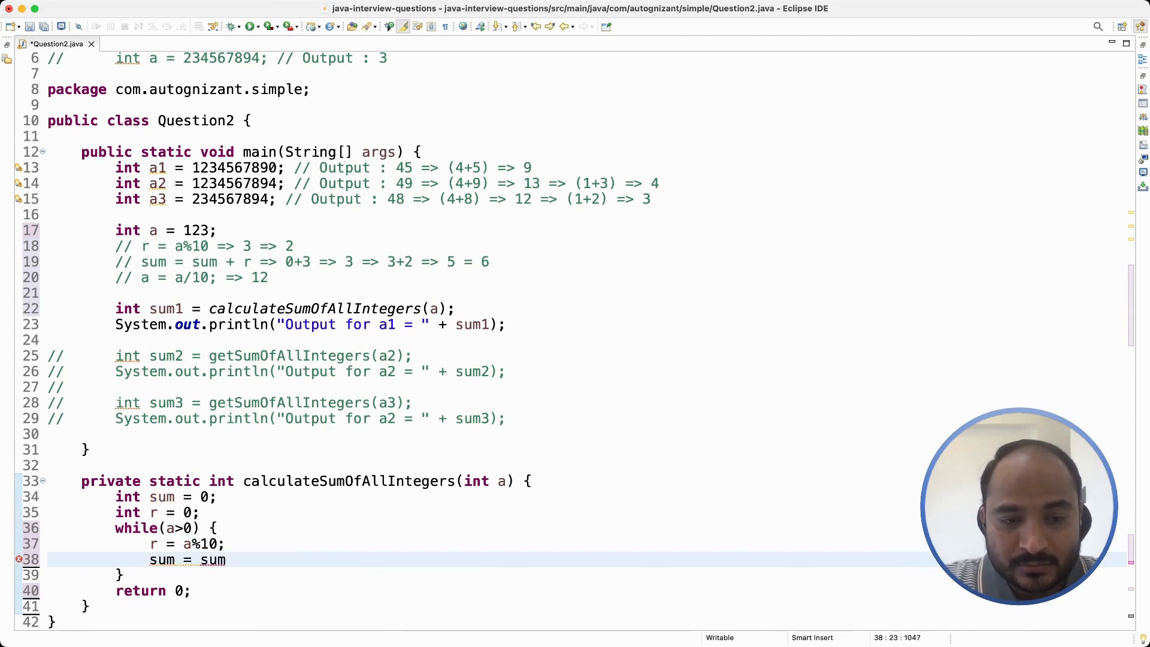
text(+r)
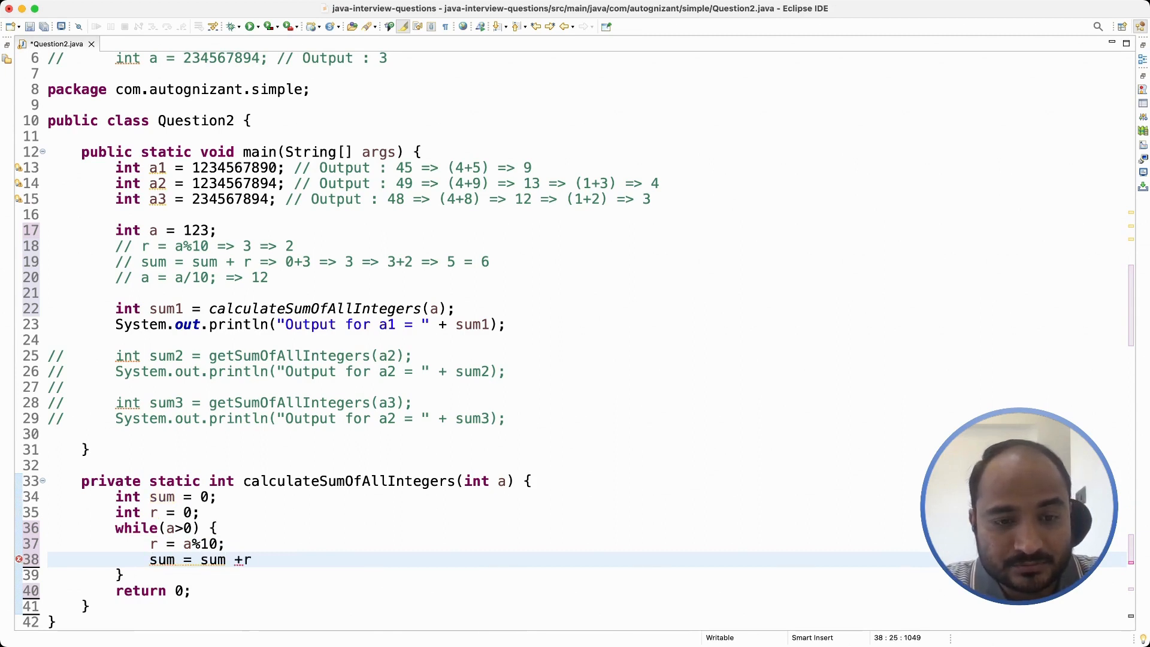
text(;)
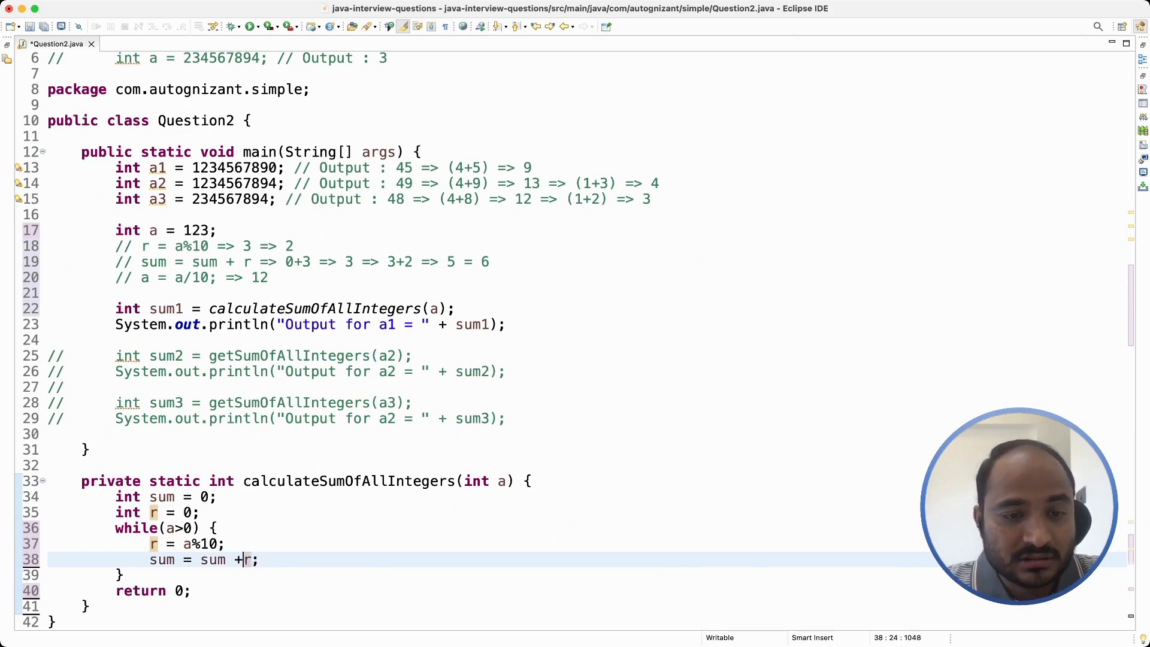
key(Return)
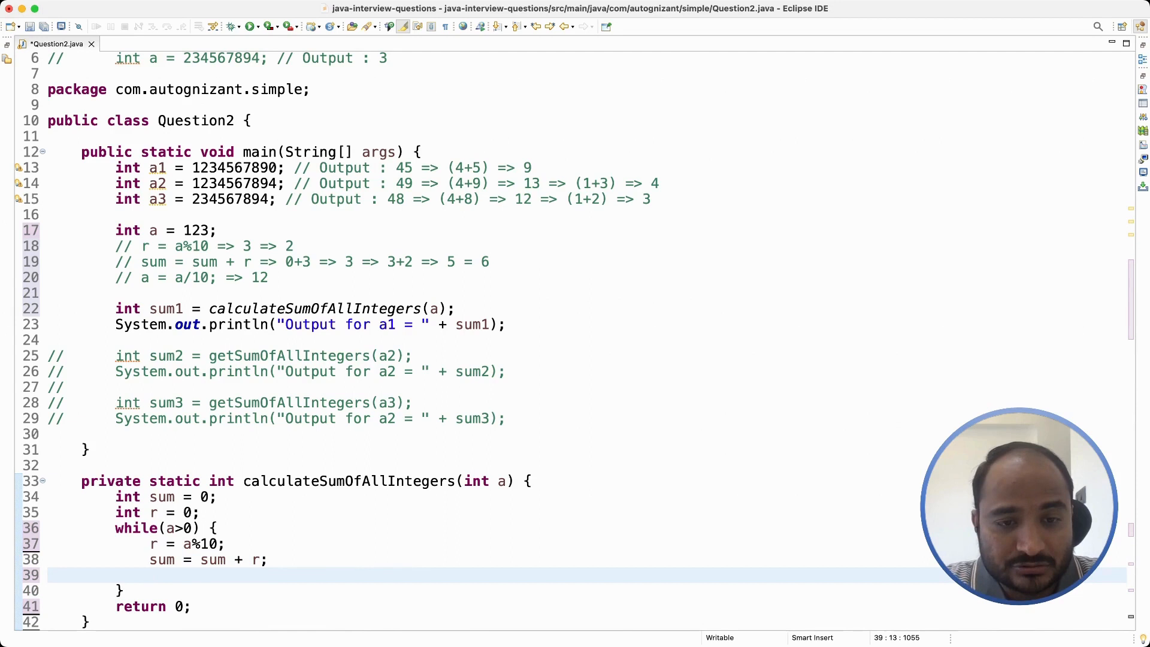
- Finish the loop with a = a/10; and move to the code after the while block
text(a = a)
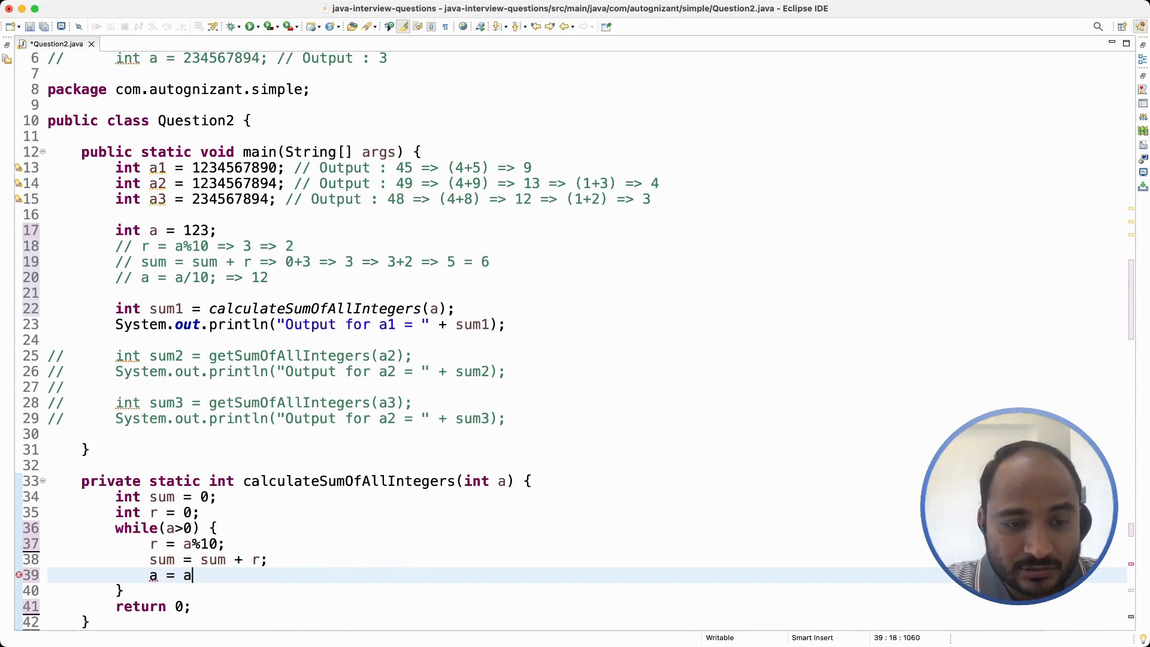
text(/10)
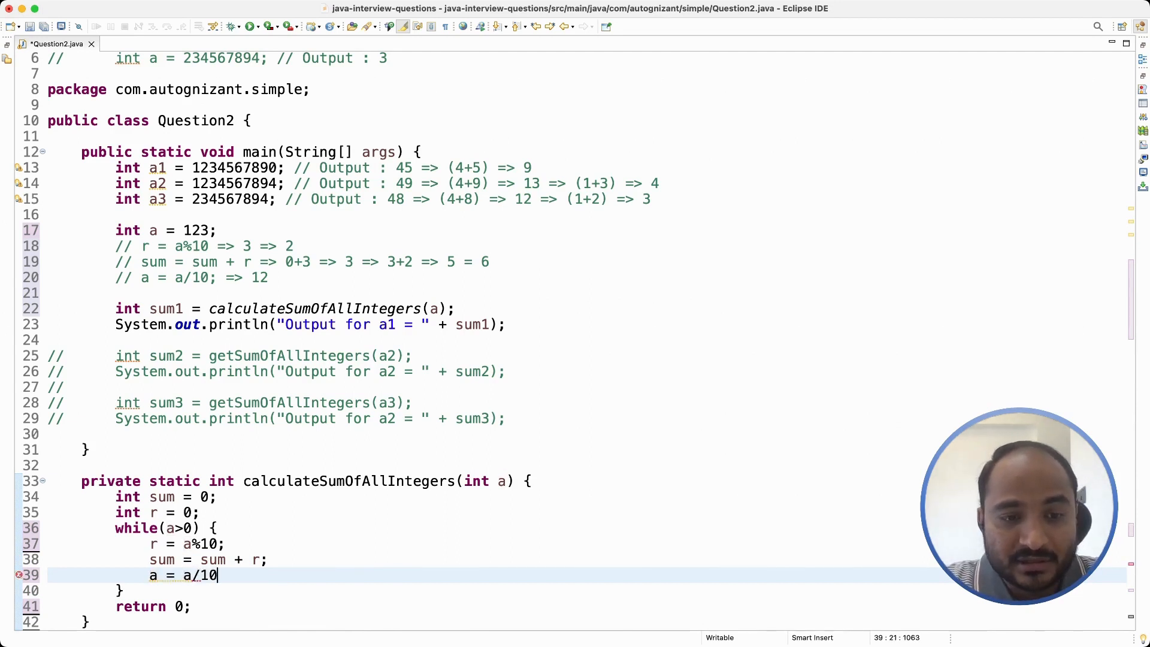
text(;)
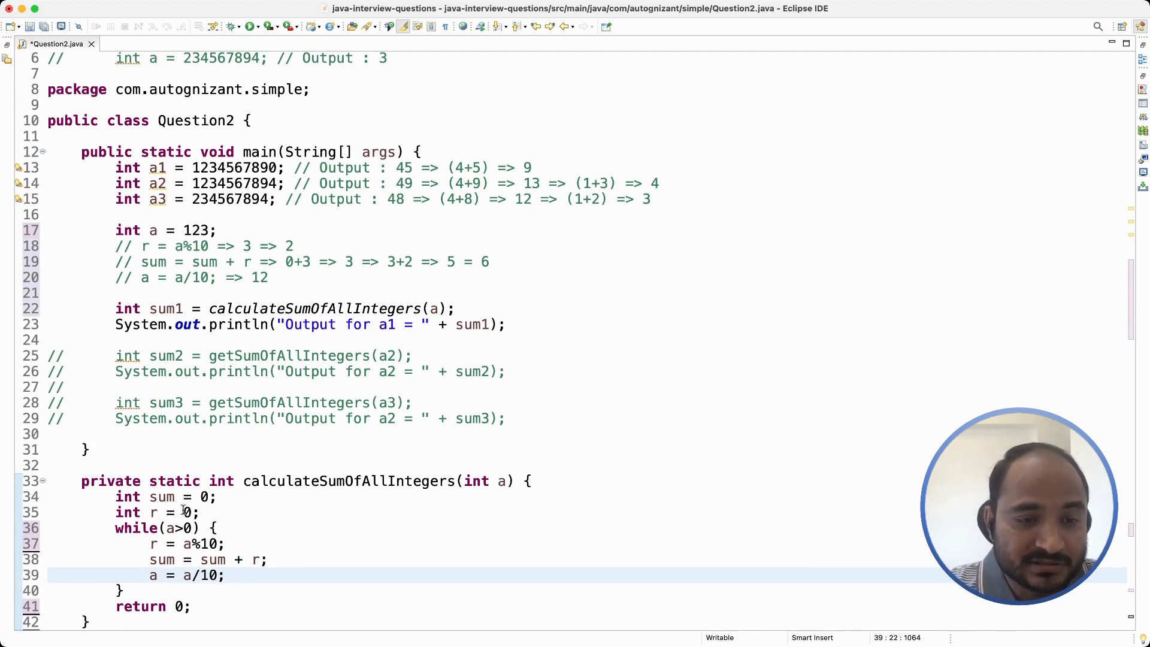
click(168, 528)
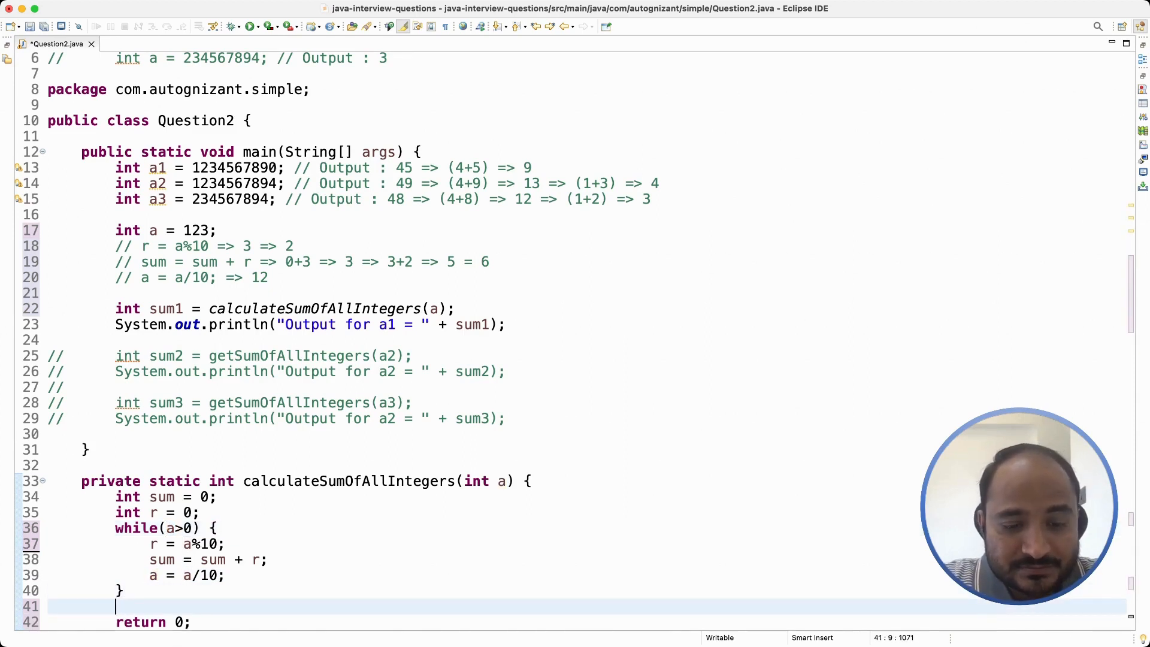
- Print "Sum = " + sum after the loop using the syso template and return sum, then save
text(su)
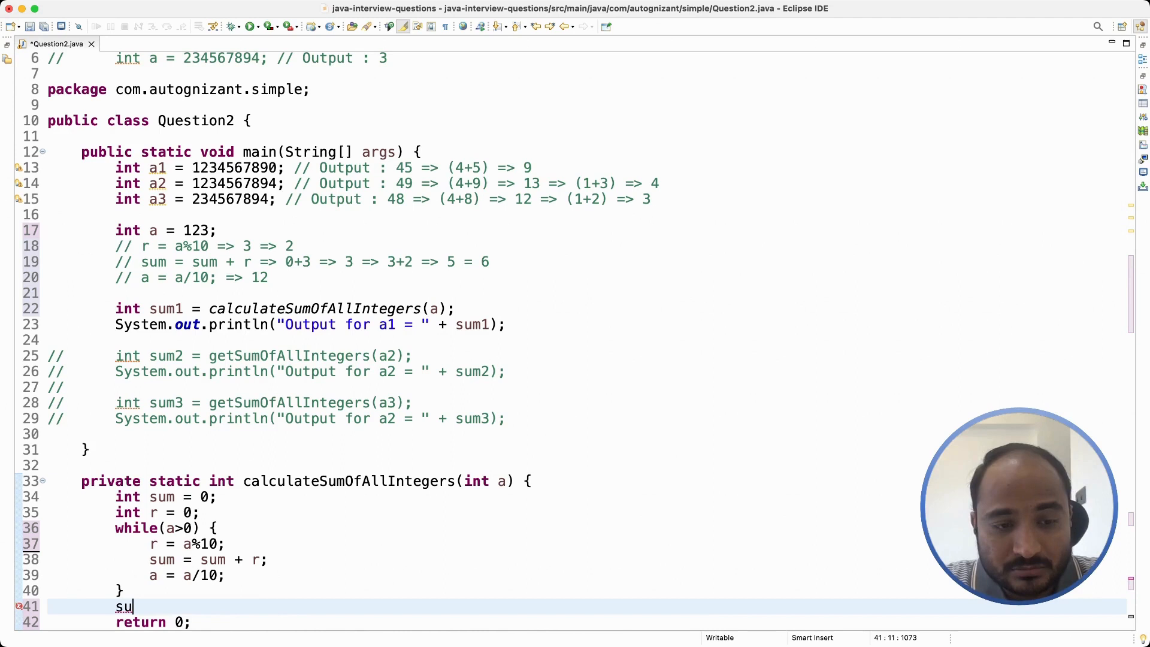
text(yso)
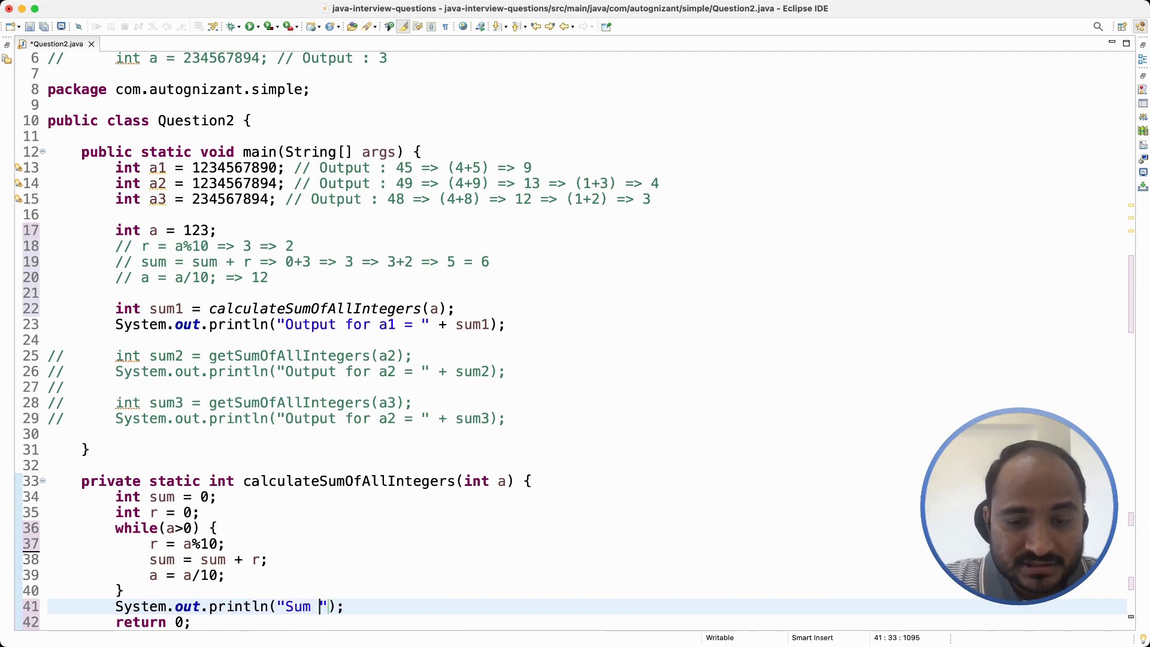
text(=)
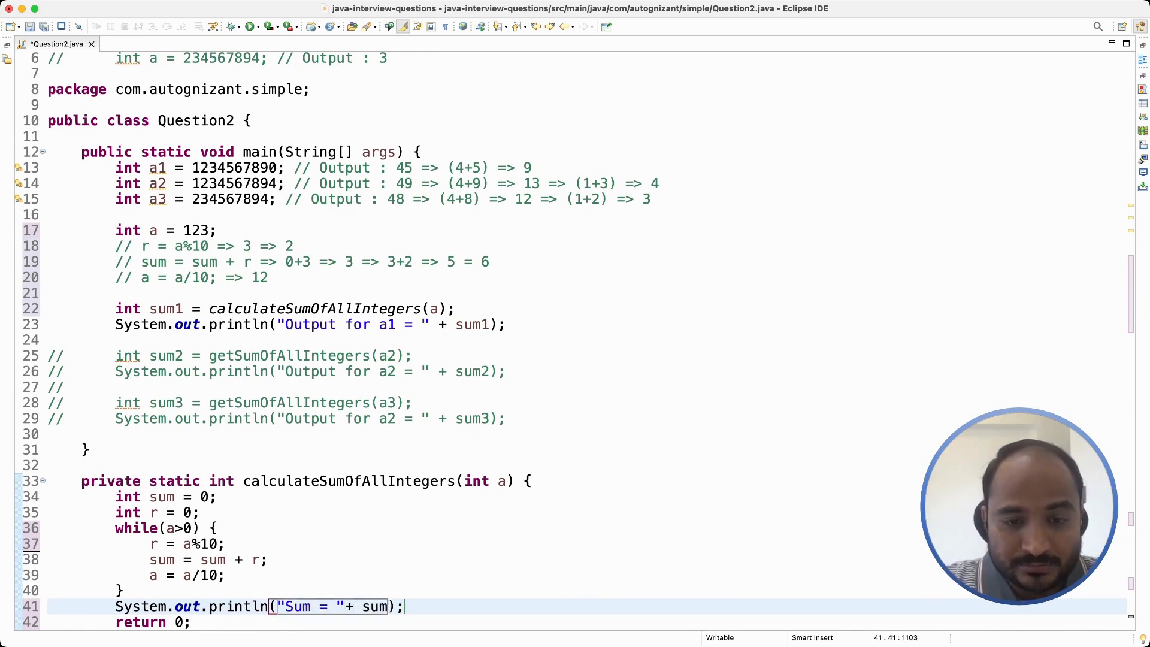
scroll(down, 3)
text(sum)
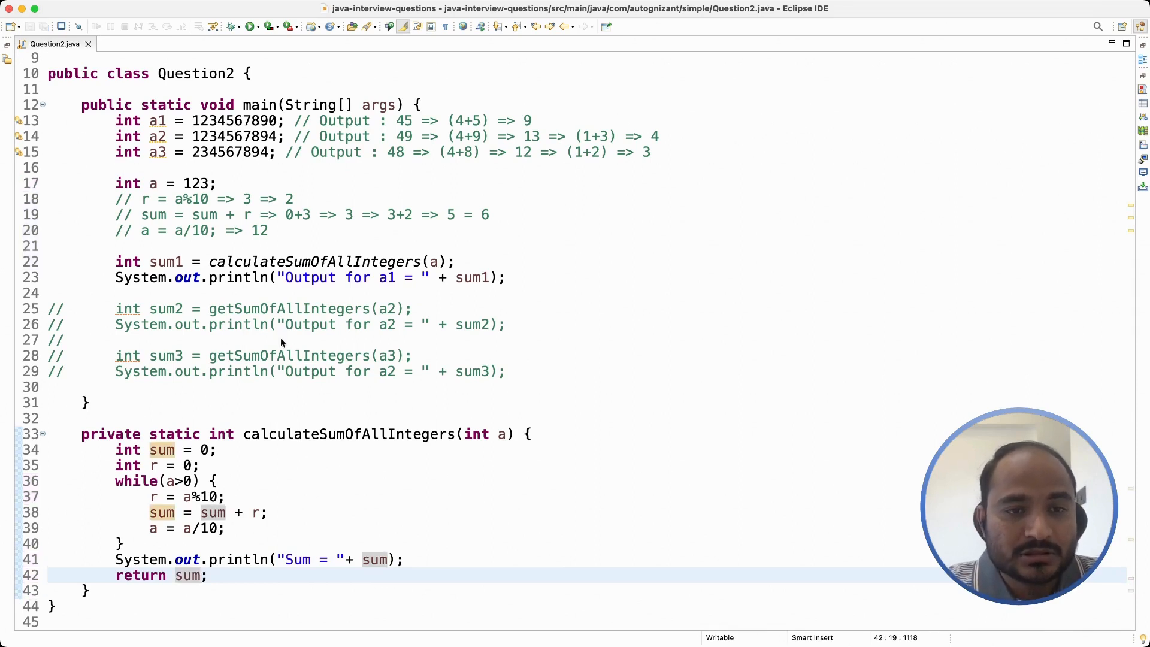
mouse_move(393, 535)
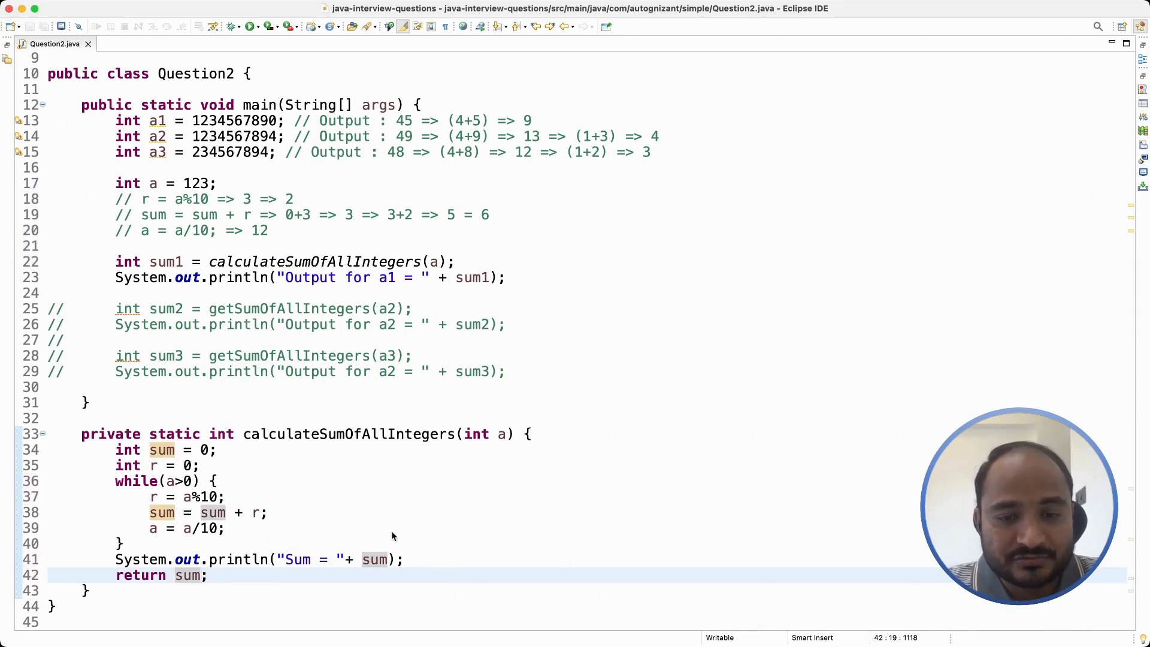
mouse_move(498, 544)
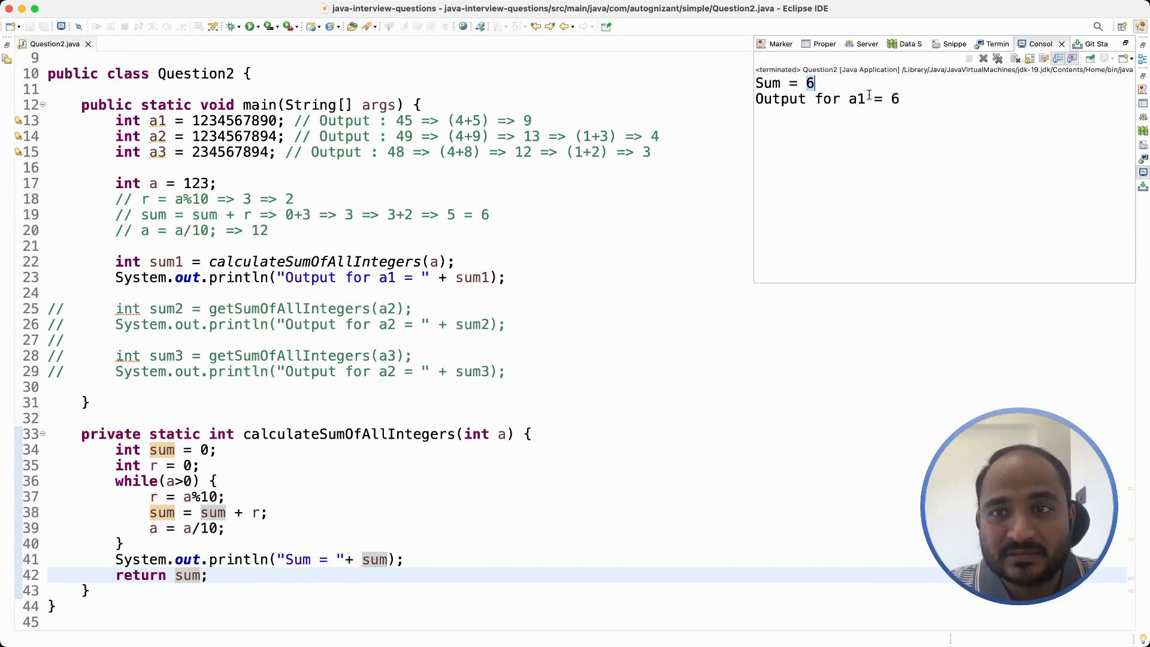
mouse_move(890, 100)
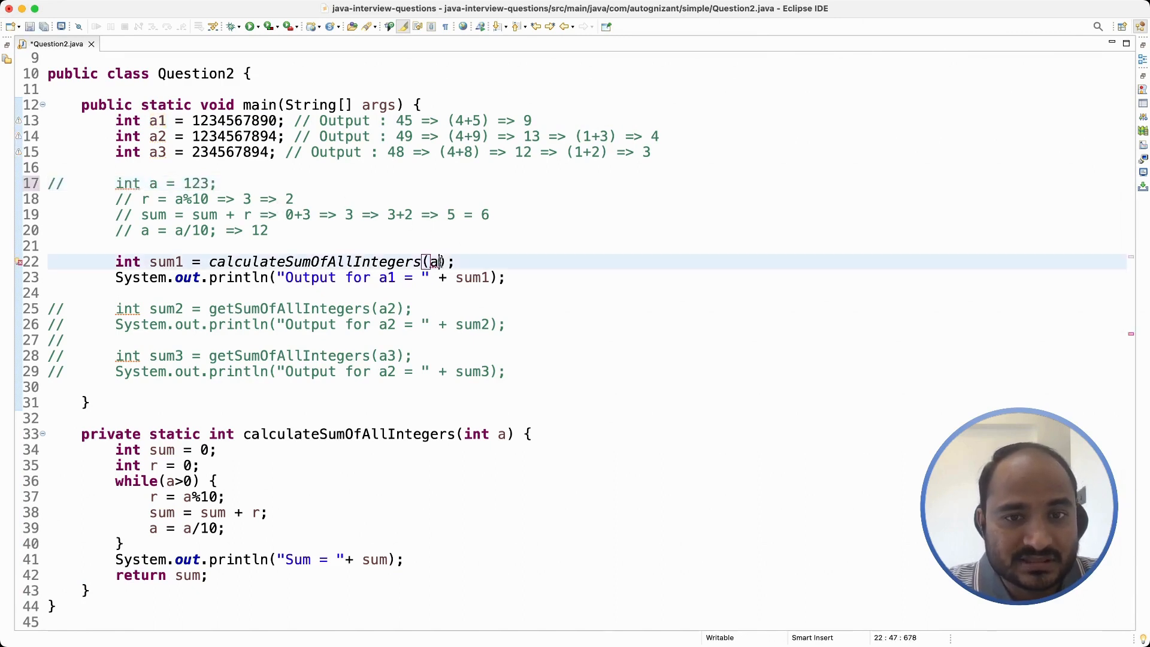
- Change the argument a to a1 in the calculateSumOfAllIntegers call and save
text(1)
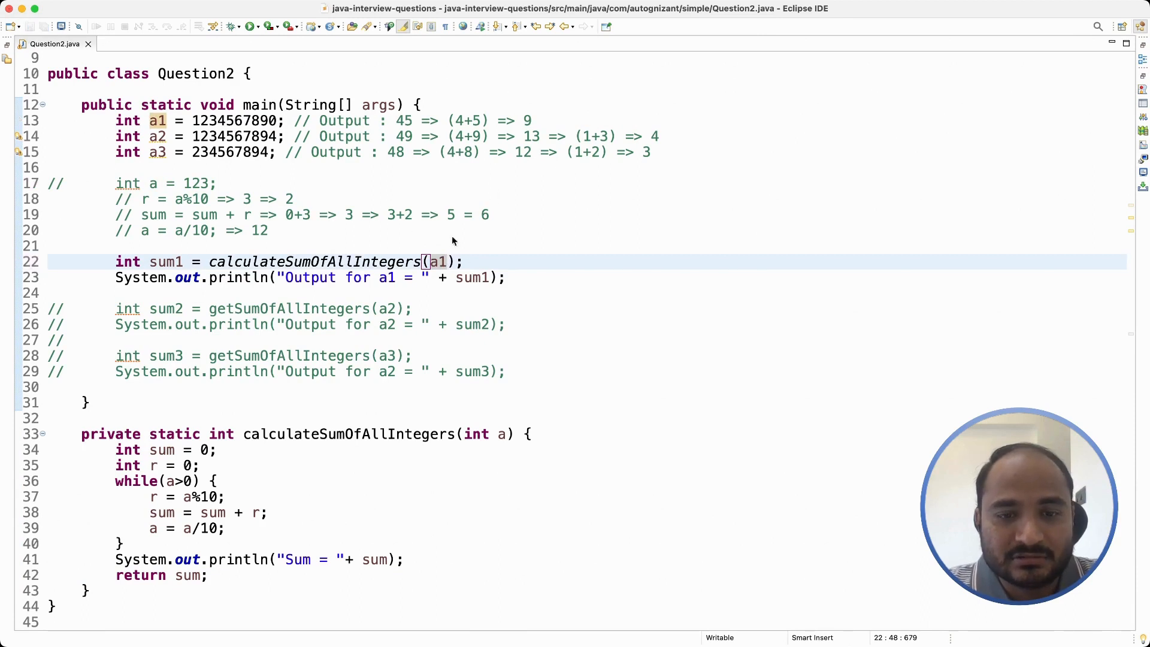
mouse_move(644, 549)
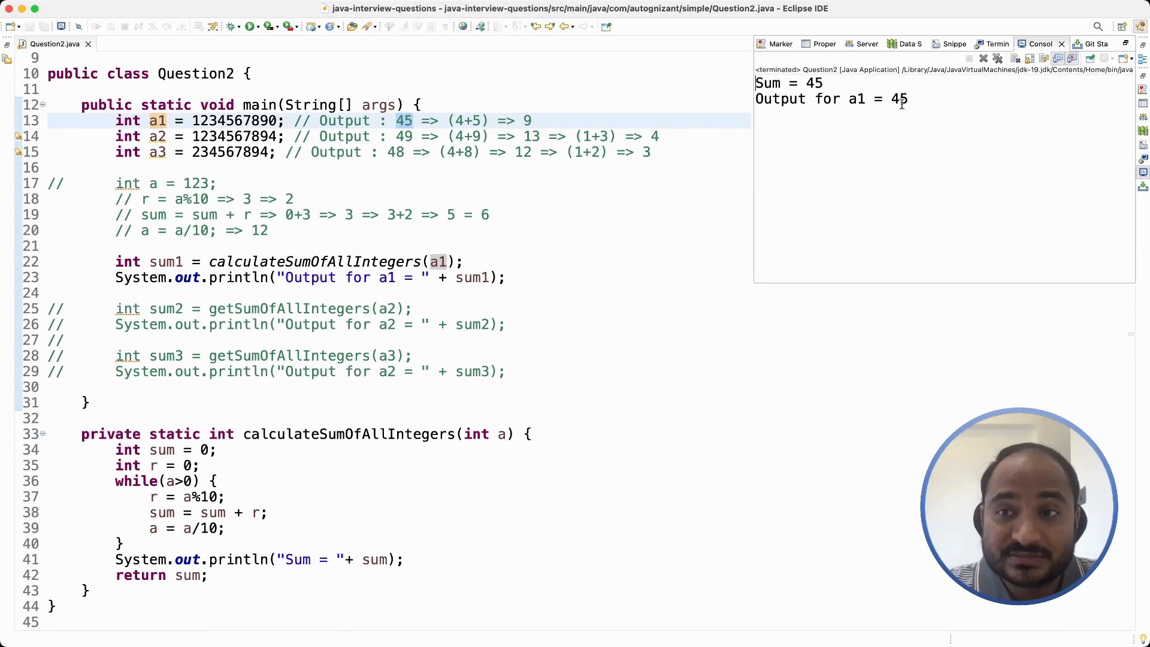
mouse_move(818, 100)
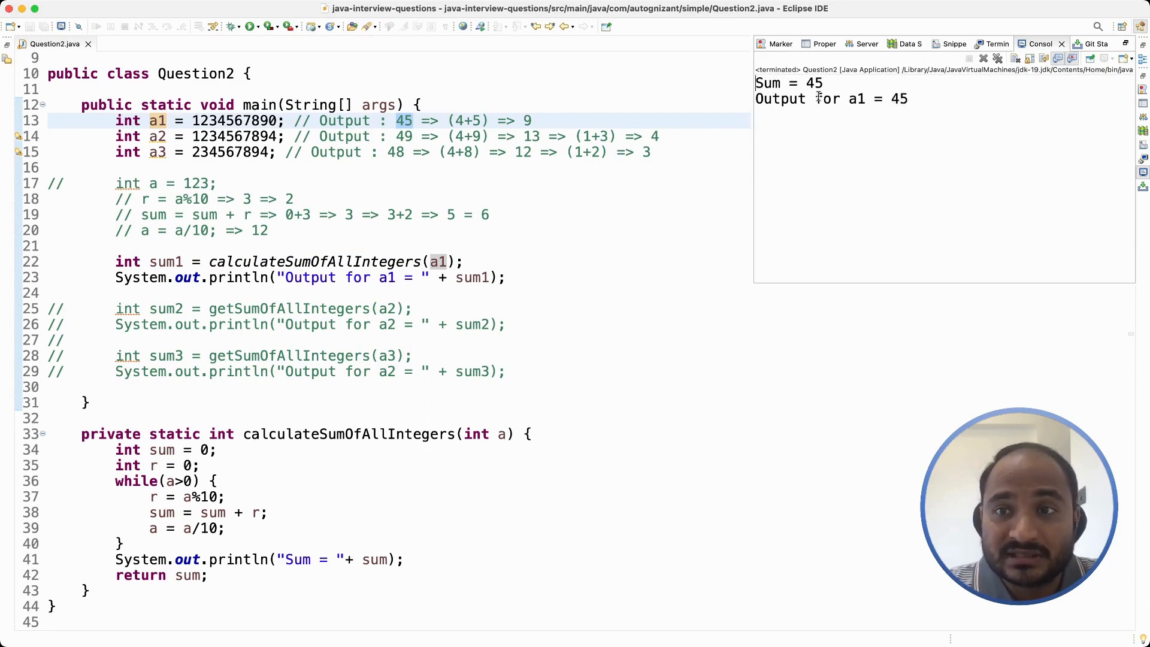
- Rerun Question2 and read the console output Sum = 45 for a1
double_click(897, 98)
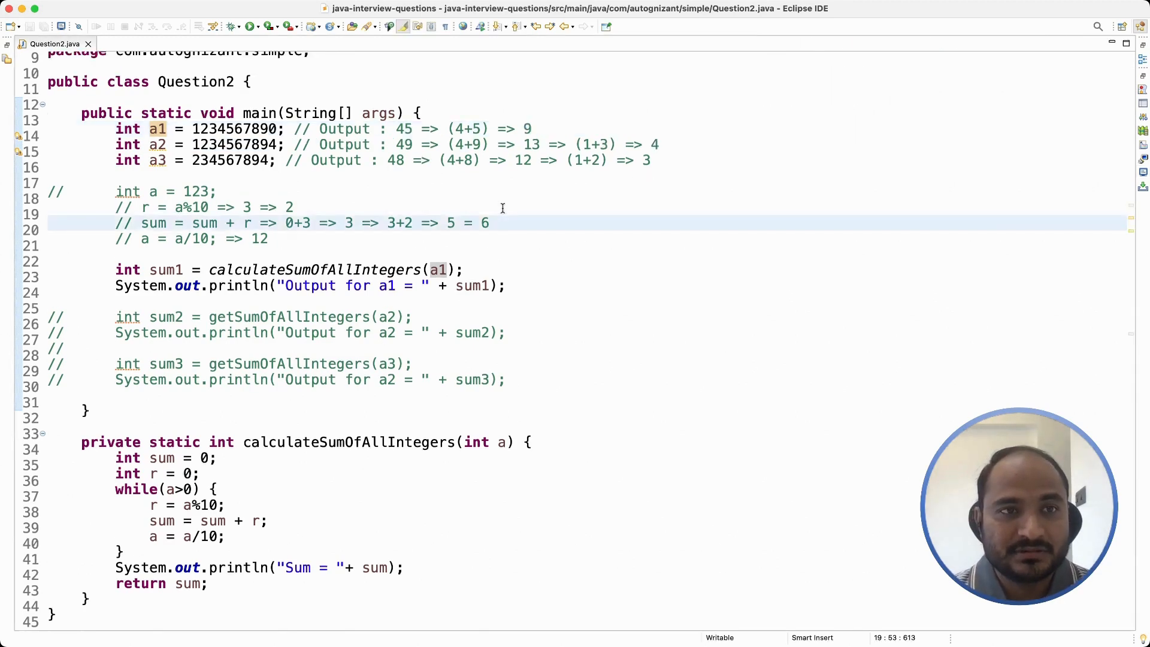
scroll(up, 3)
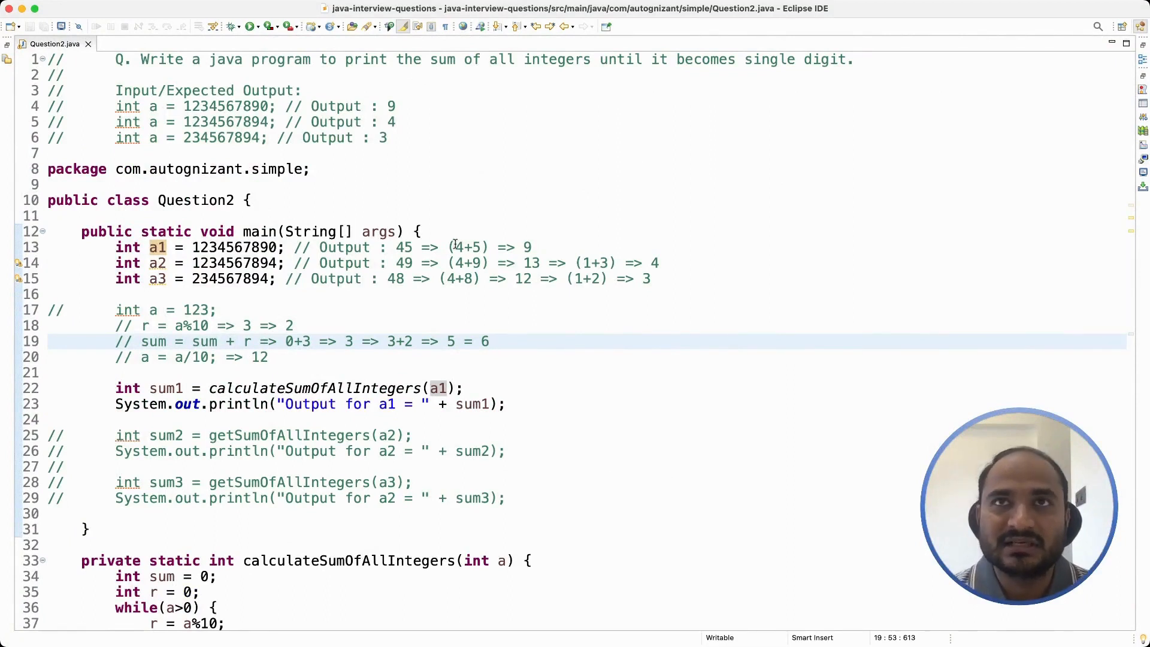
click(491, 342)
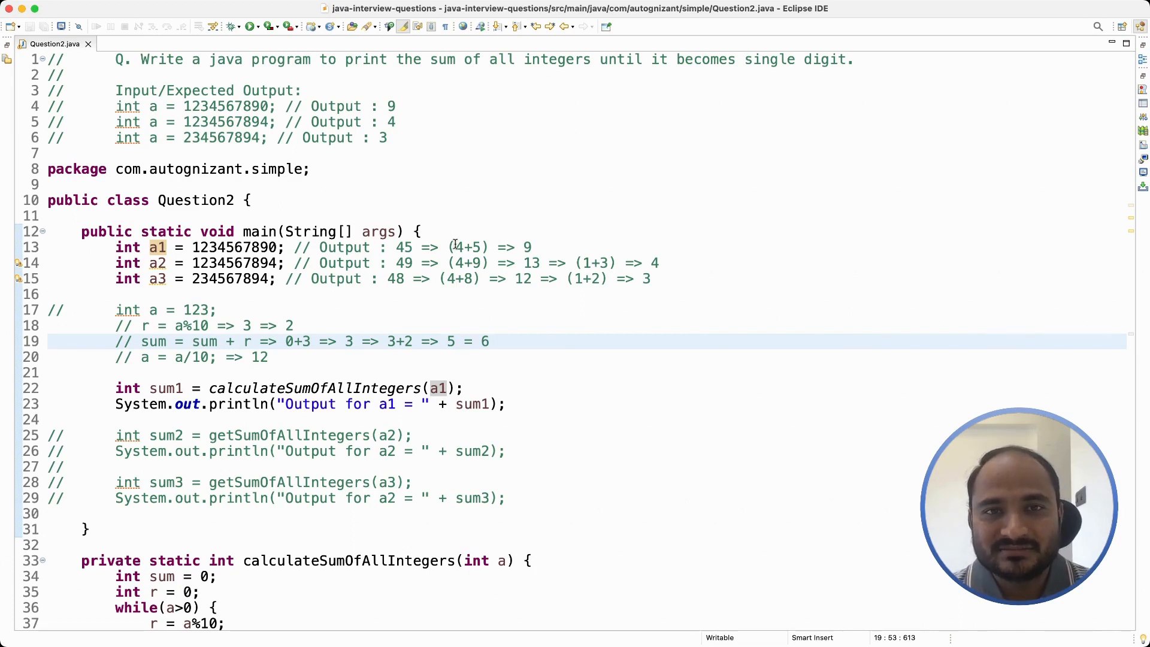
click(488, 341)
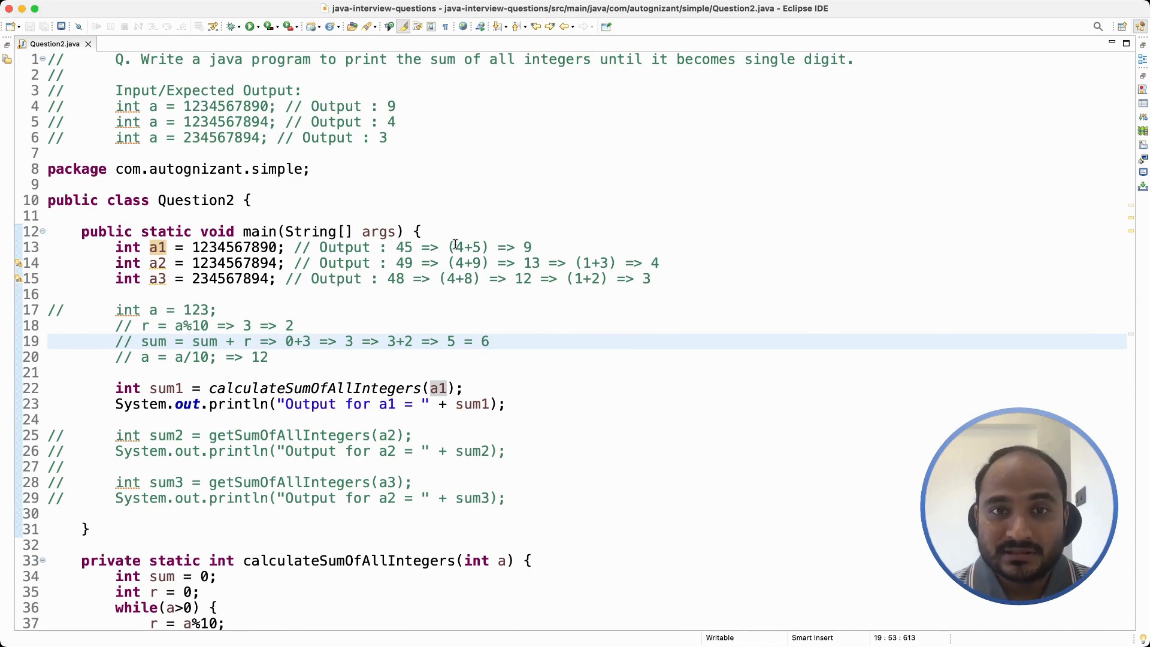
click(483, 341)
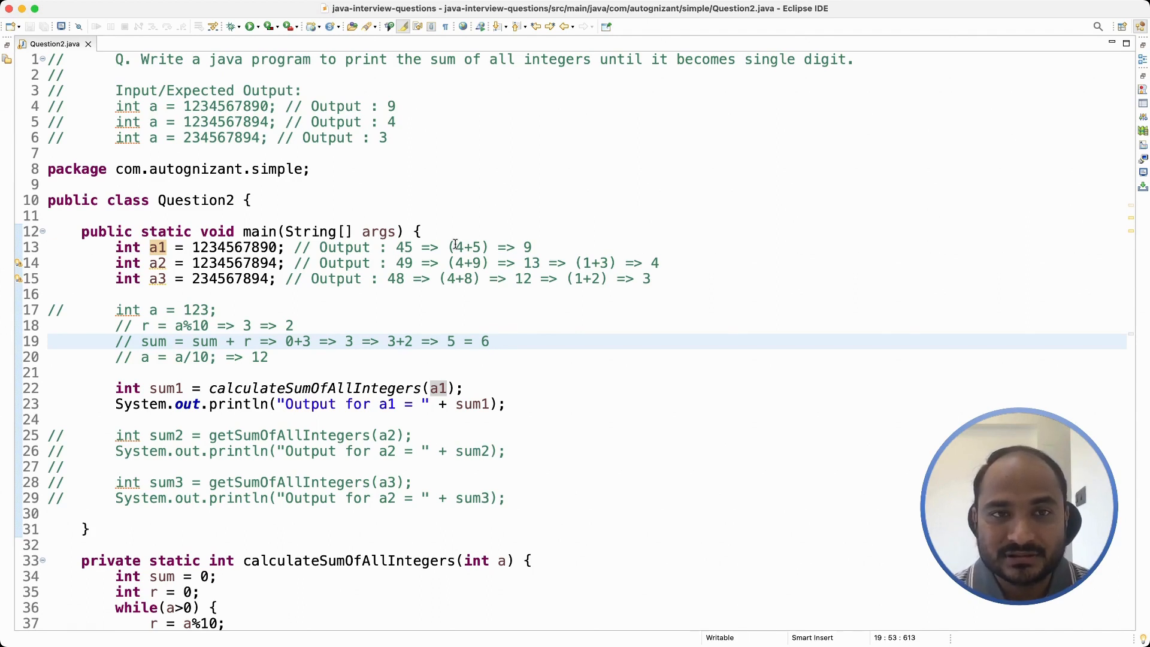
click(488, 341)
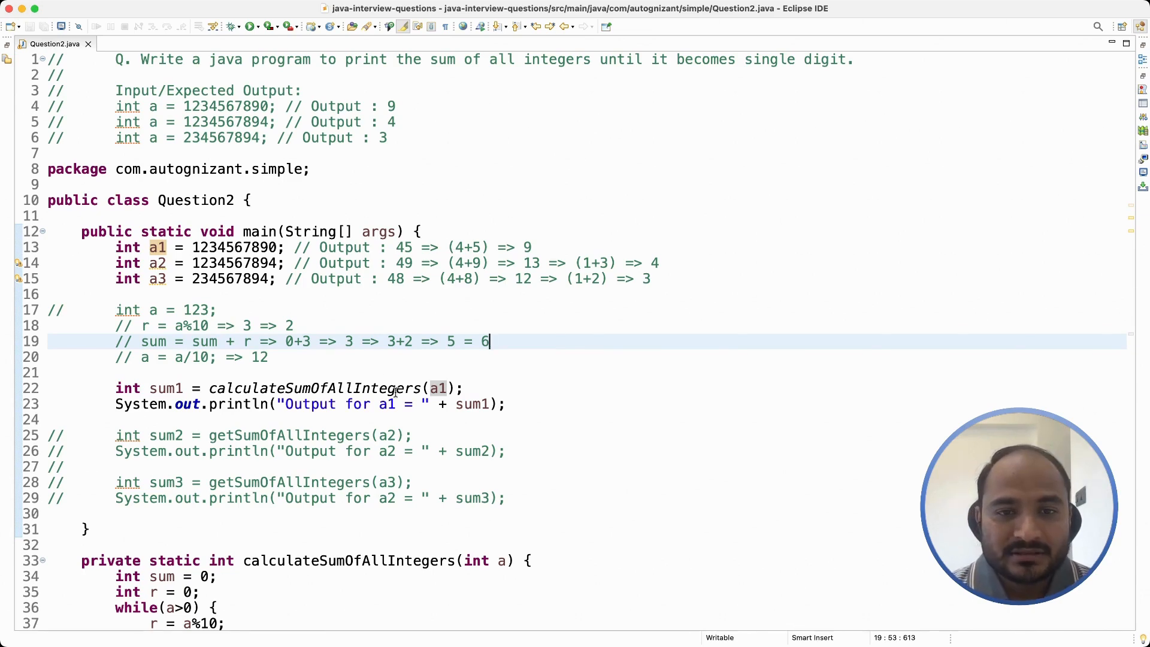
scroll(down, 3)
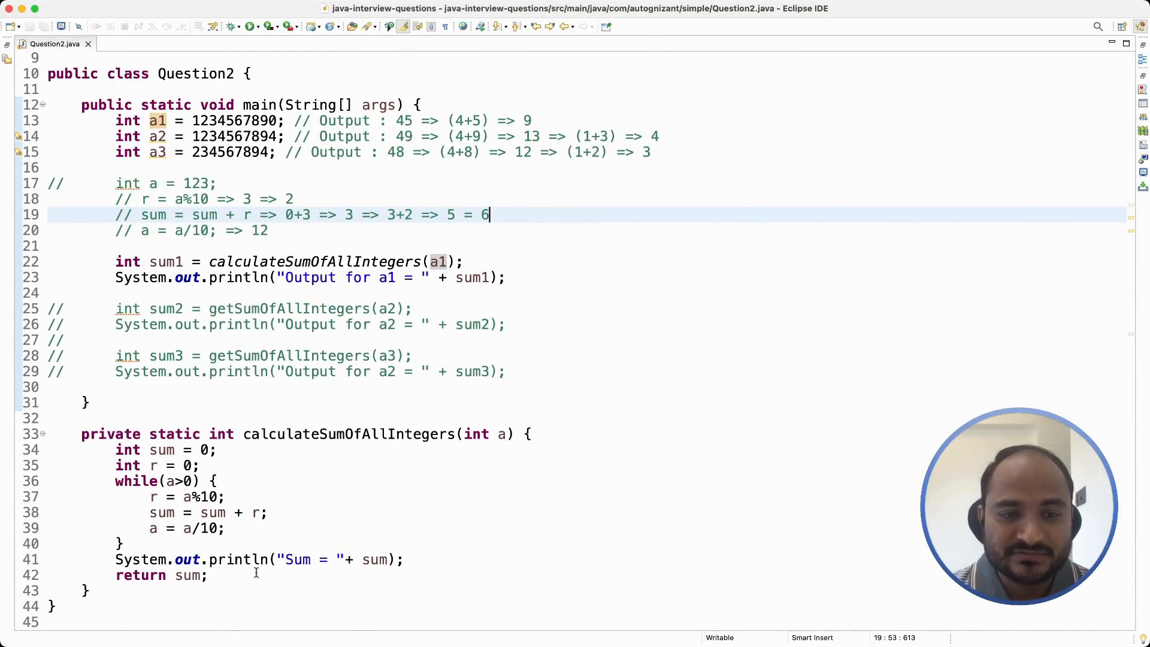
double_click(188, 574)
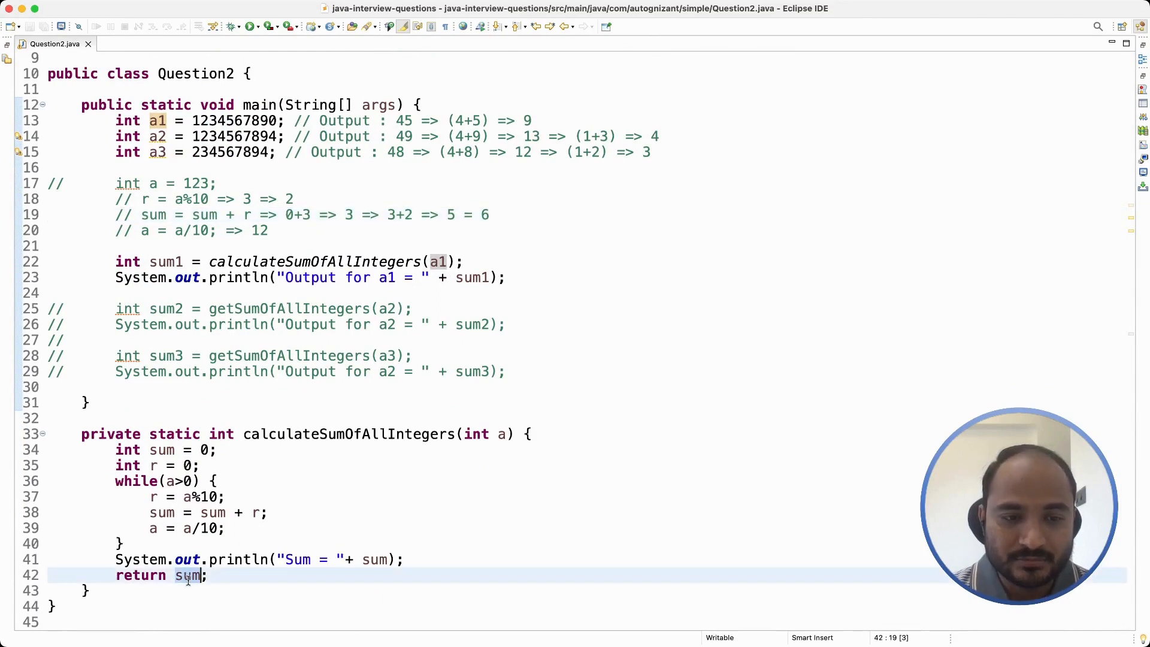
double_click(188, 575)
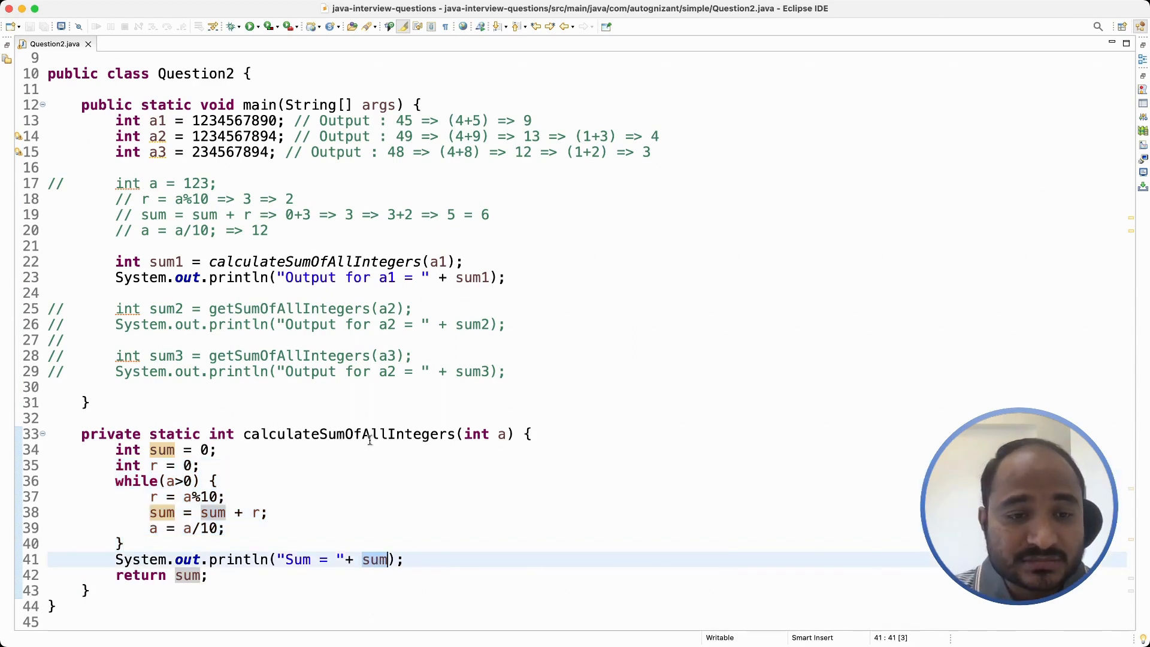
mouse_move(281, 481)
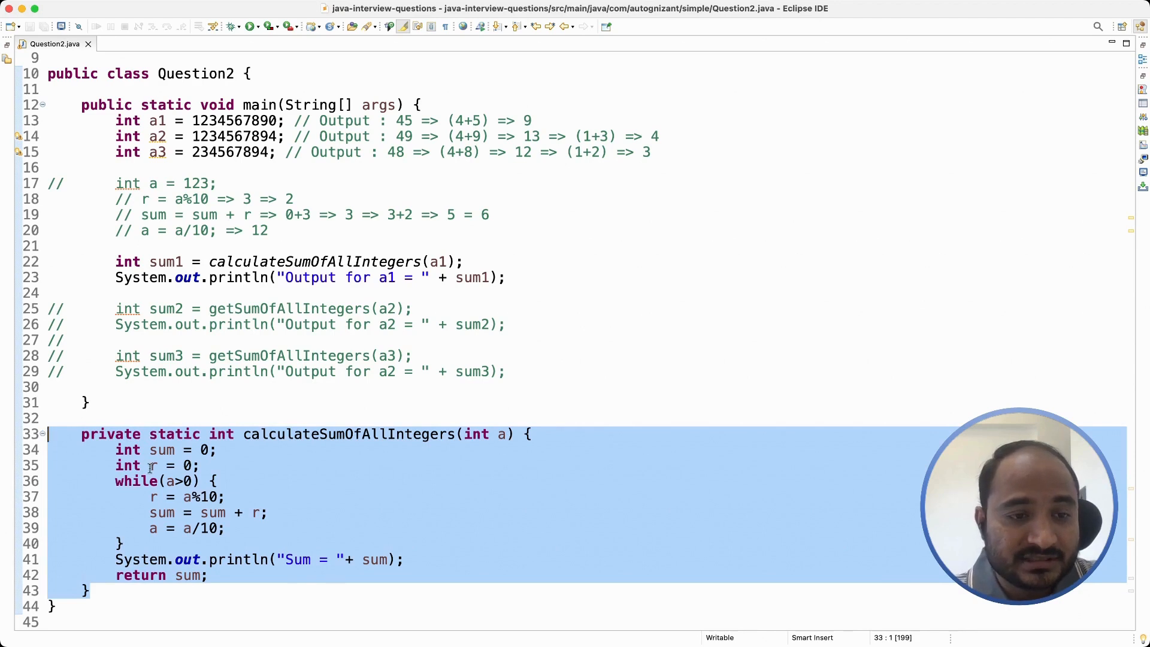
- Wrap the original calculateSumOfAllIntegers method in a /* */ block comment, keeping the copy below
click(128, 425)
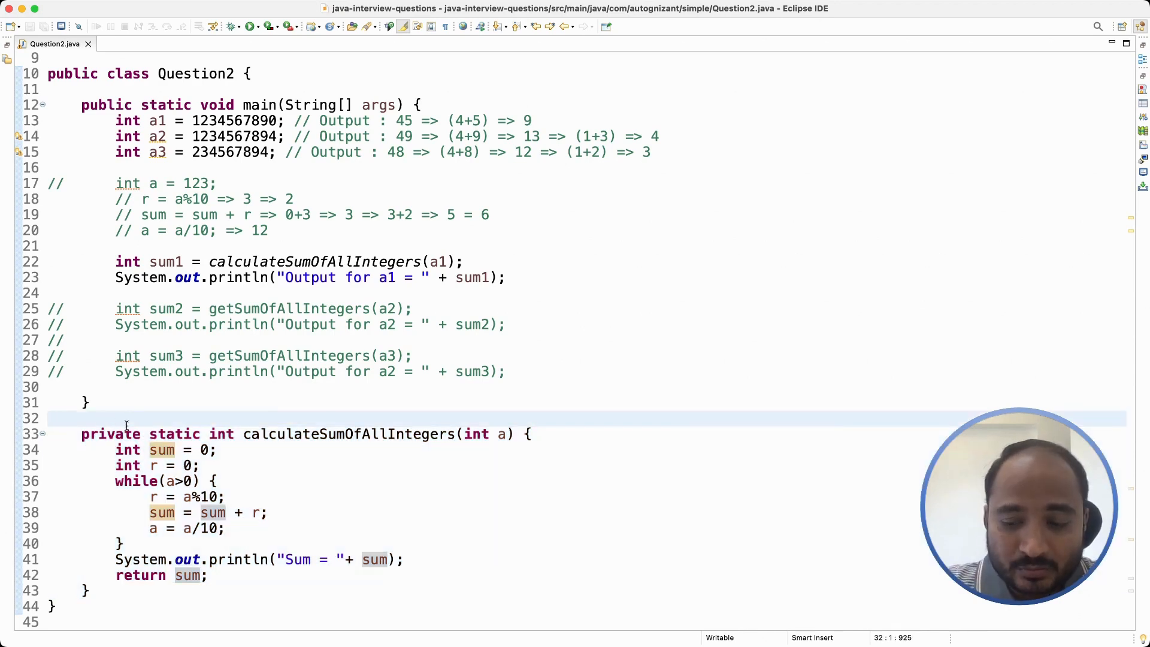
text(/*)
click(158, 591)
text(*/)
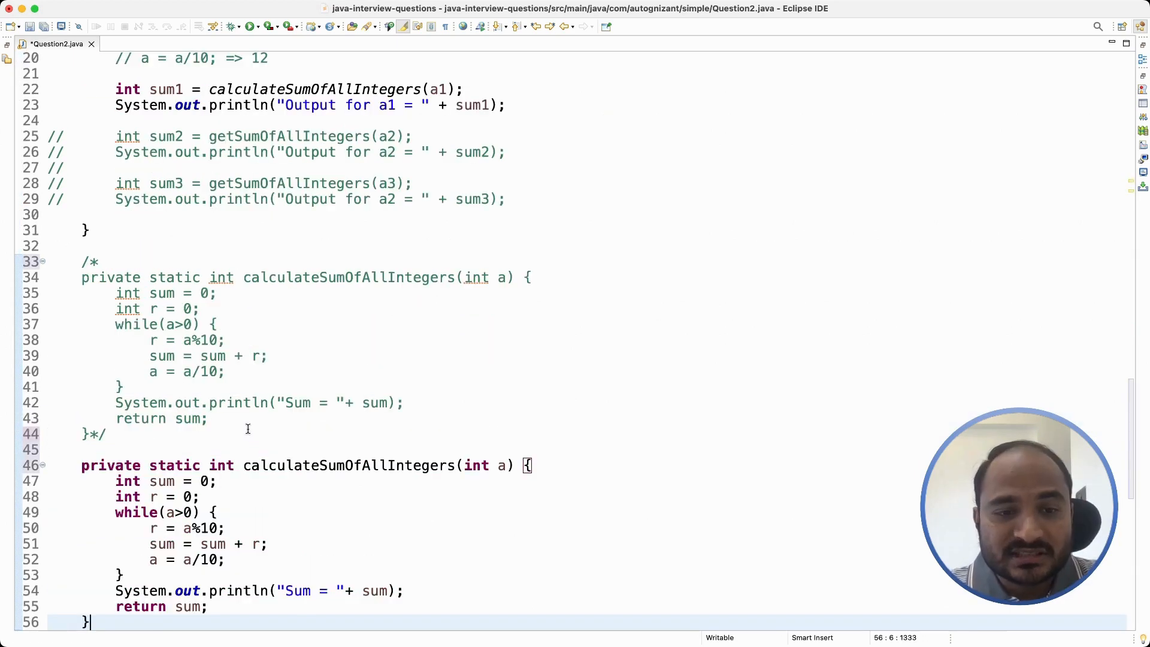
mouse_move(343, 345)
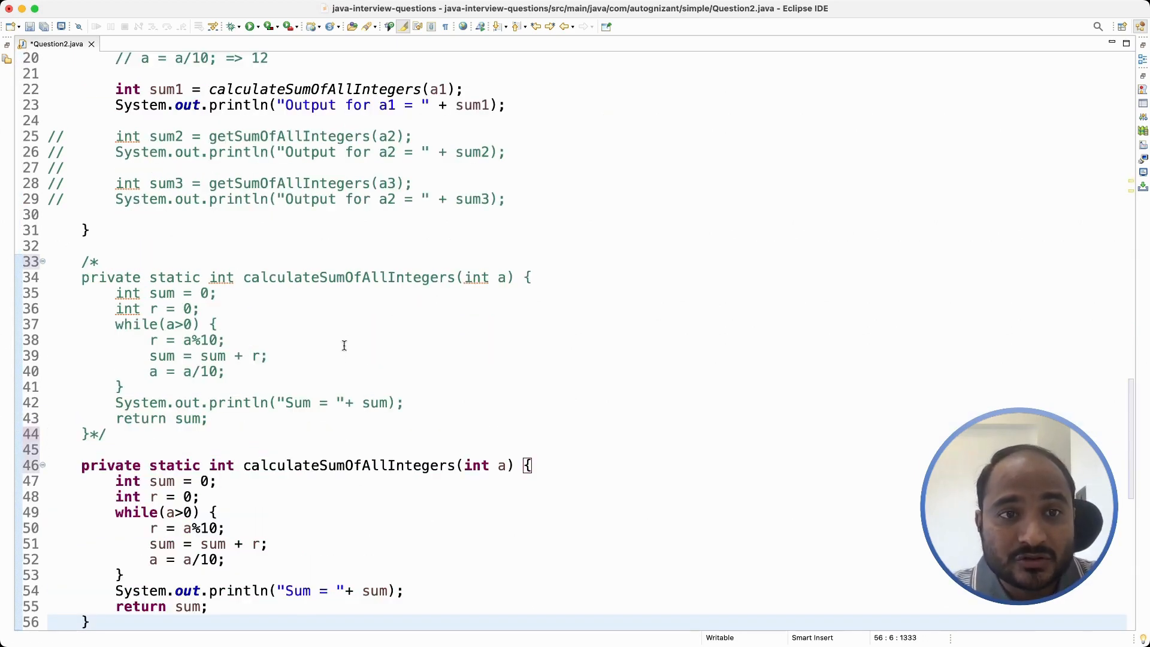
mouse_move(368, 494)
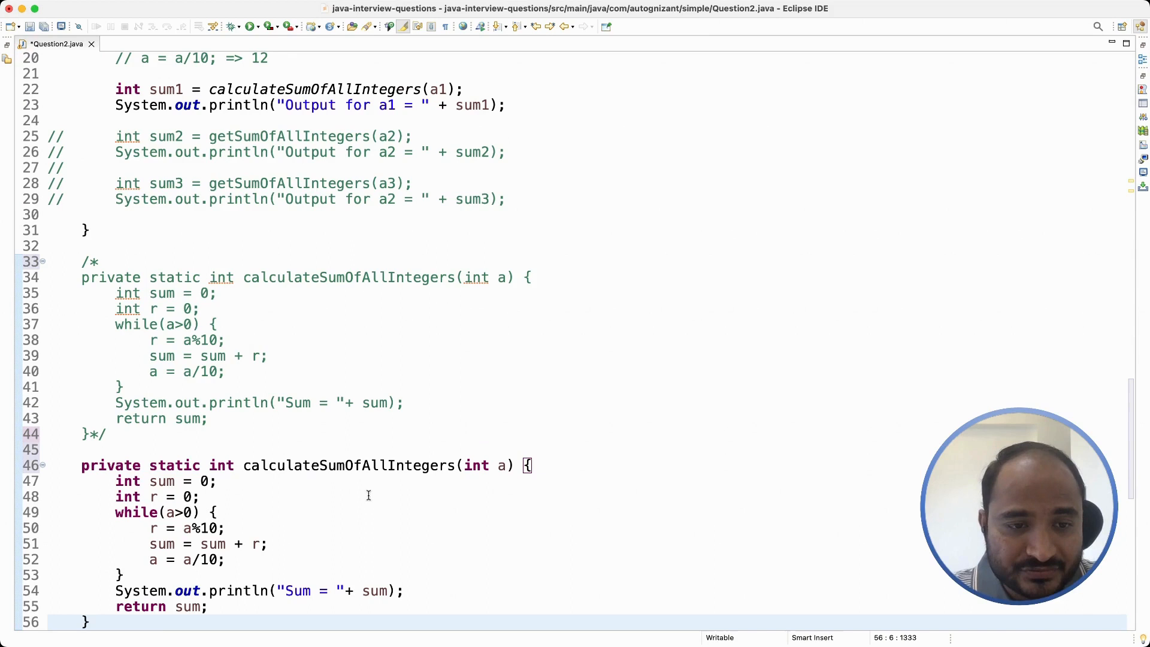
scroll(down, 3)
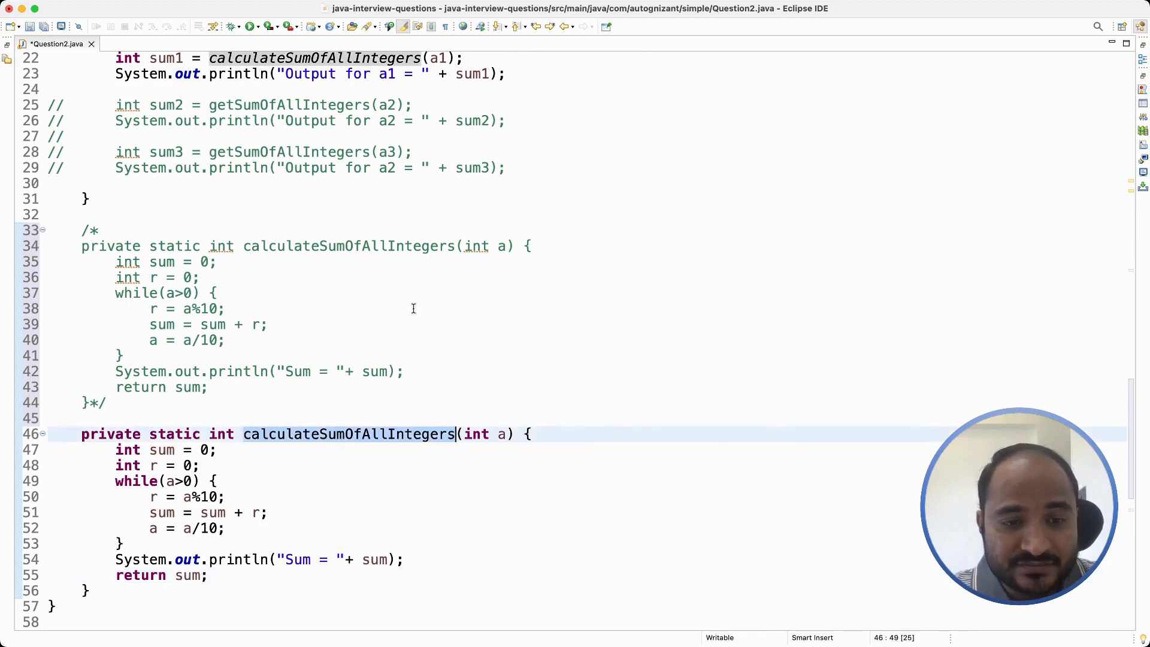
mouse_move(277, 528)
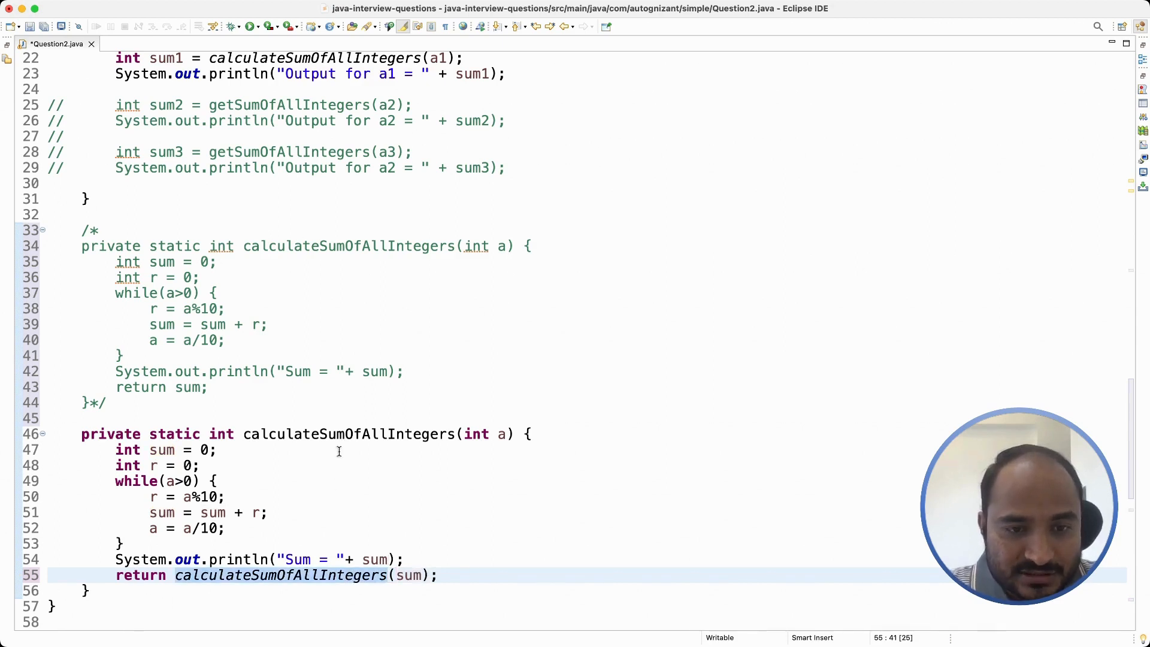
- Make the new method end with return calculateSumOfAllIntegers(sum) and save Question2.java
click(380, 559)
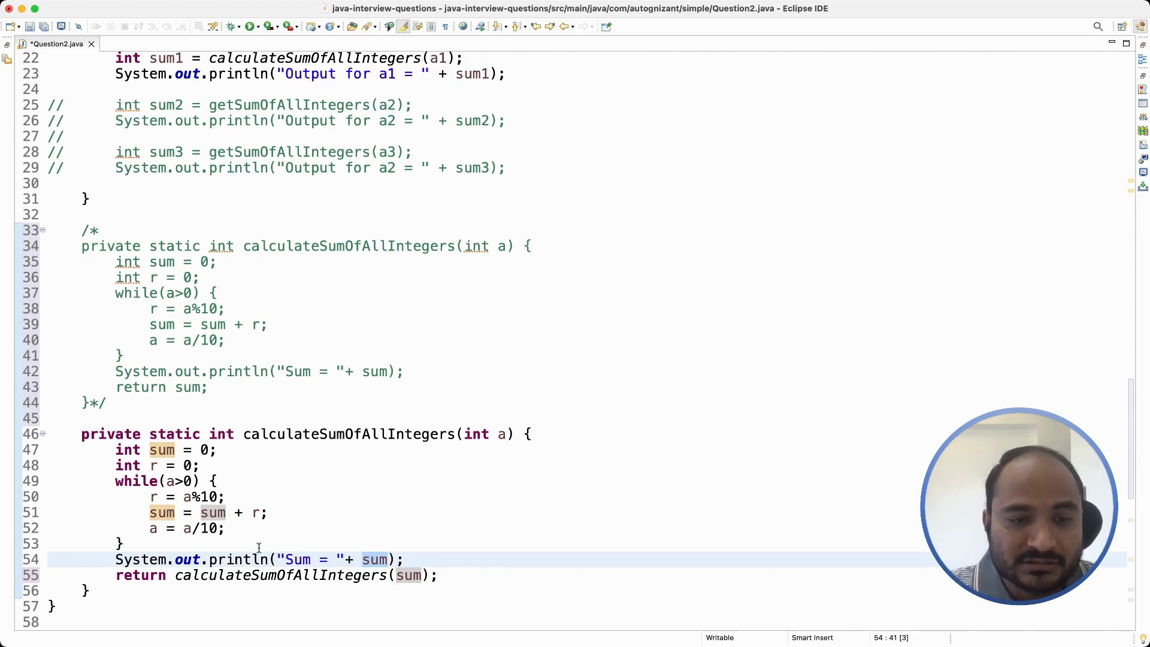
mouse_move(301, 538)
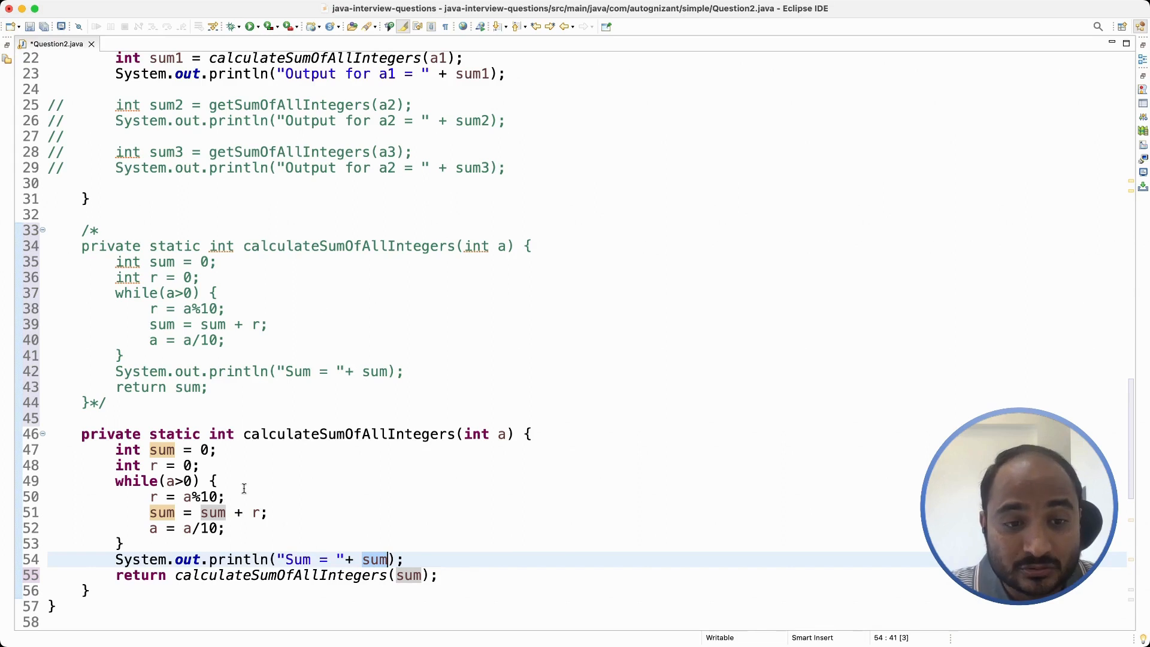
mouse_move(374, 559)
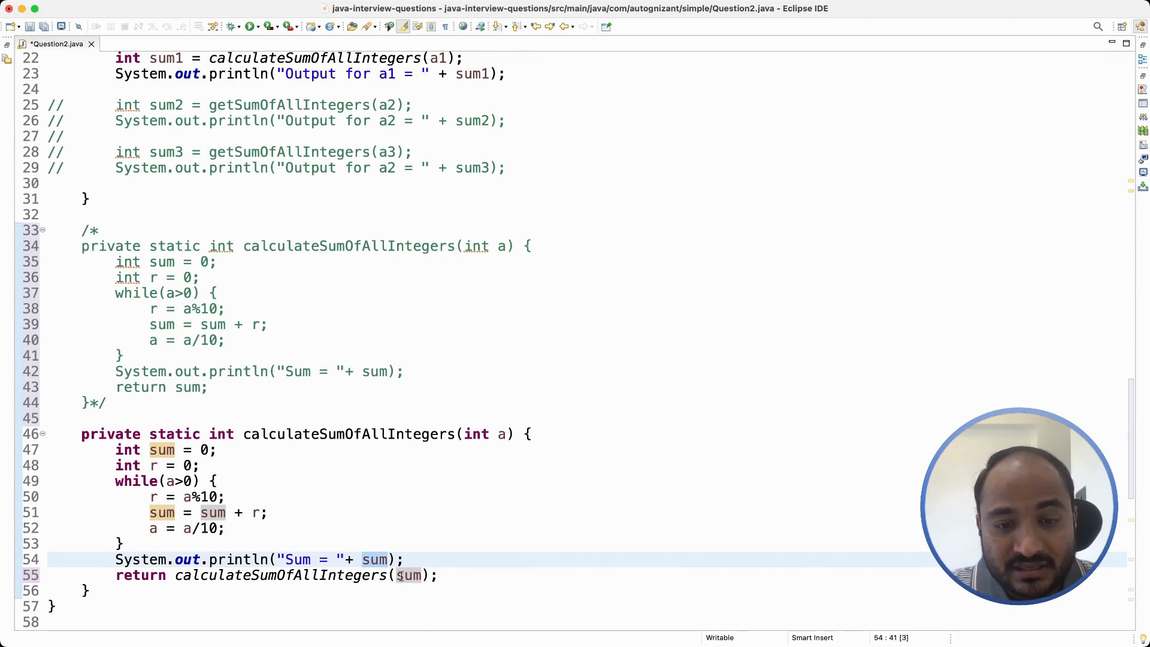
mouse_move(352, 544)
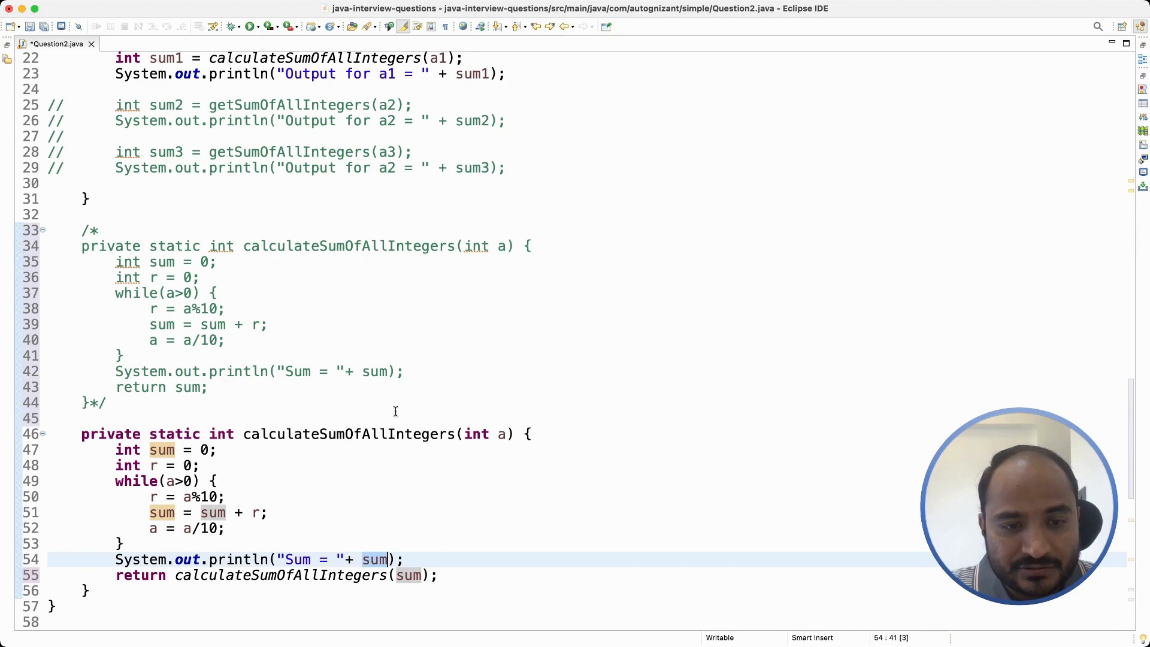
mouse_move(411, 387)
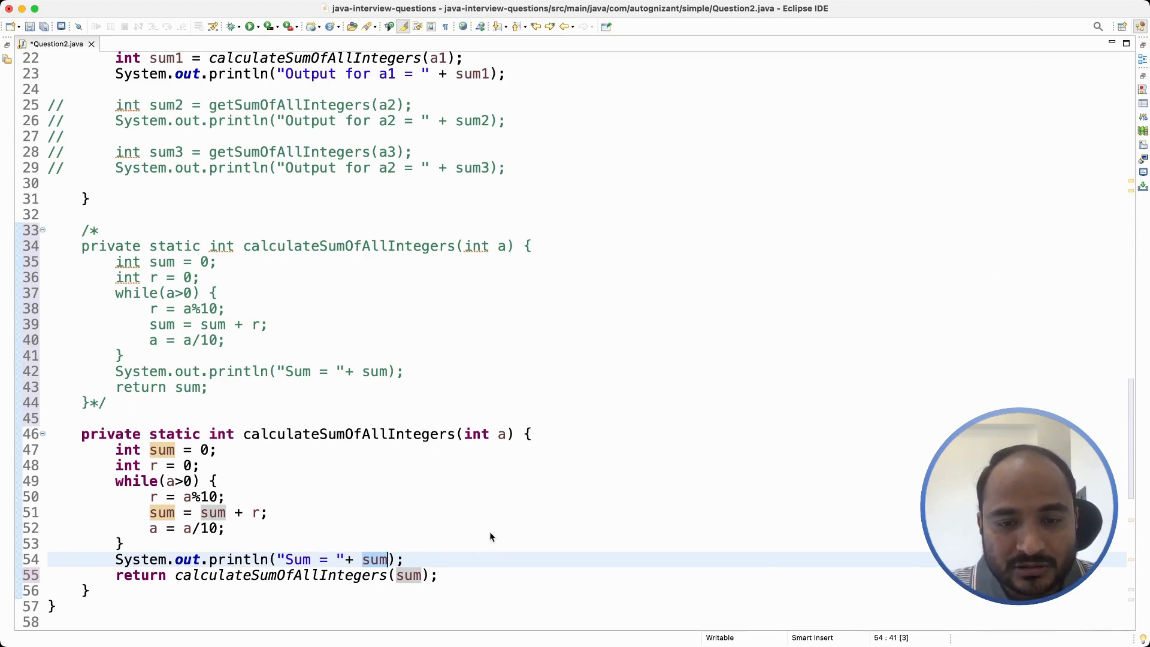
mouse_move(621, 552)
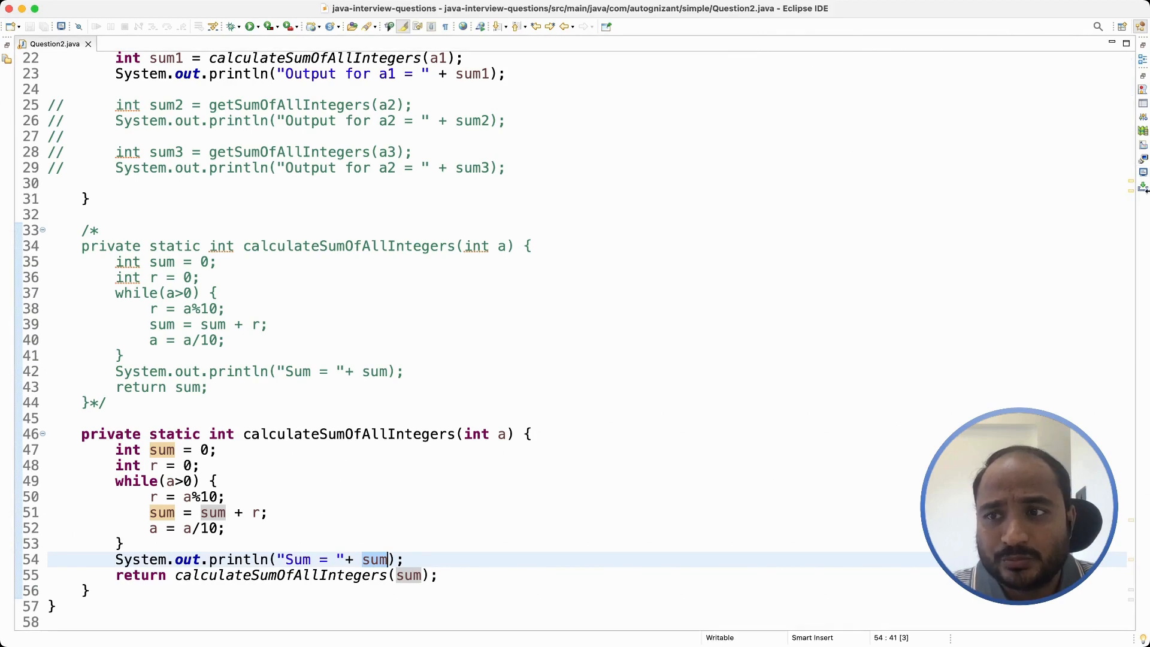
- Run the recursive version and scroll through the StackOverflowError trace at Question2.java:55
click(1038, 44)
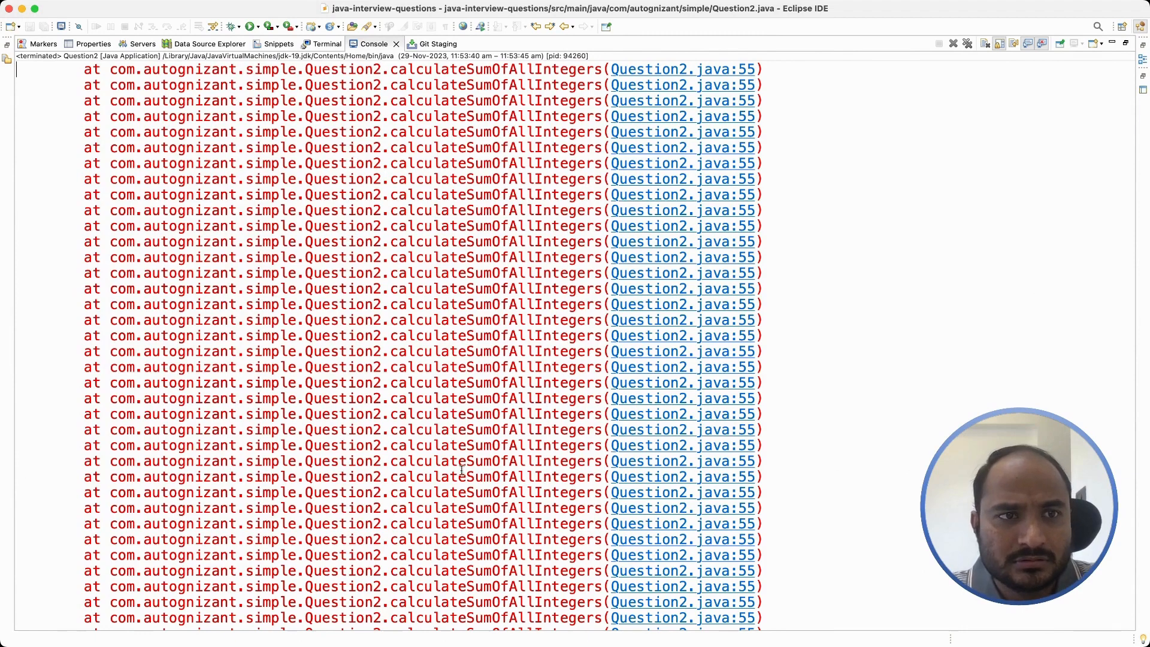
scroll(down, 3)
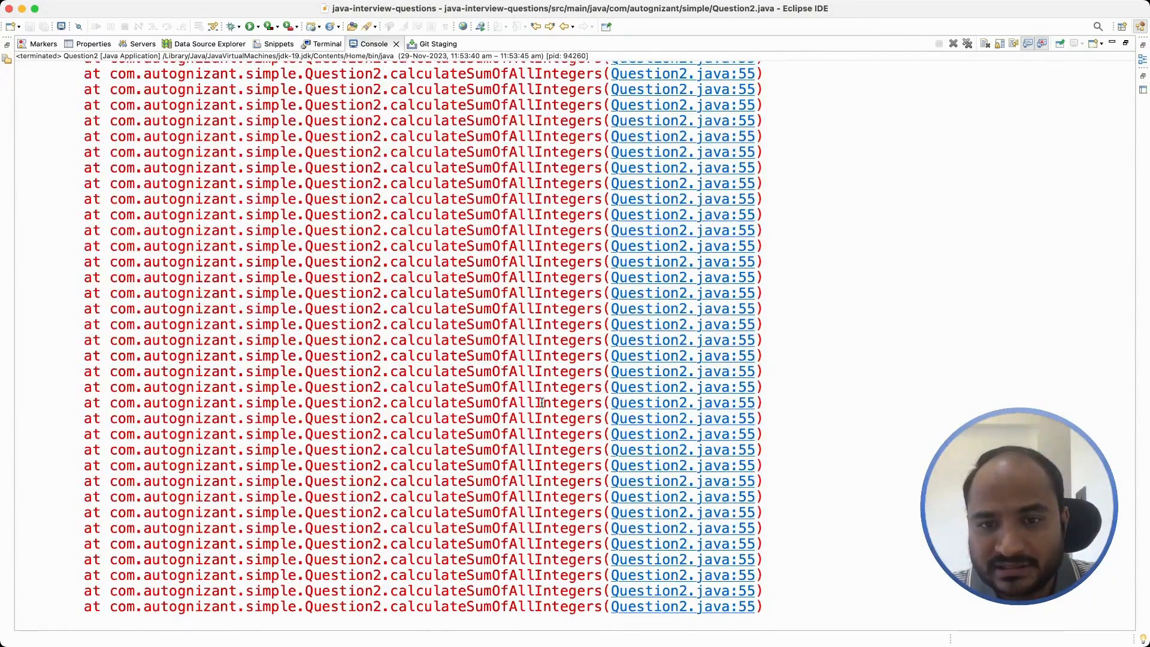
scroll(down, 3)
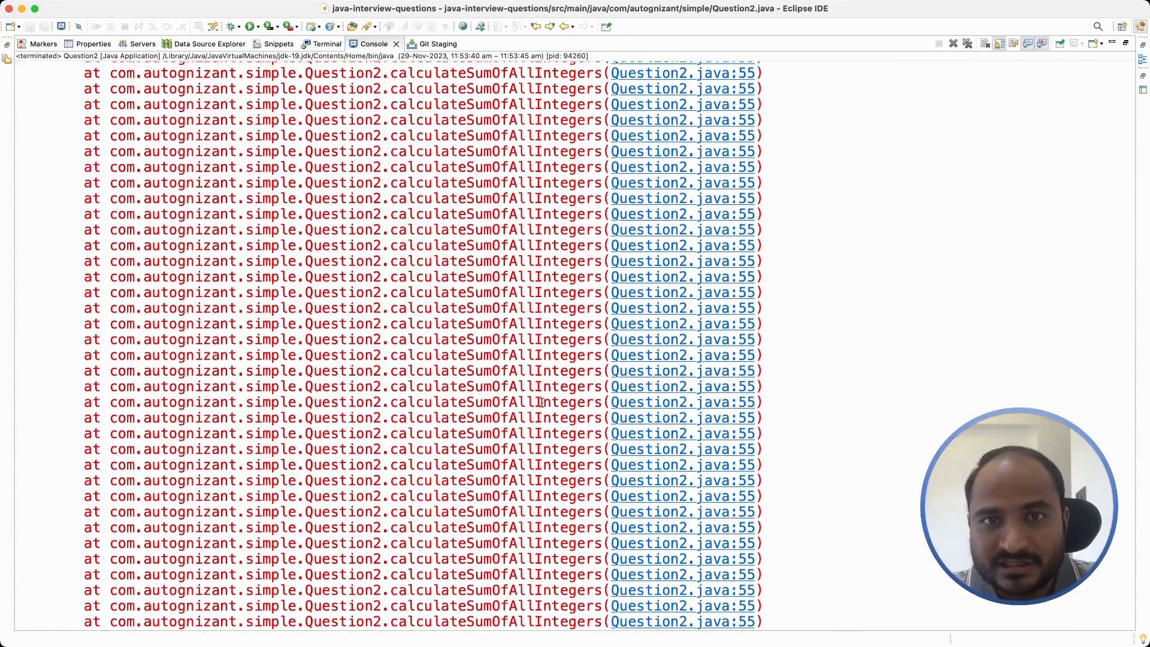
scroll(down, 3)
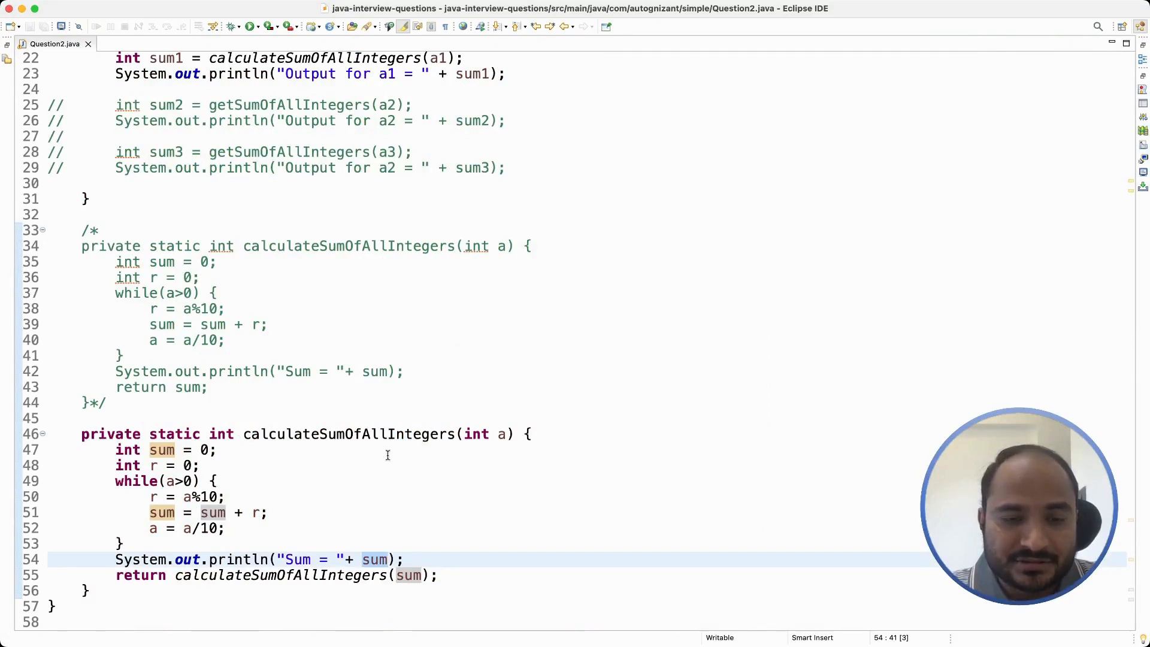
mouse_move(306, 543)
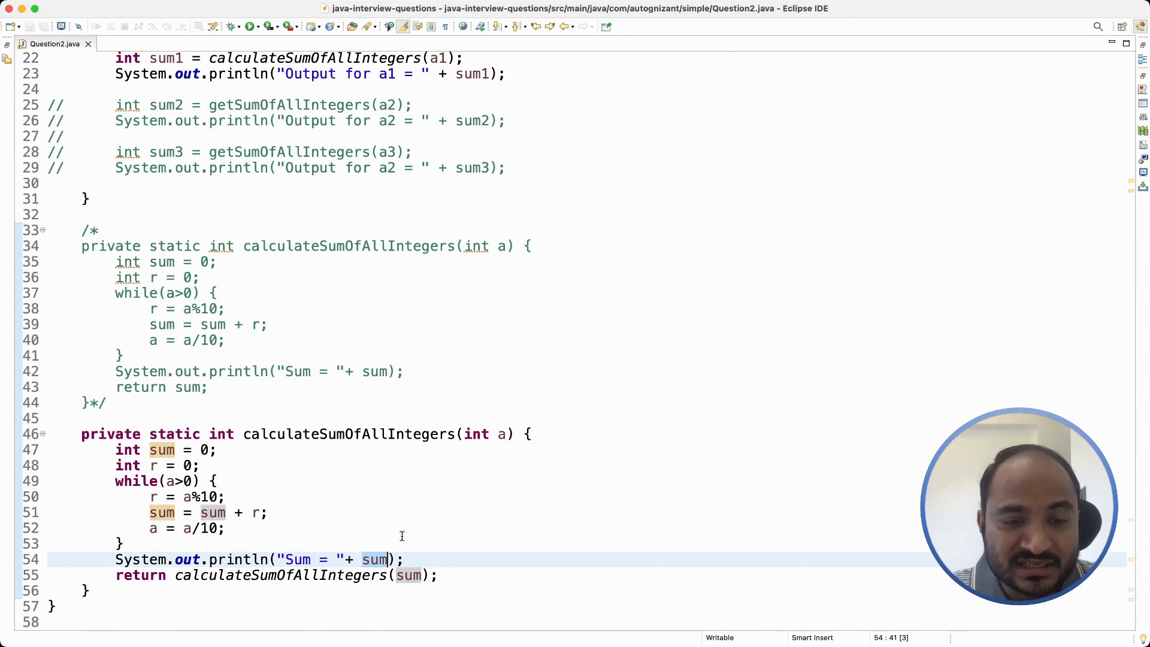
mouse_move(285, 421)
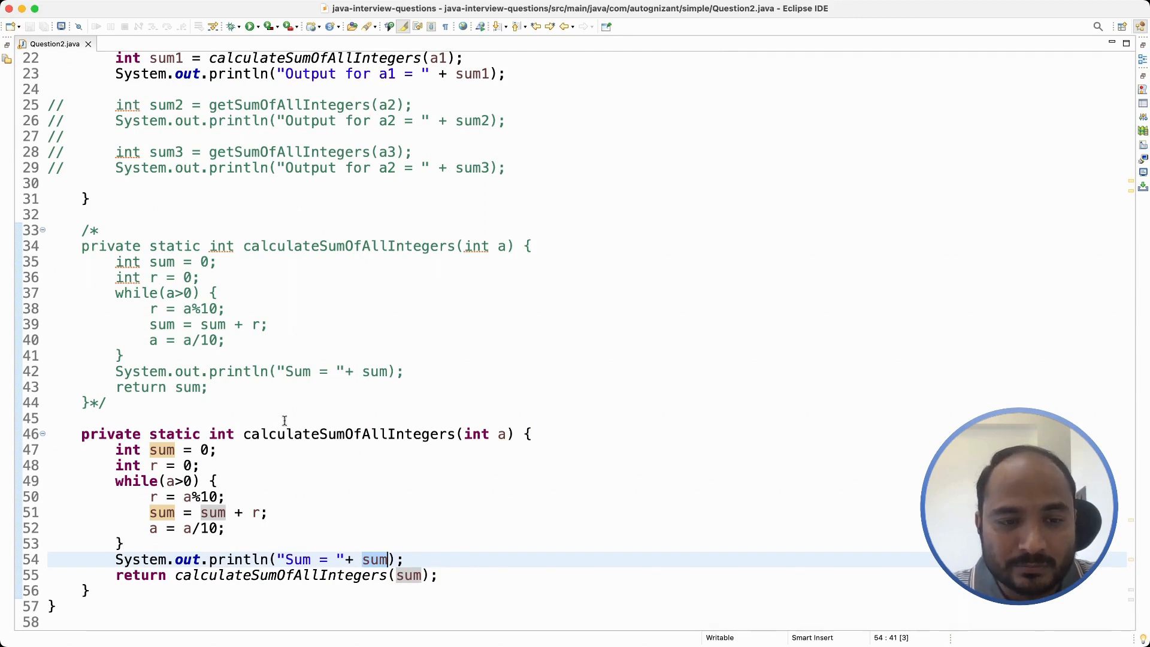
mouse_move(562, 441)
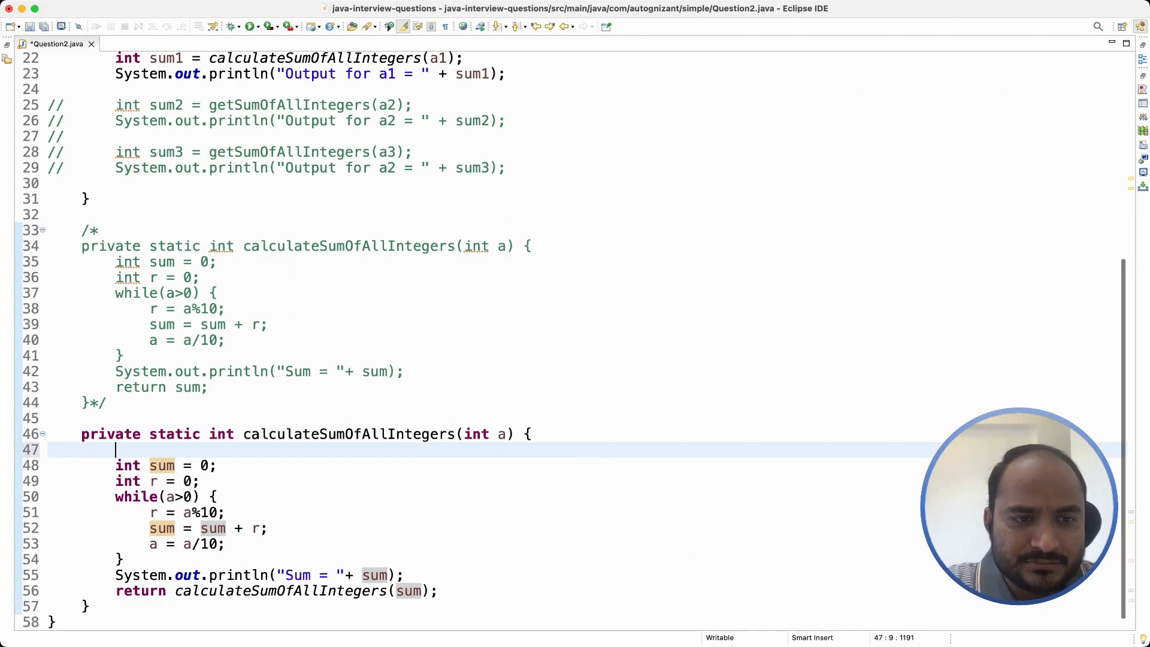
- Write the base case if(a < 10) { return a; } at the top of calculateSumOfAllIntegers
text(if()
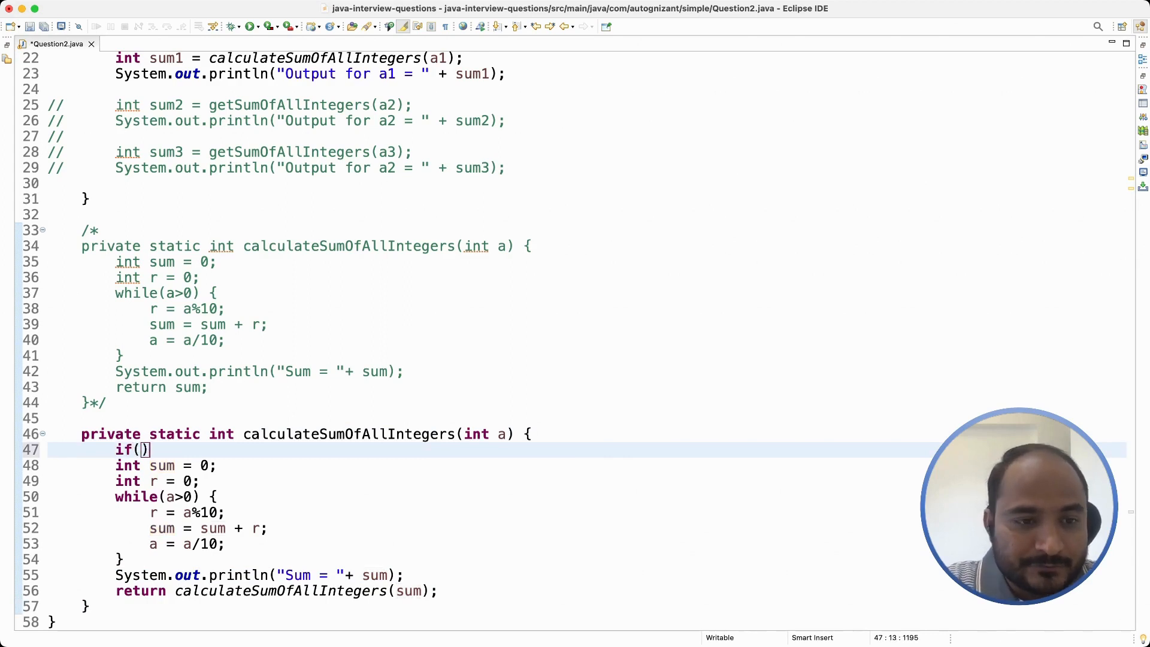
text(a)
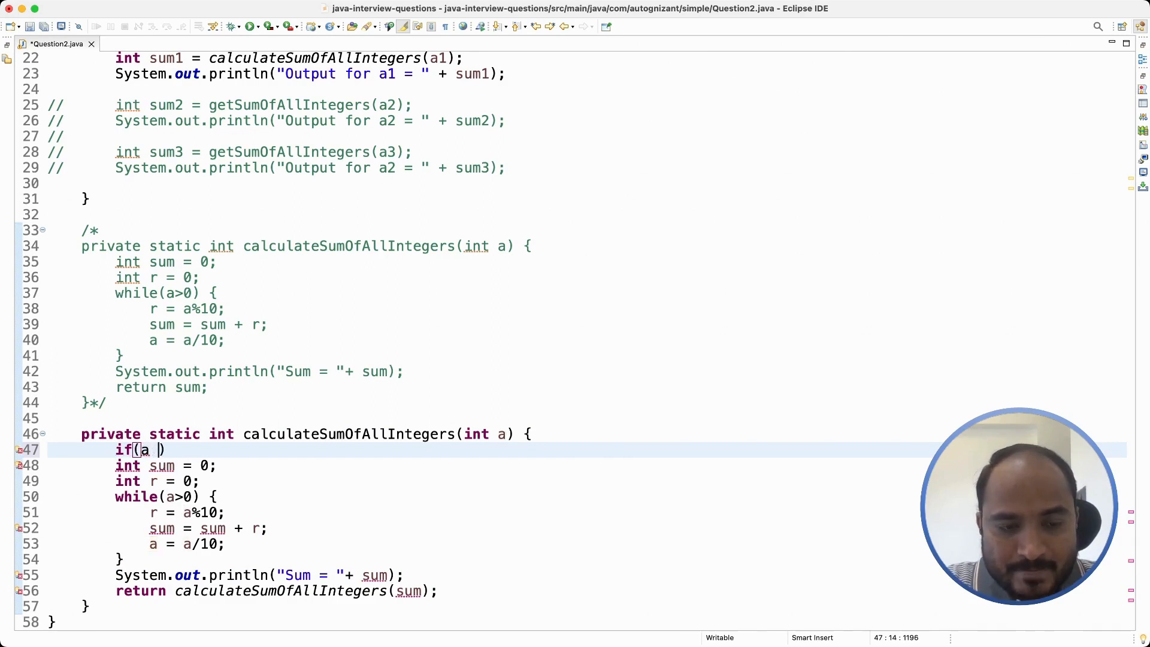
text(< 10)
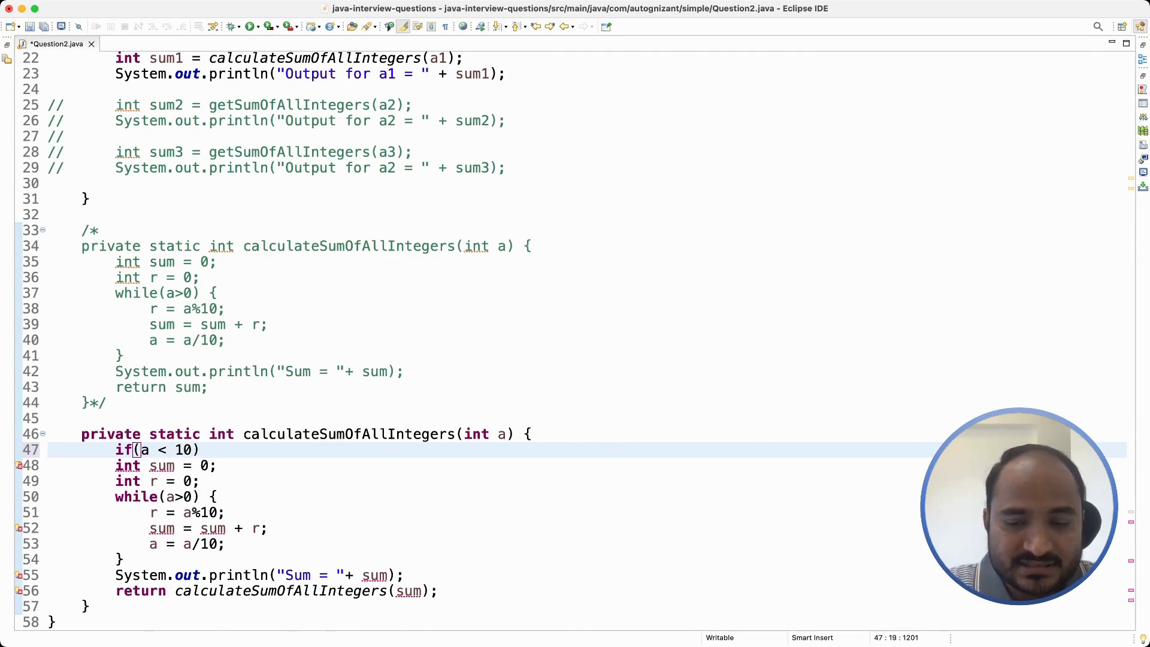
text({)
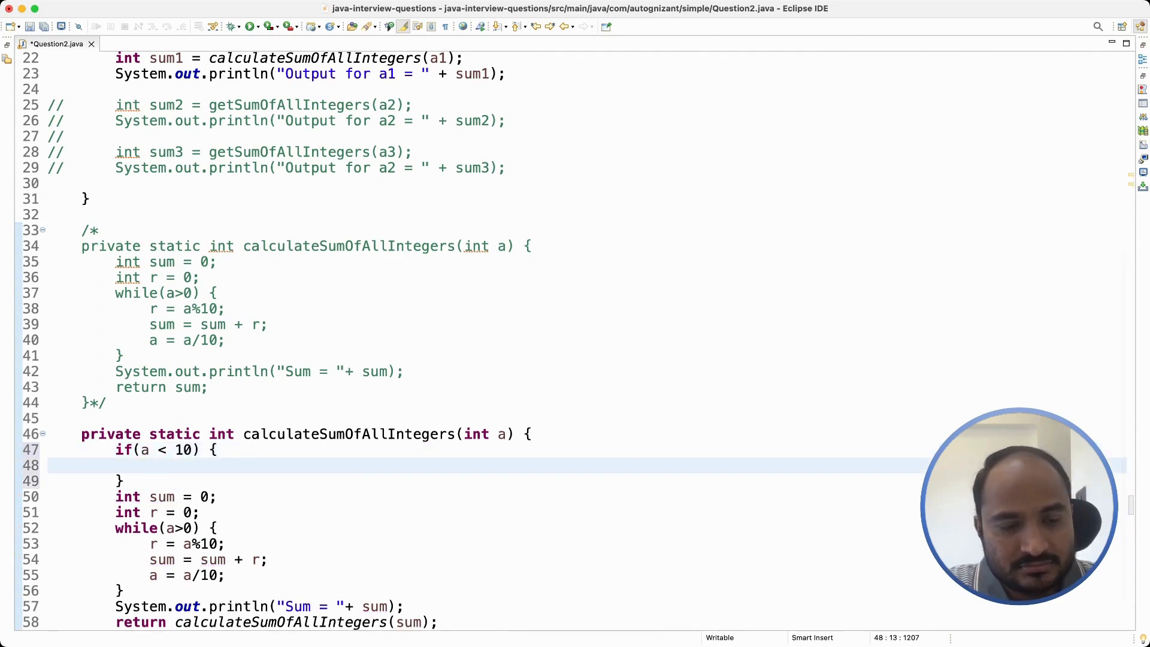
text(ret)
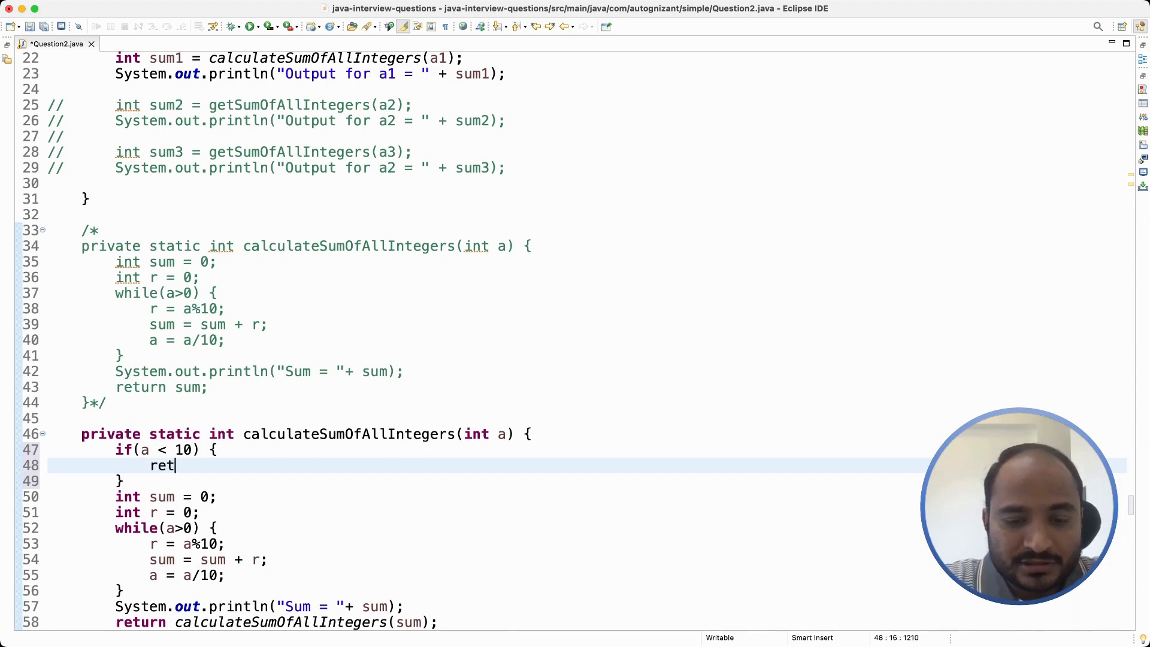
text(urn)
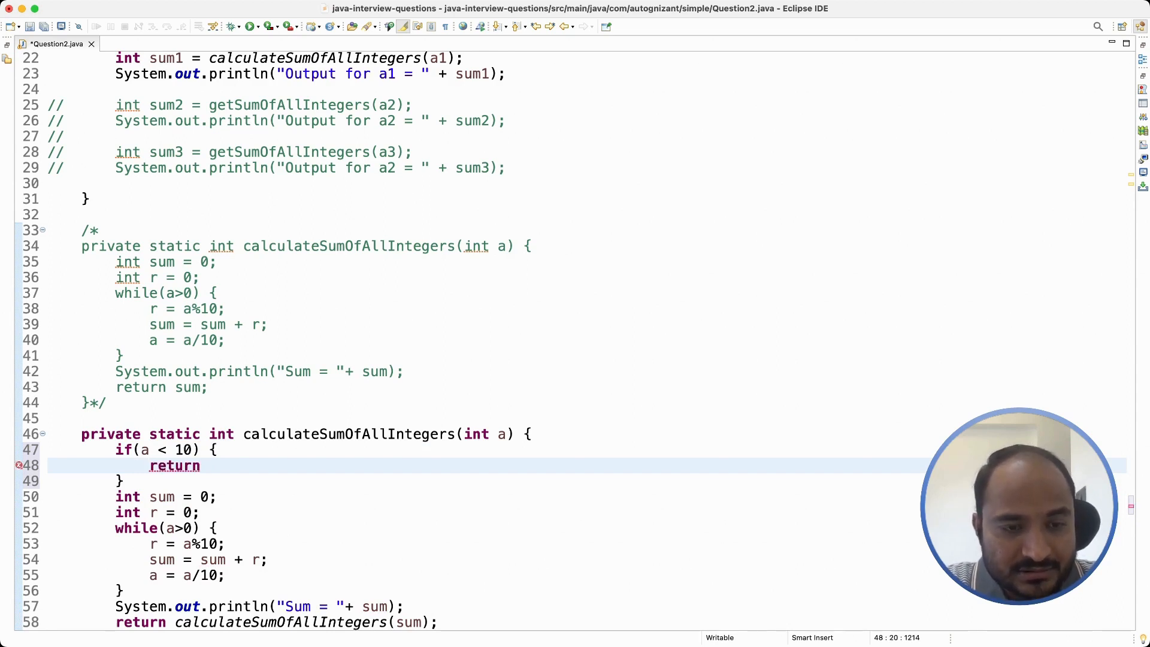
text(a;)
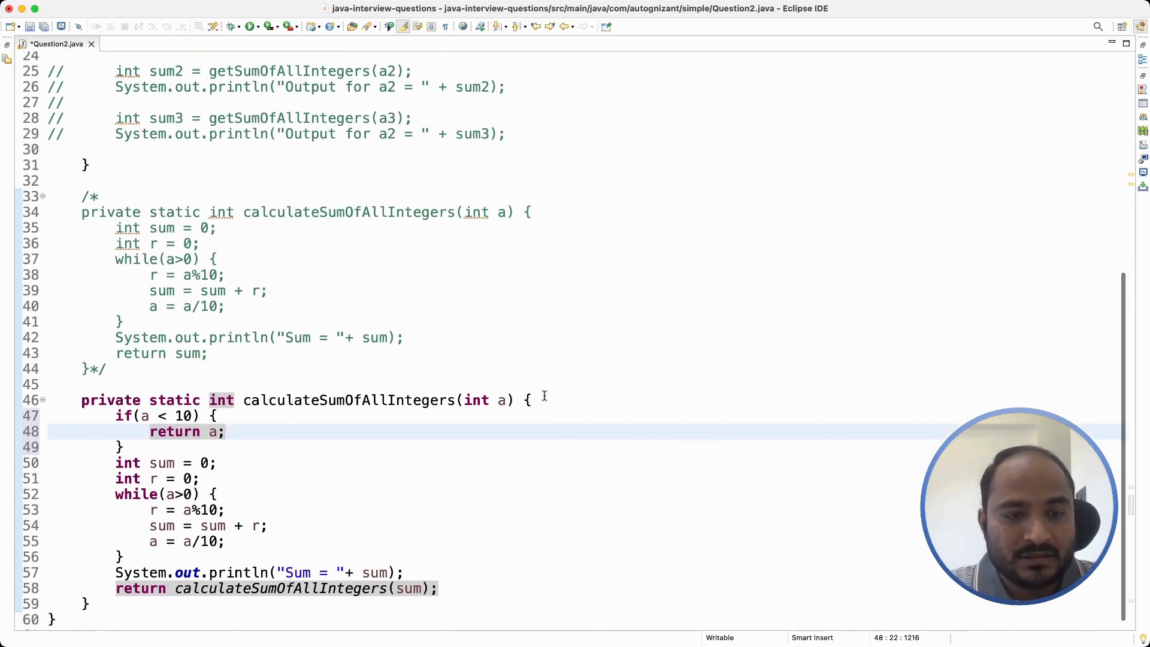
mouse_move(406, 375)
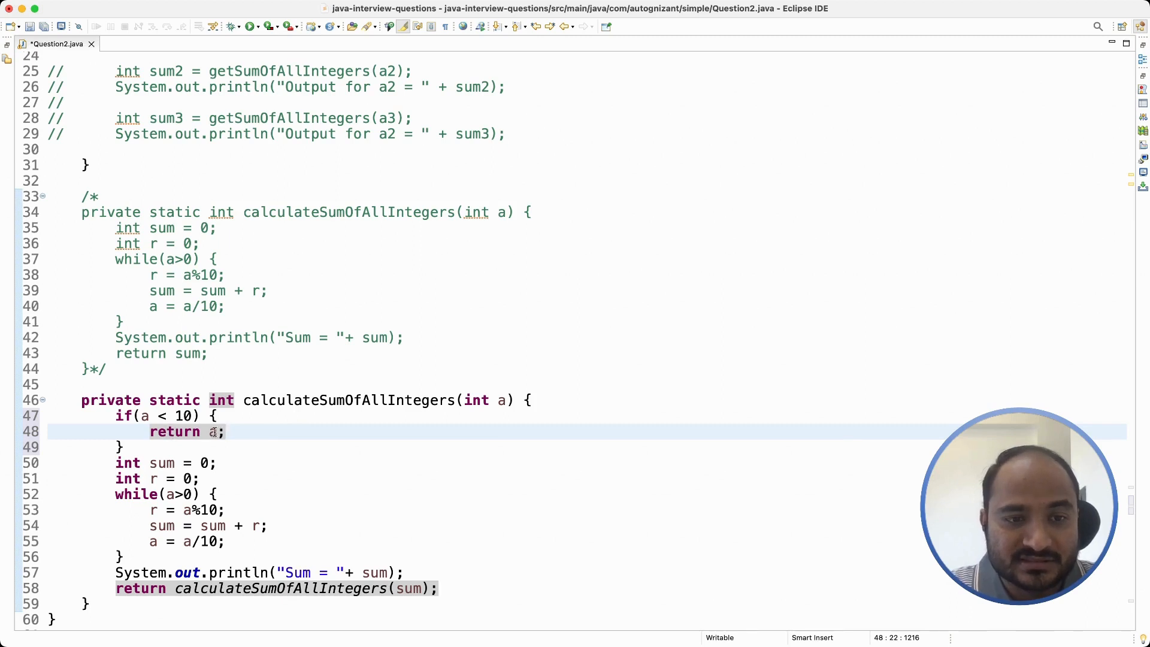
mouse_move(228, 431)
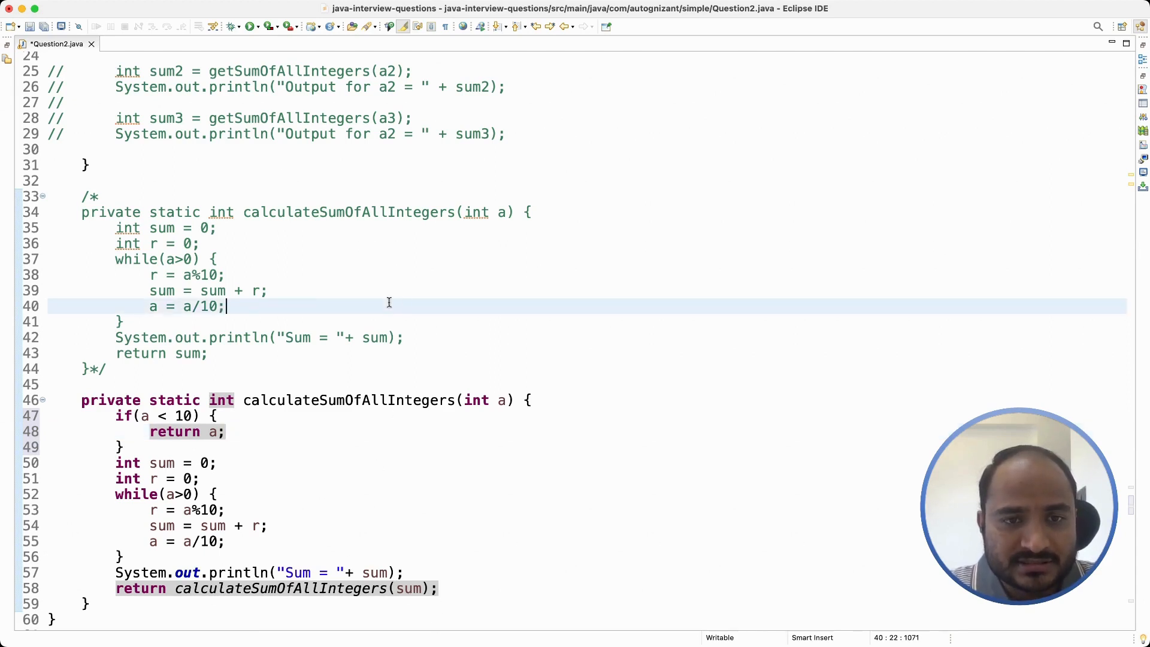
mouse_move(452, 484)
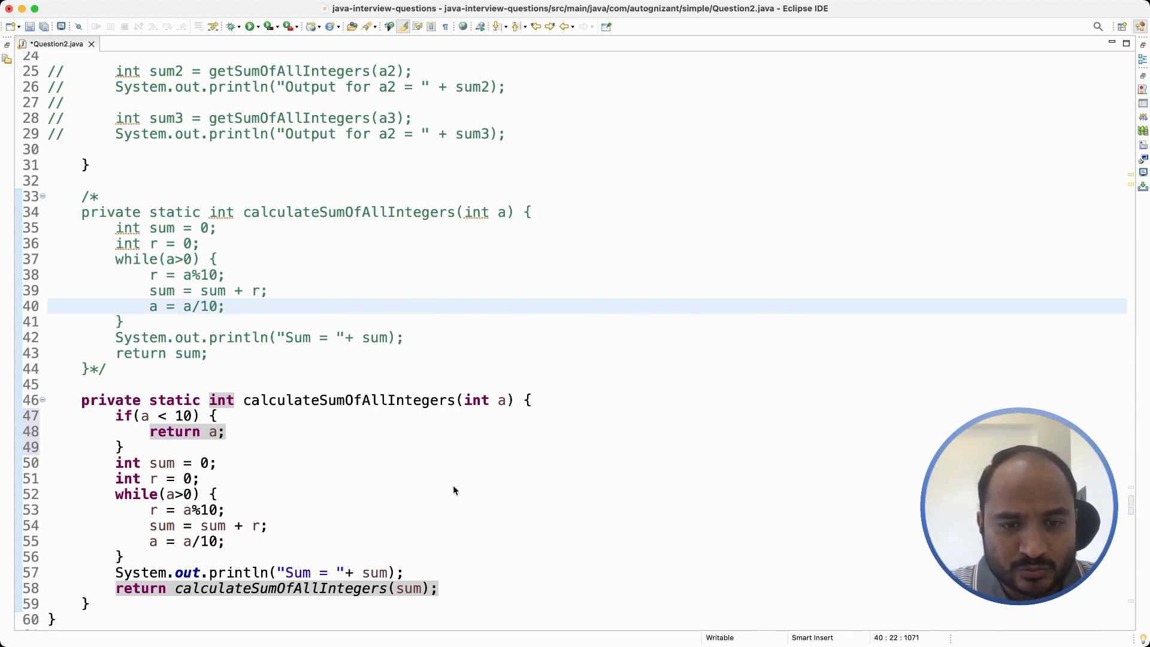
mouse_move(621, 552)
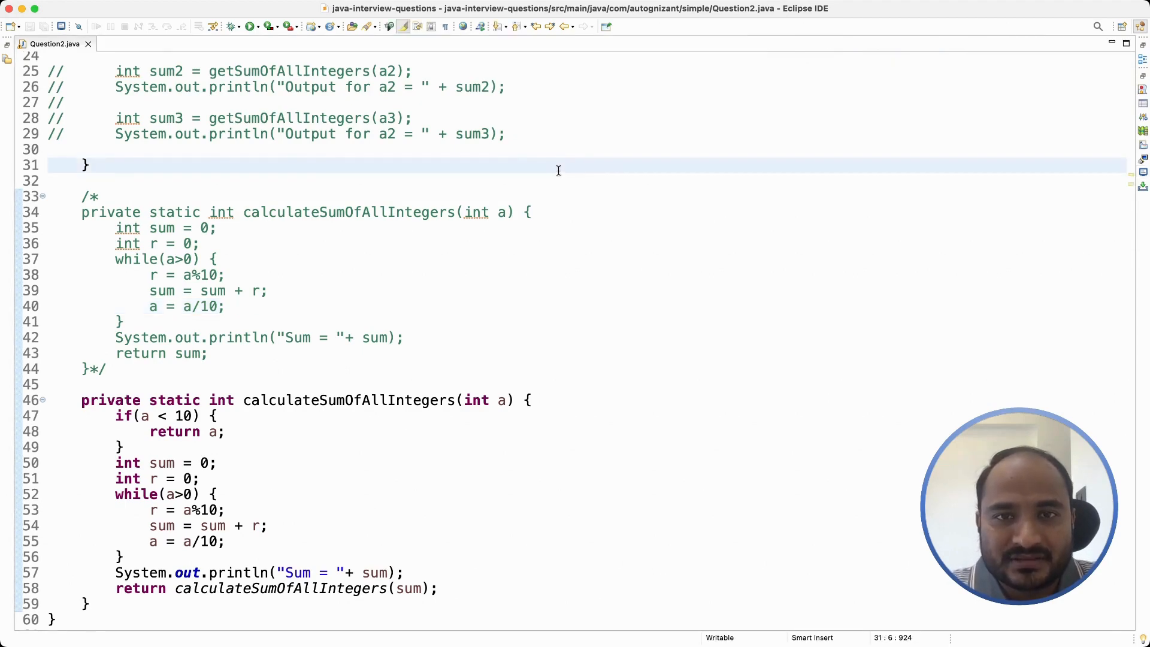
- Scroll back up to the main method after saving Question2.java
scroll(up, 3)
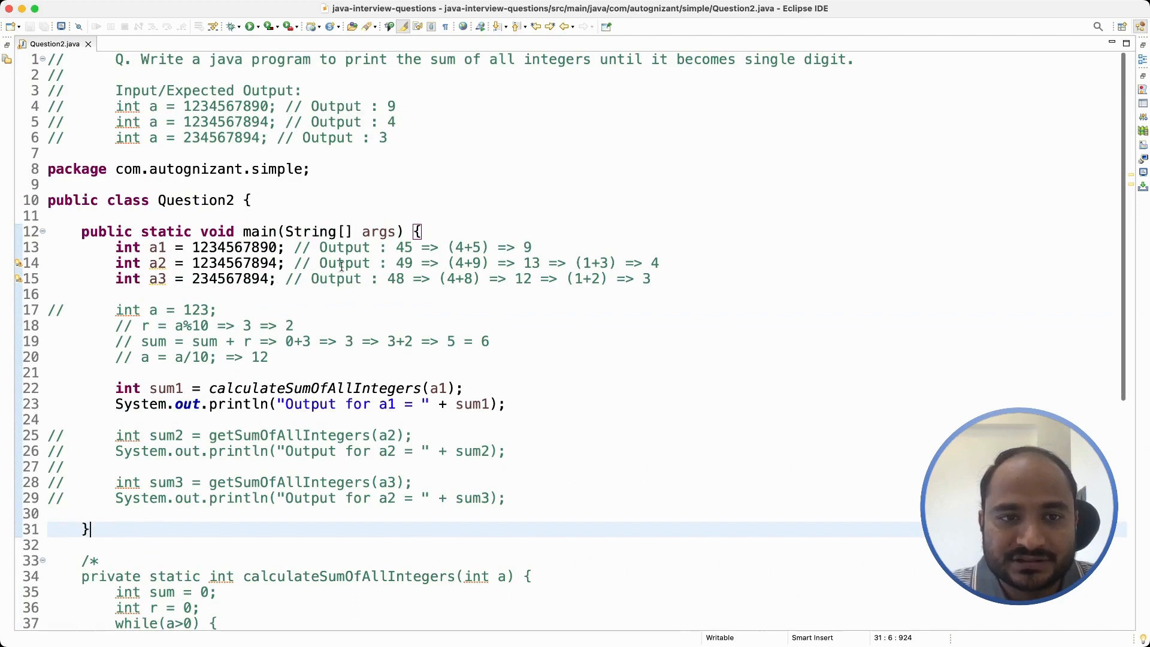
- Switch the a2 and a3 tests to calculateSumOfAllIntegers, commenting out a1 and enabling a2
click(235, 263)
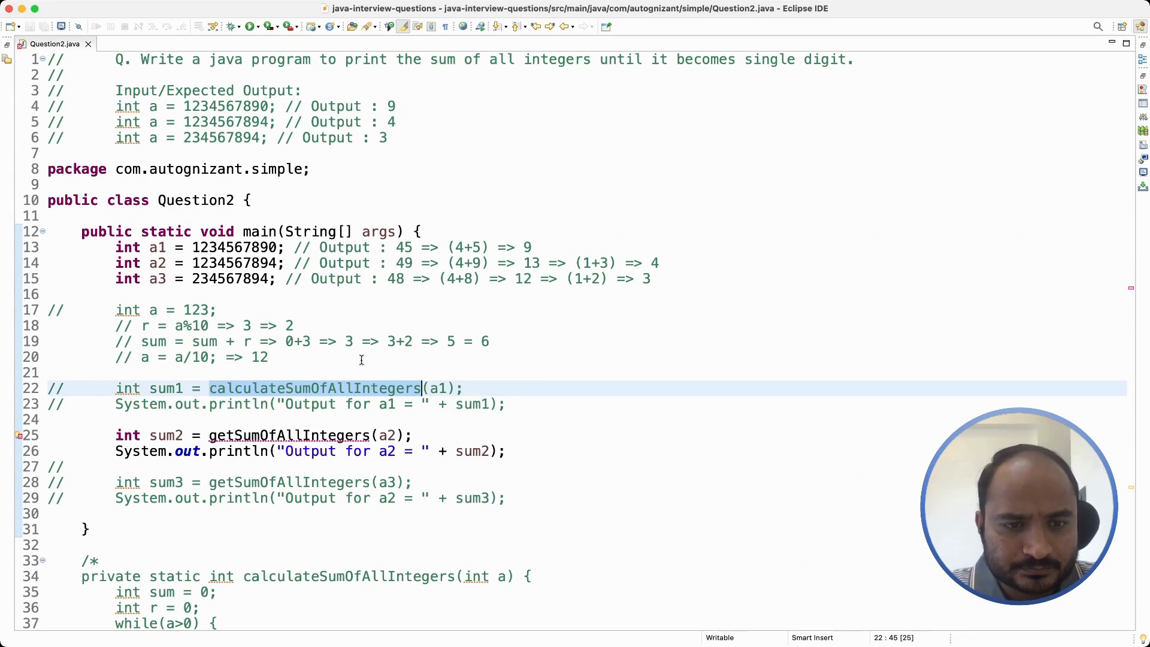
text(calculateSumOfAllIntegers)
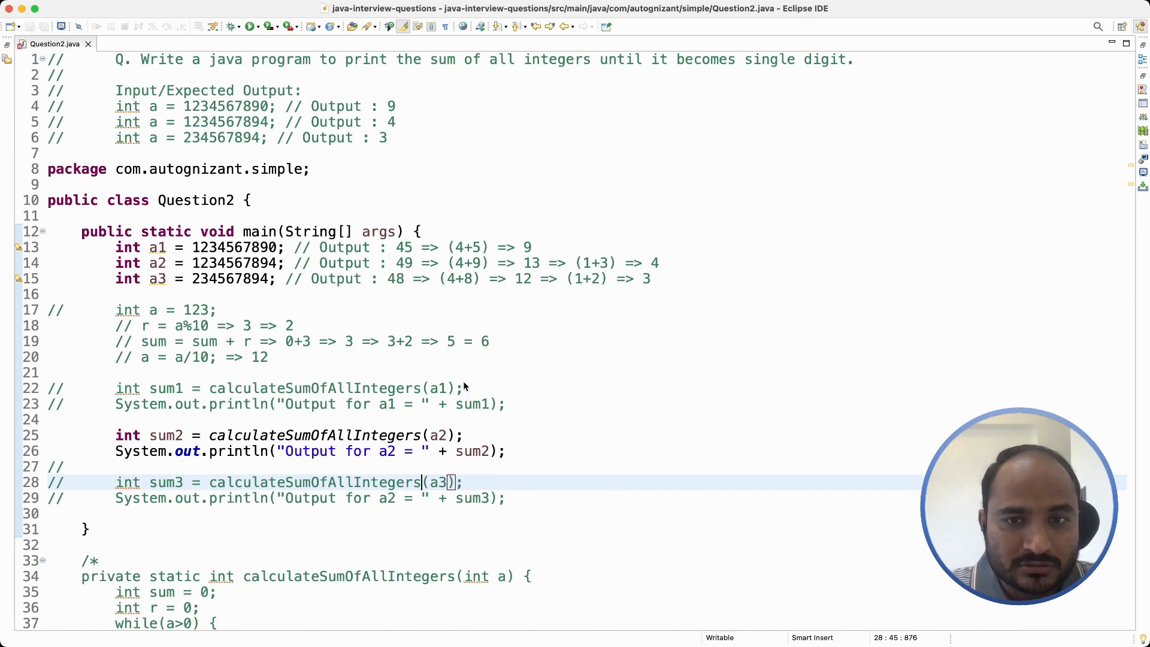
mouse_move(579, 525)
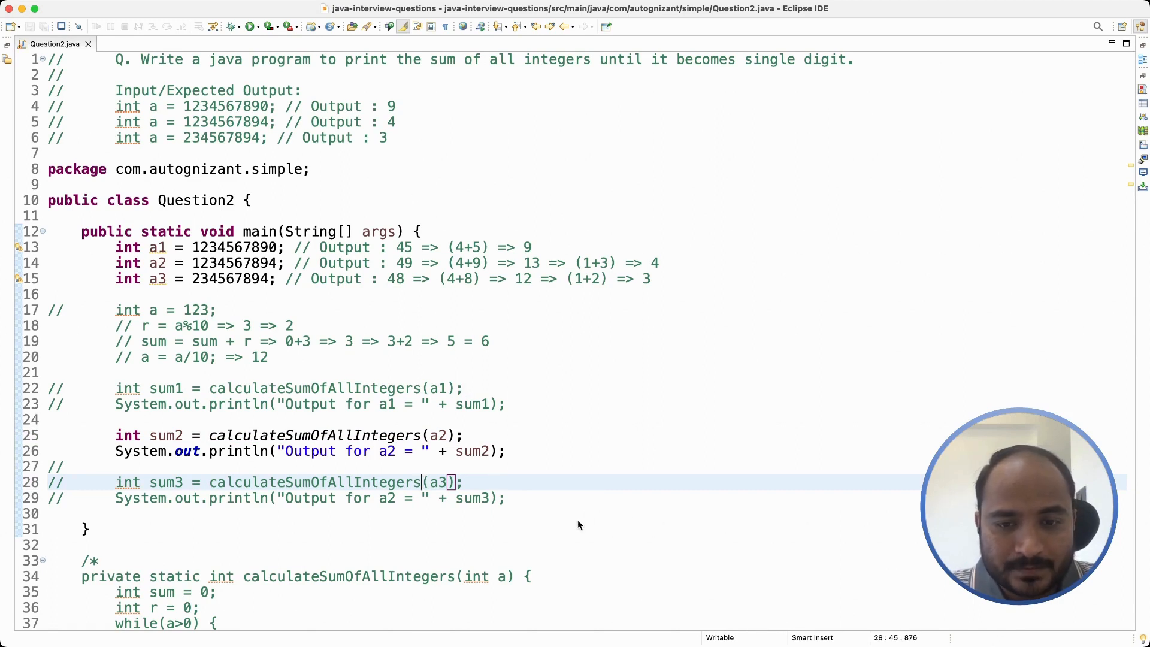
mouse_move(638, 547)
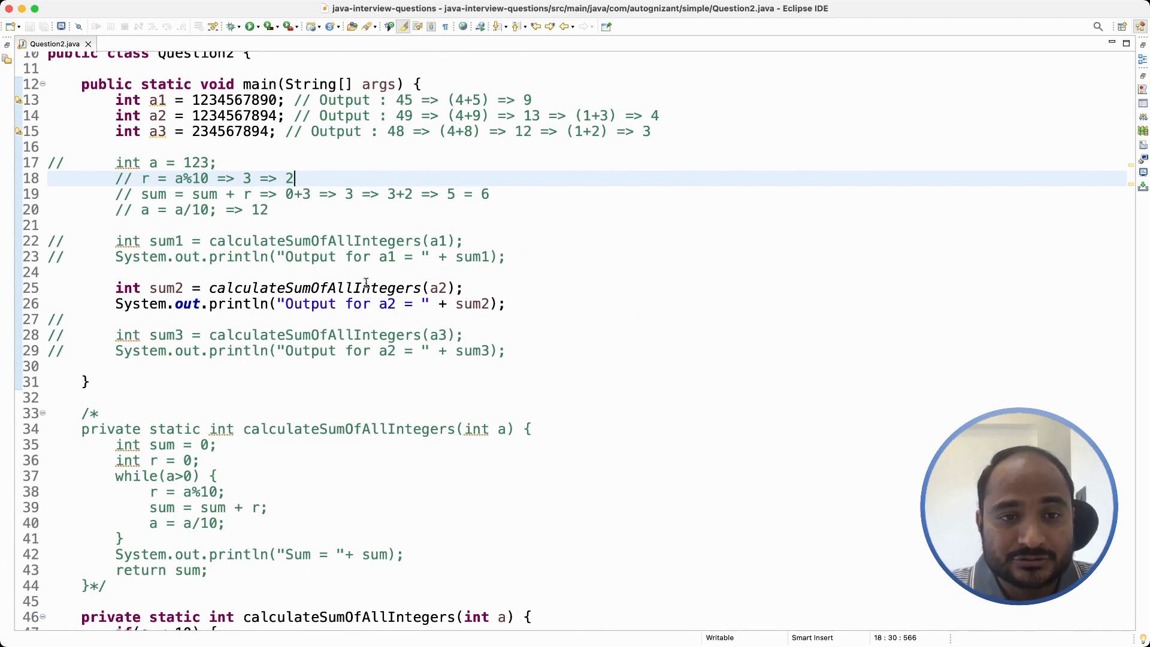
- Silence the method's Sum print, relabel the third output as a3, and re-enable the a1 and a3 tests
scroll(down, 3)
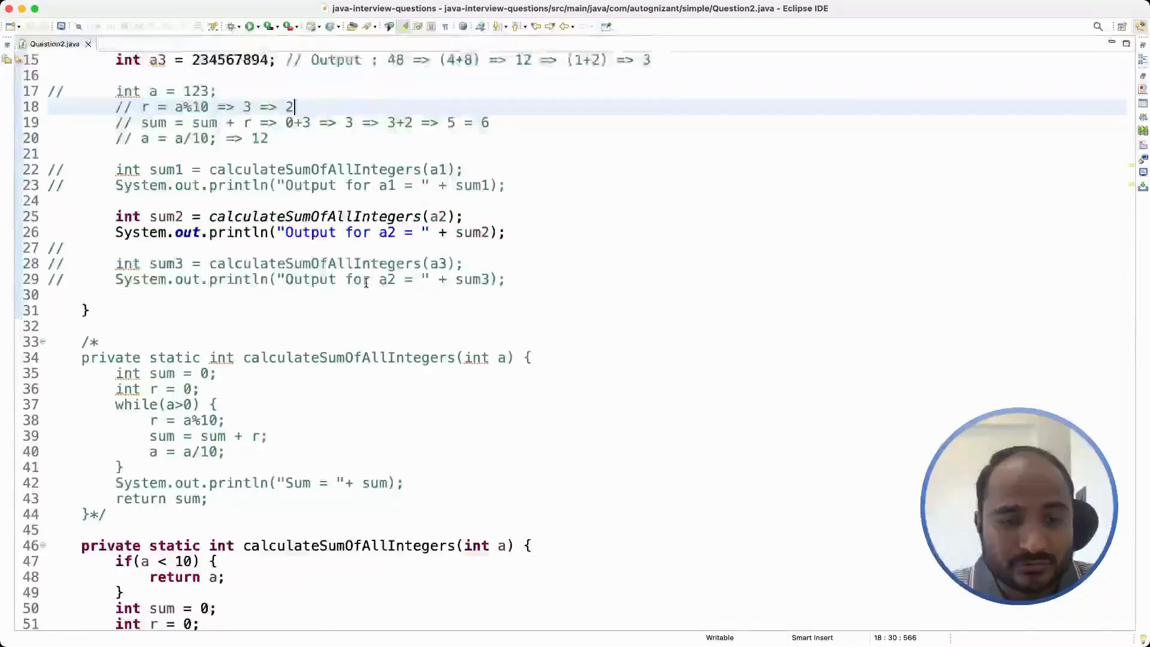
scroll(down, 3)
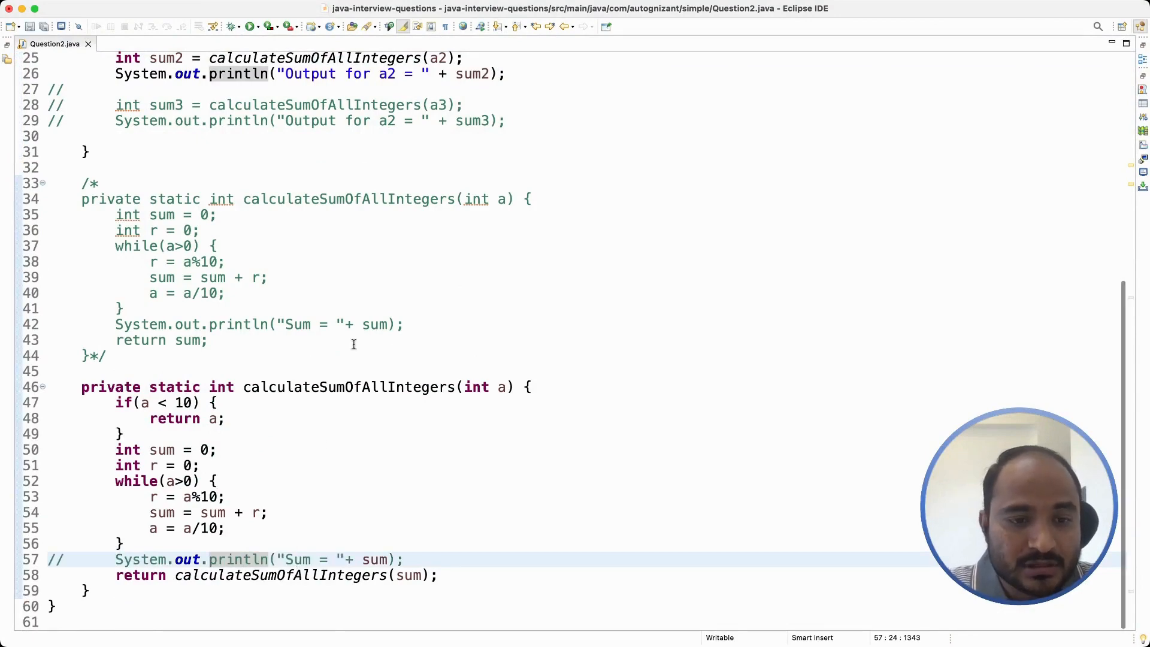
scroll(up, 3)
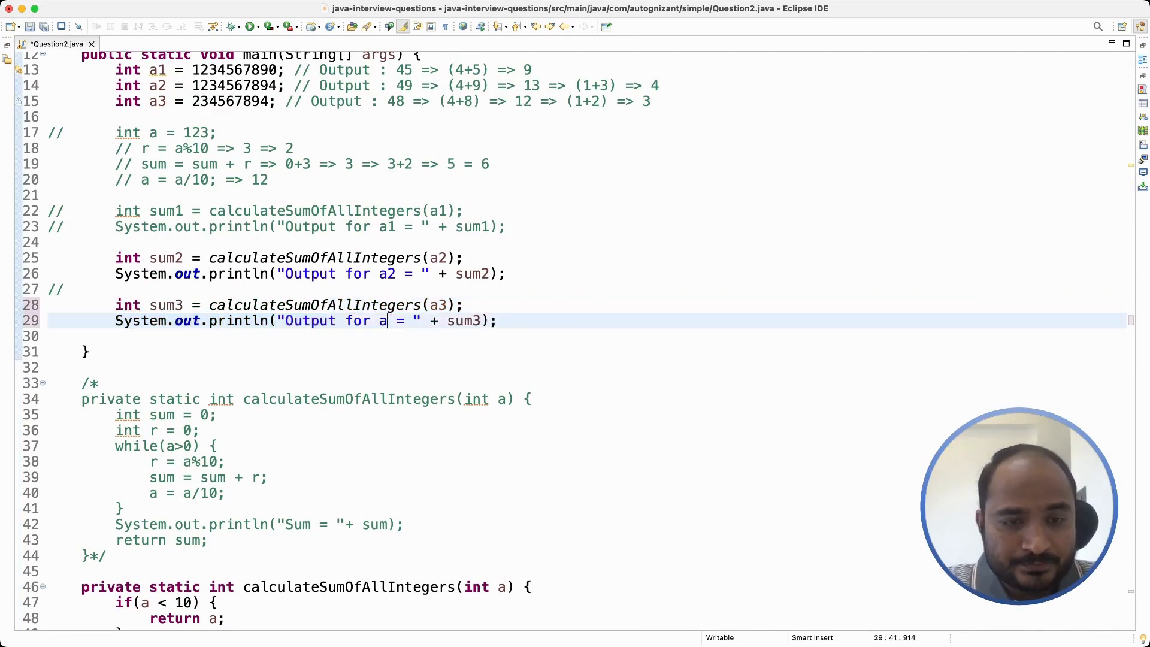
text(3)
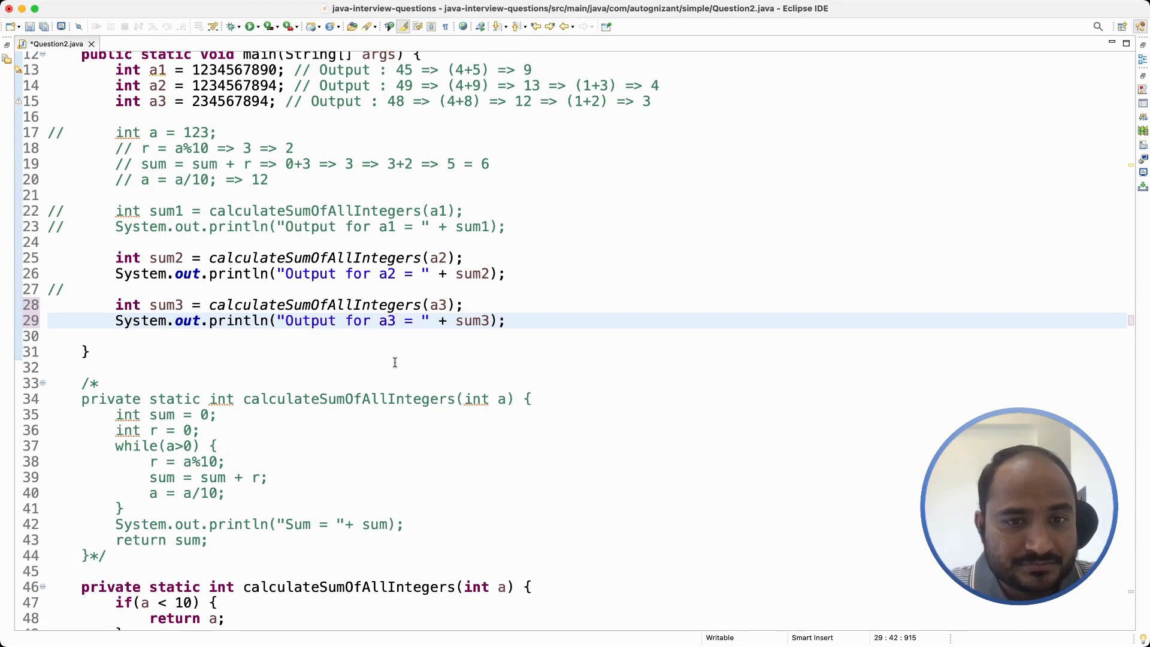
click(286, 226)
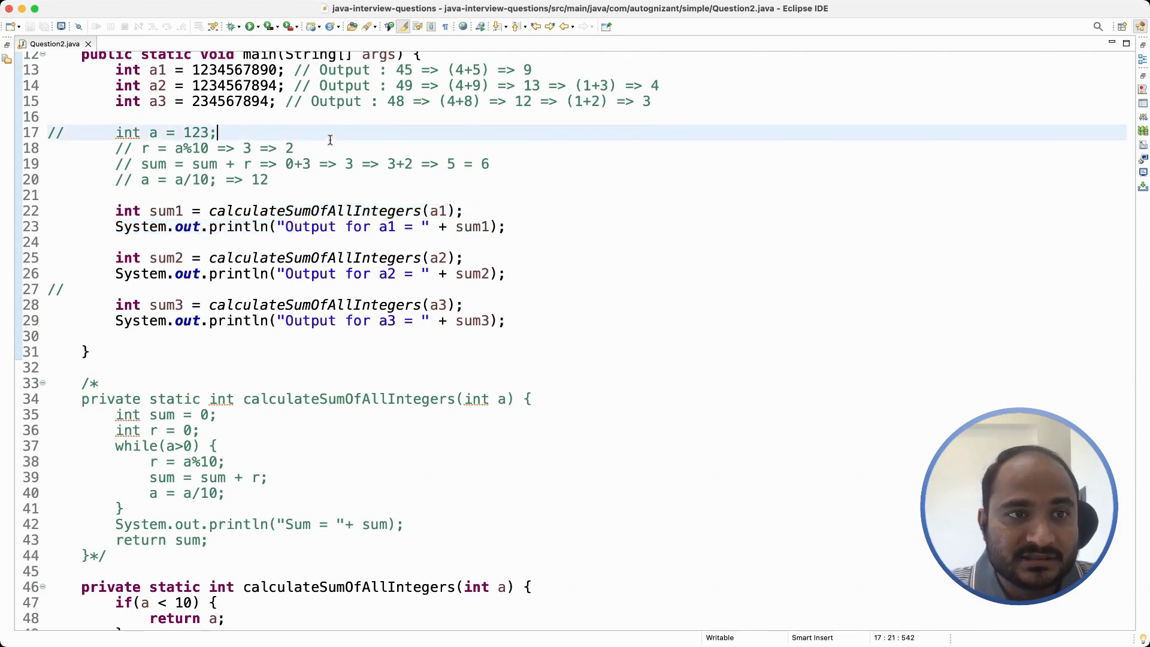
mouse_move(442, 509)
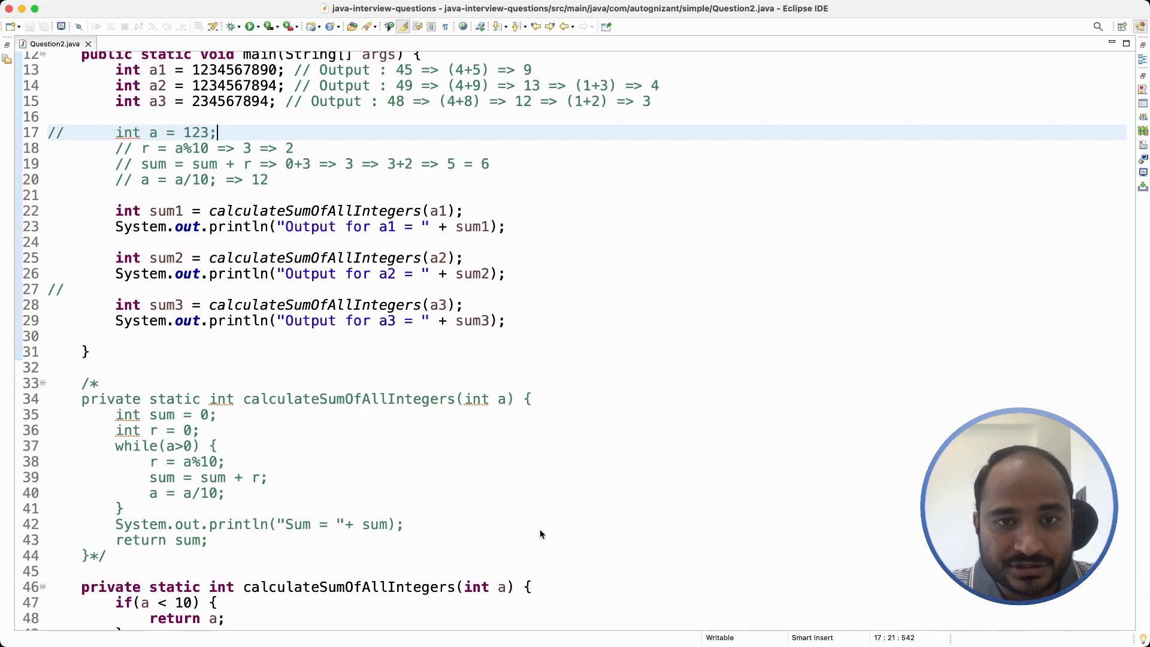
mouse_move(838, 269)
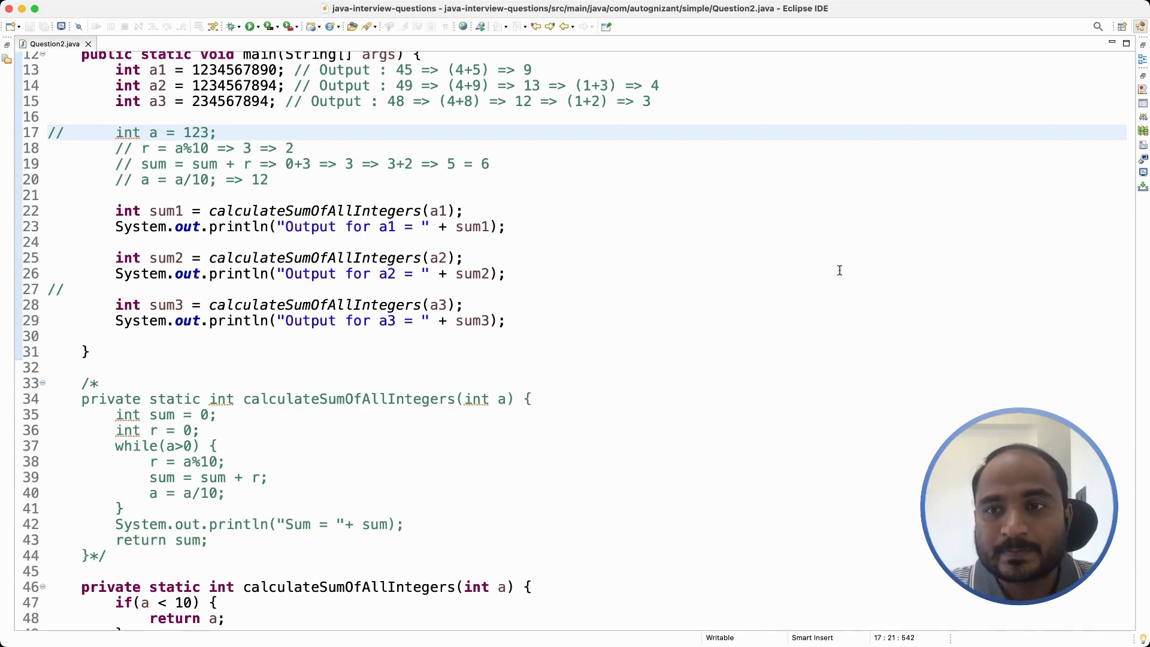